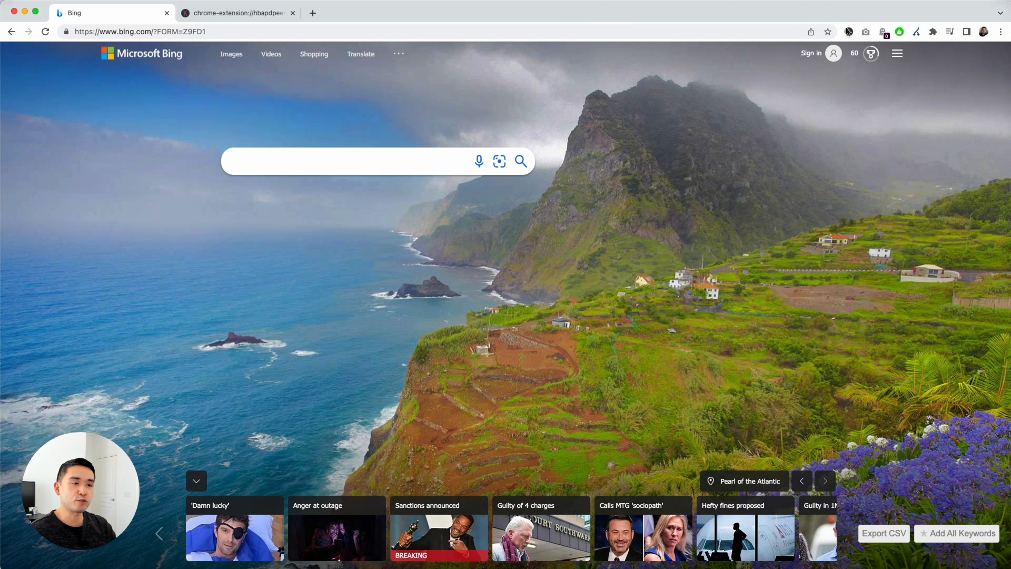
mouse_move(419, 80)
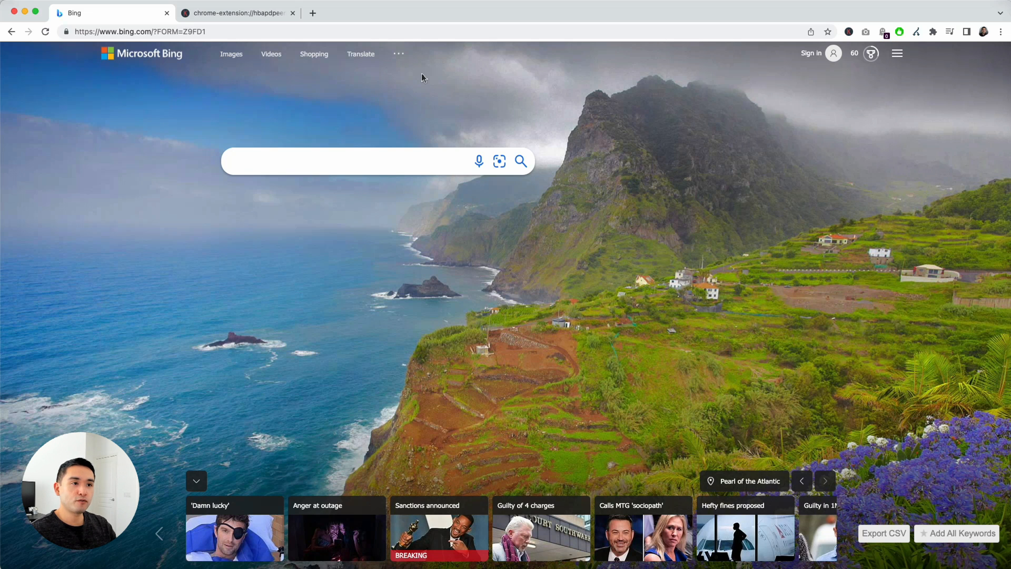
Step: Enter 'how to clean shoes' in the Bing search box to see volume-annotated suggestions
left_click(348, 160)
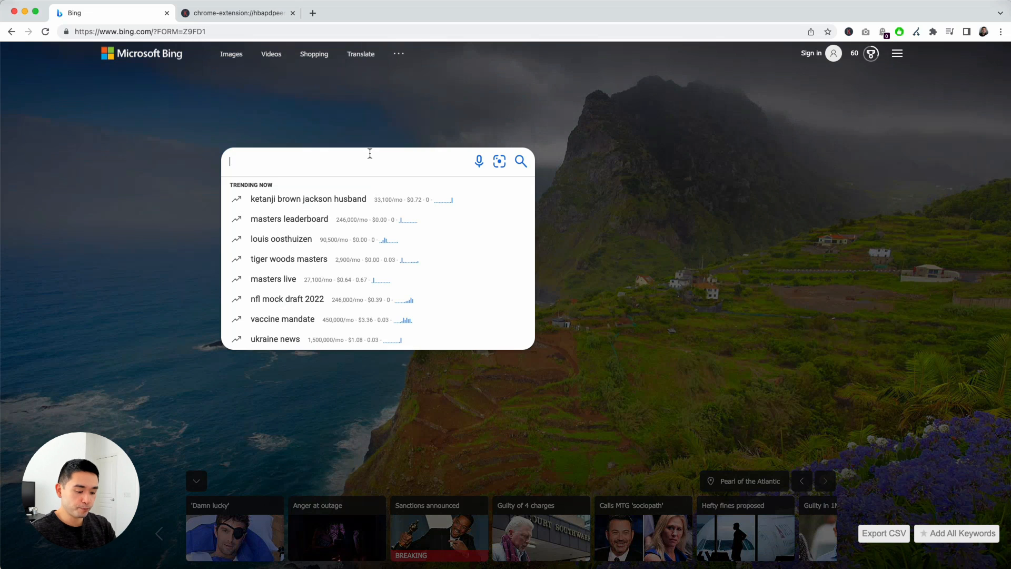
type("how to clean sh")
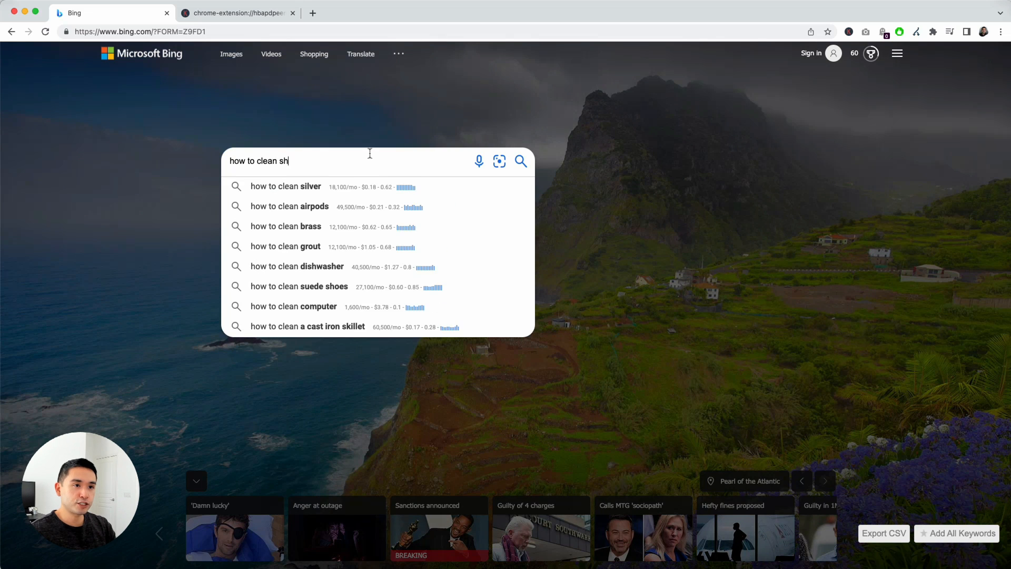
type("oes")
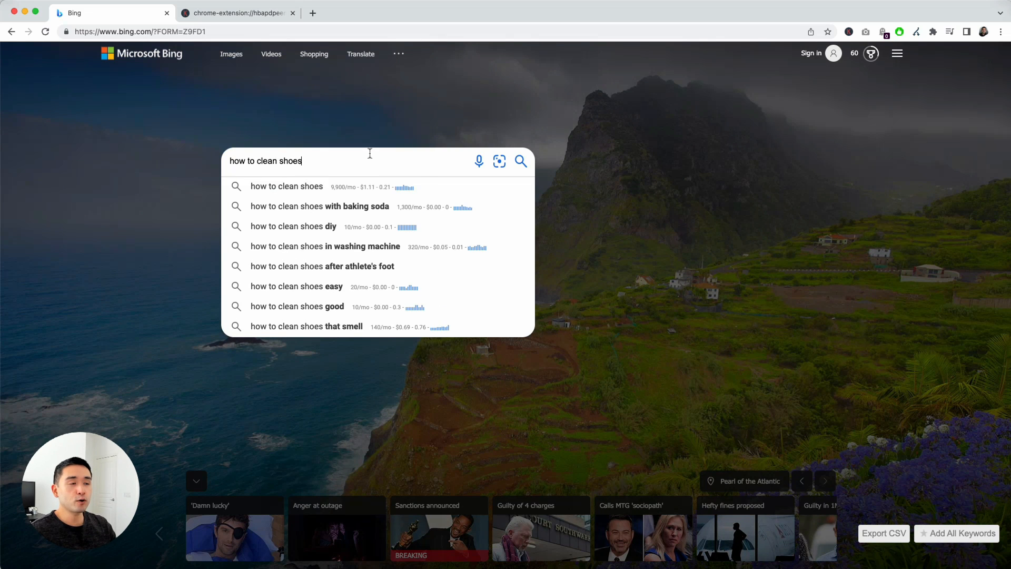
mouse_move(795, 61)
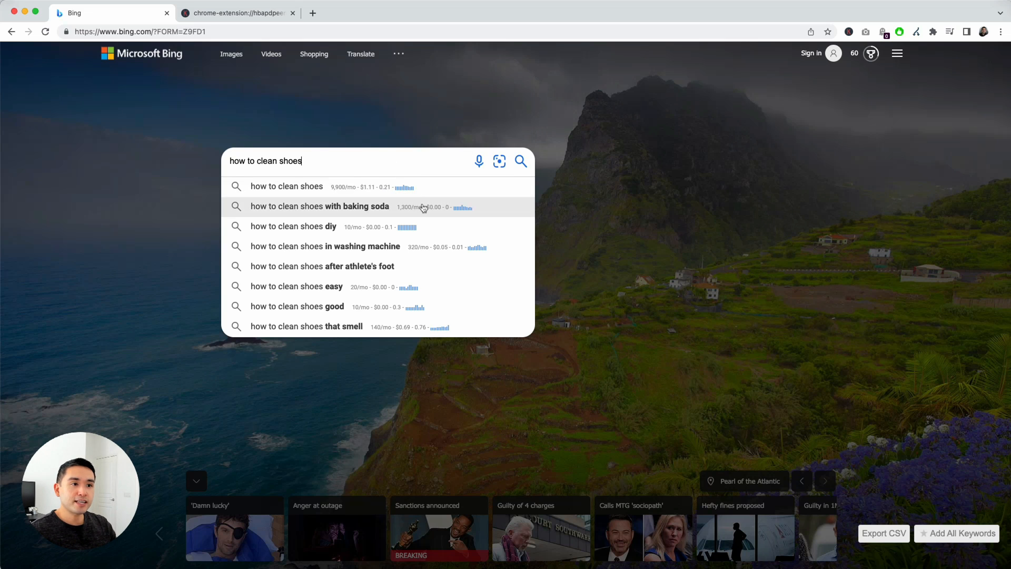
mouse_move(377, 286)
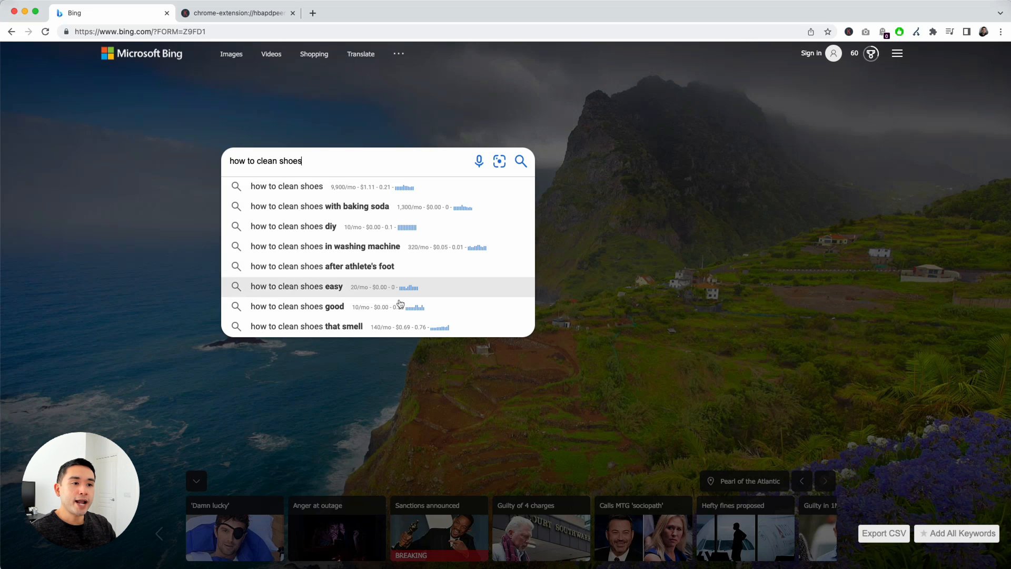
mouse_move(306, 186)
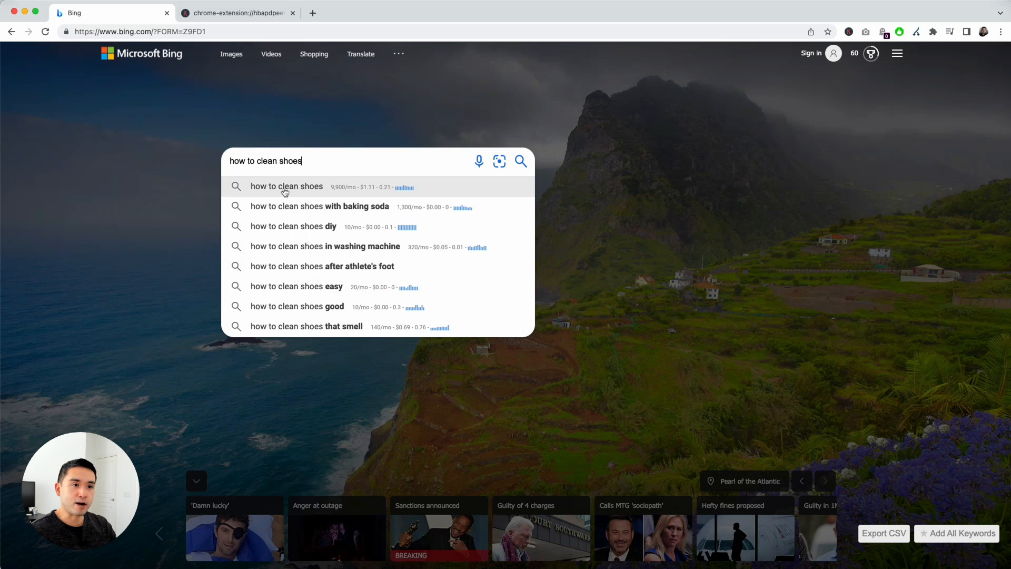
mouse_move(358, 193)
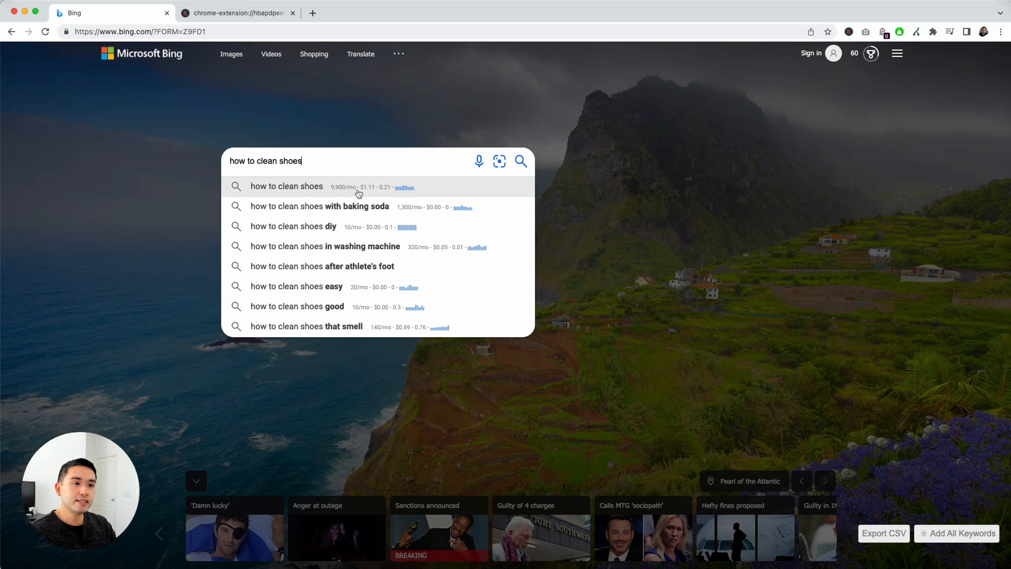
mouse_move(397, 206)
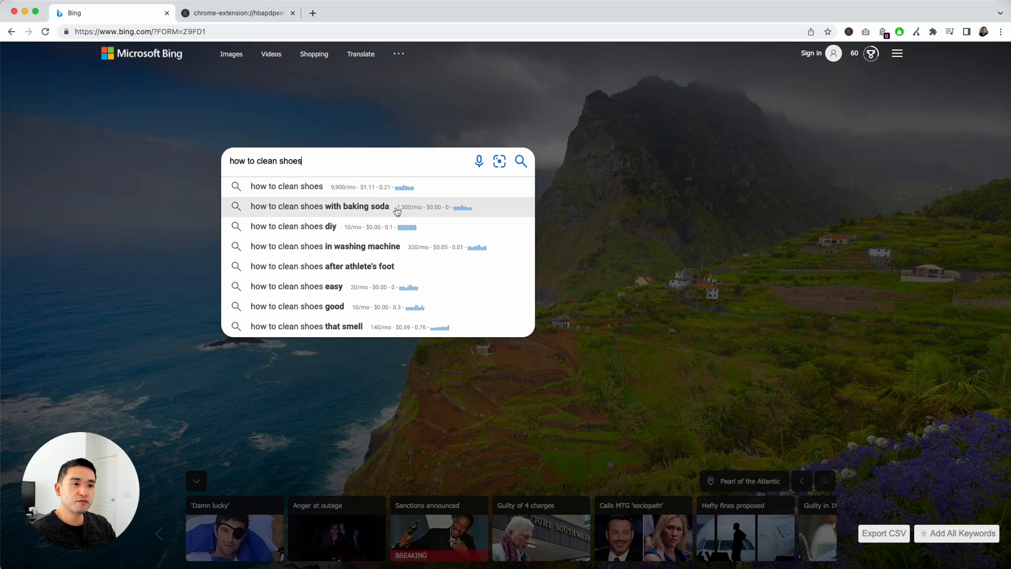
mouse_move(385, 230)
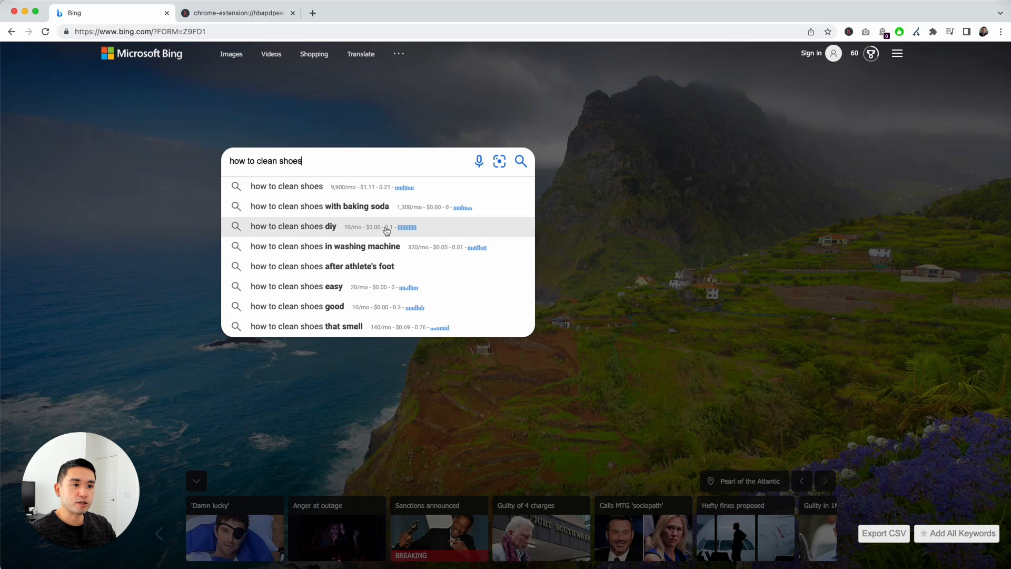
mouse_move(402, 231)
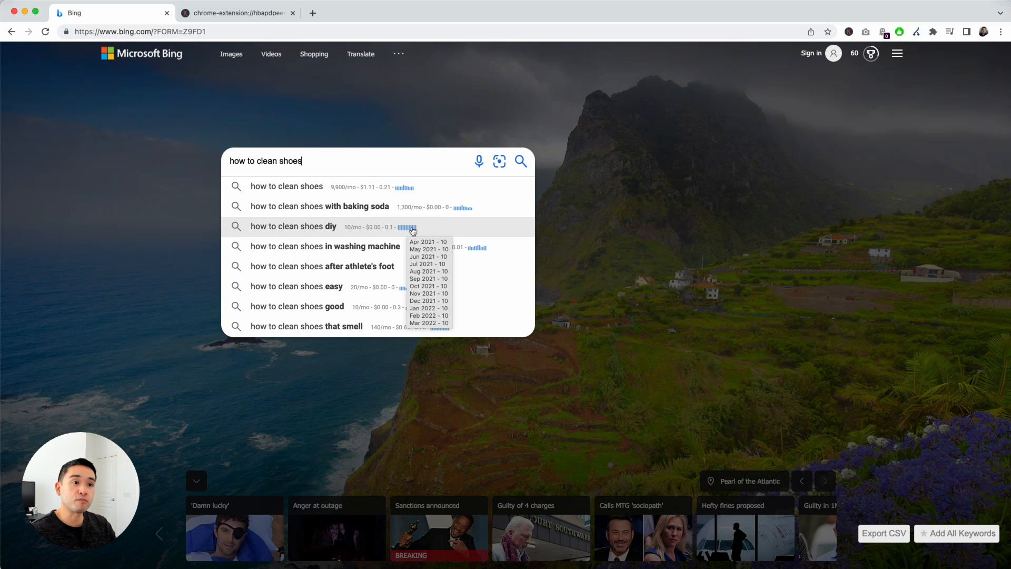
mouse_move(316, 156)
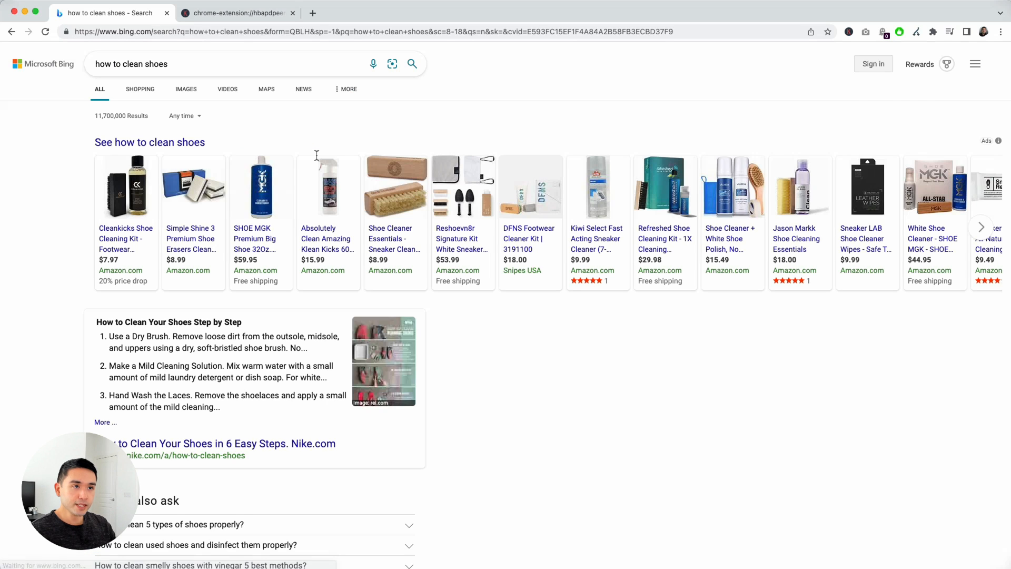
Step: Bring up the results page with Keywords Everywhere volume, CPC, competition and Related Keywords
left_click(947, 64)
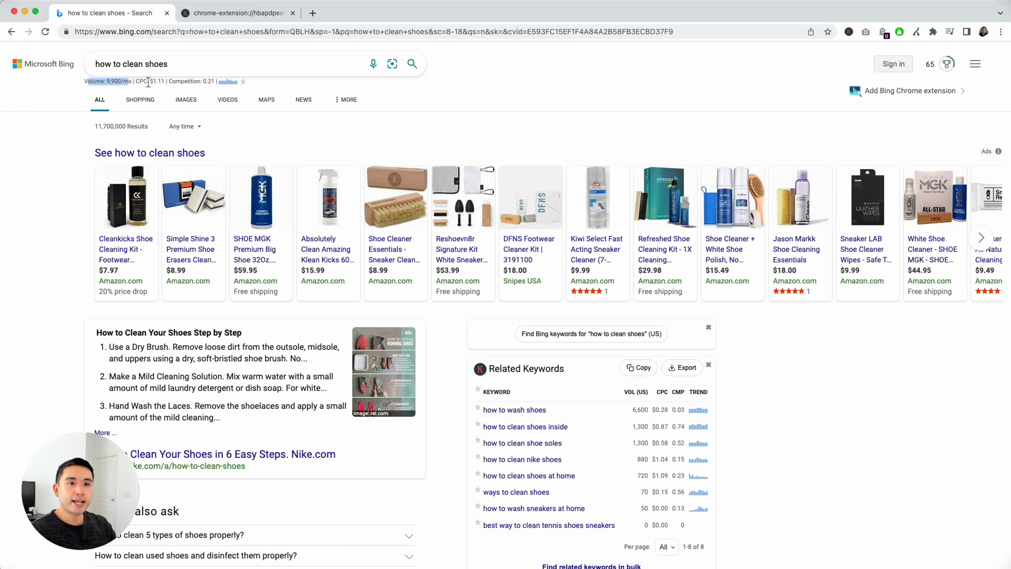
left_click(135, 63)
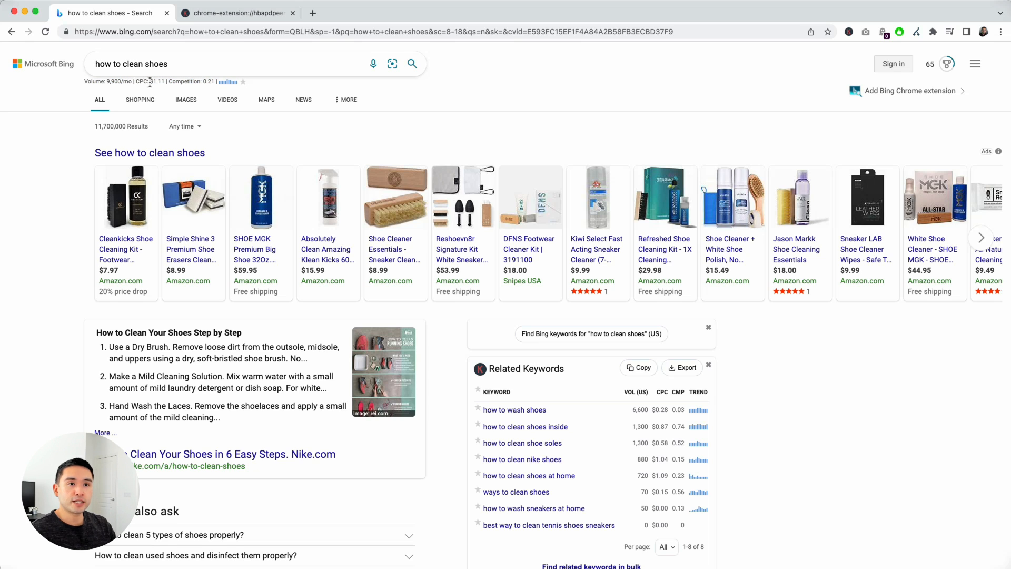
mouse_move(224, 84)
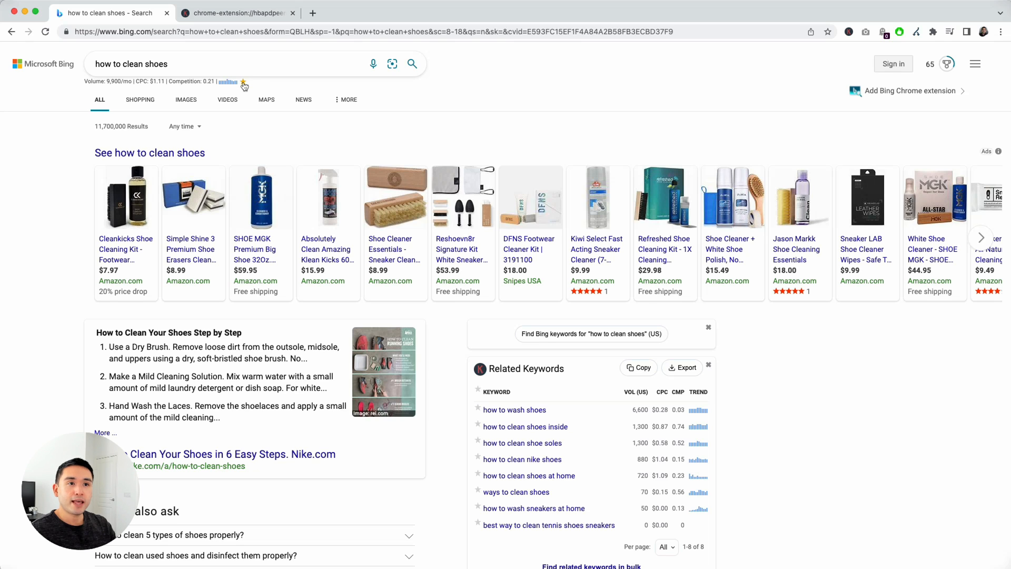
left_click(193, 64)
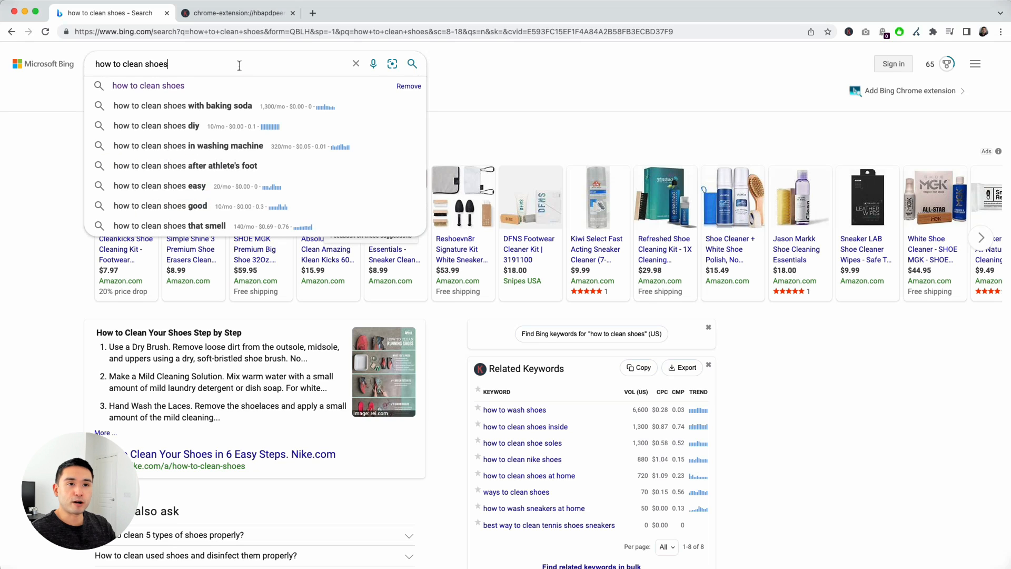
mouse_move(184, 186)
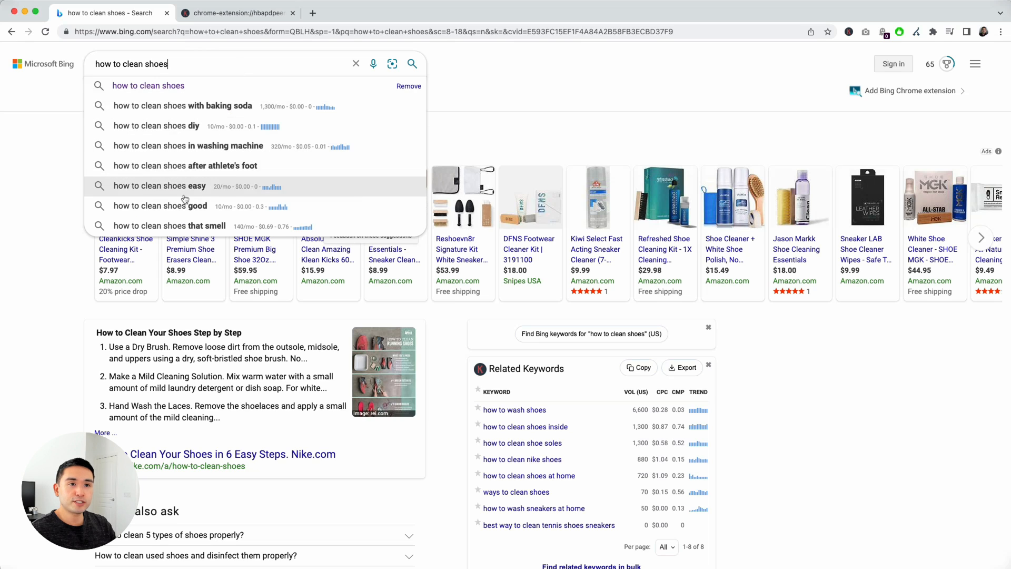
mouse_move(245, 126)
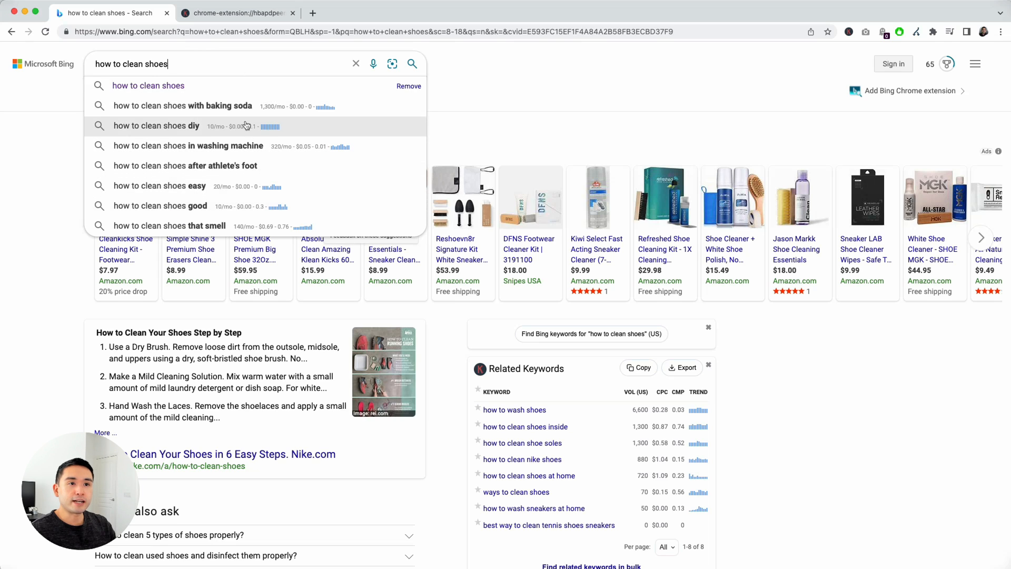
mouse_move(244, 205)
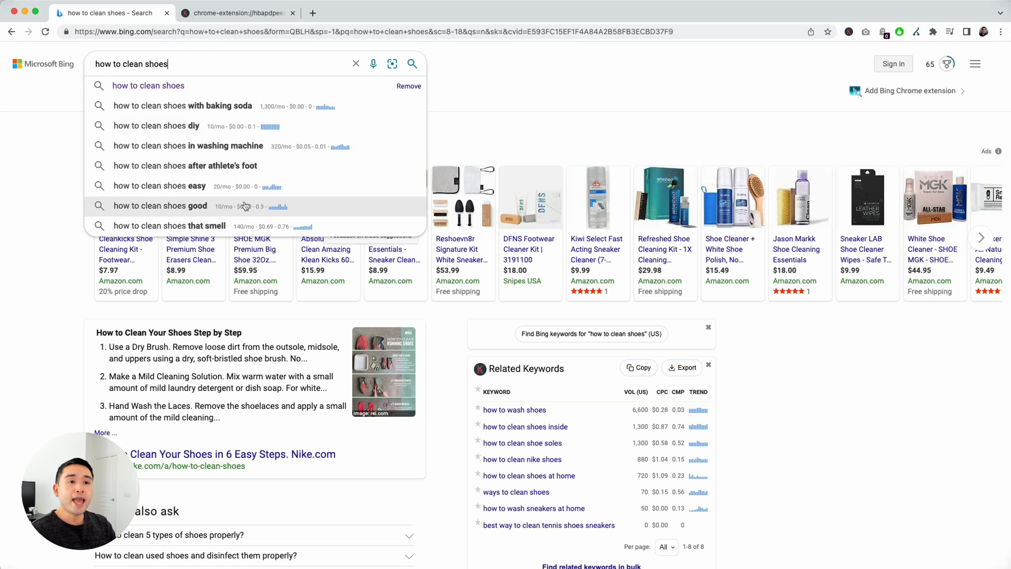
mouse_move(271, 106)
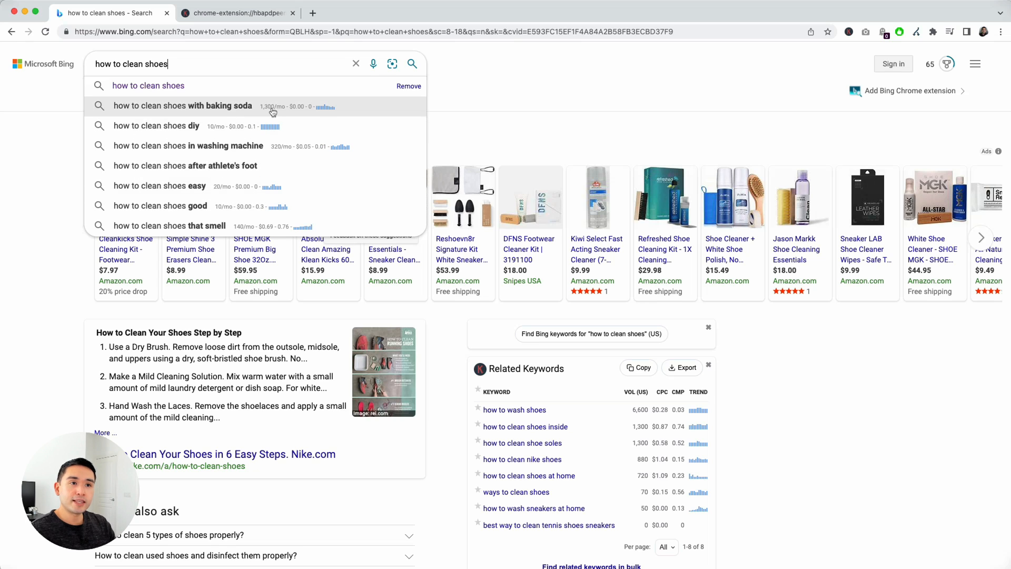
mouse_move(294, 146)
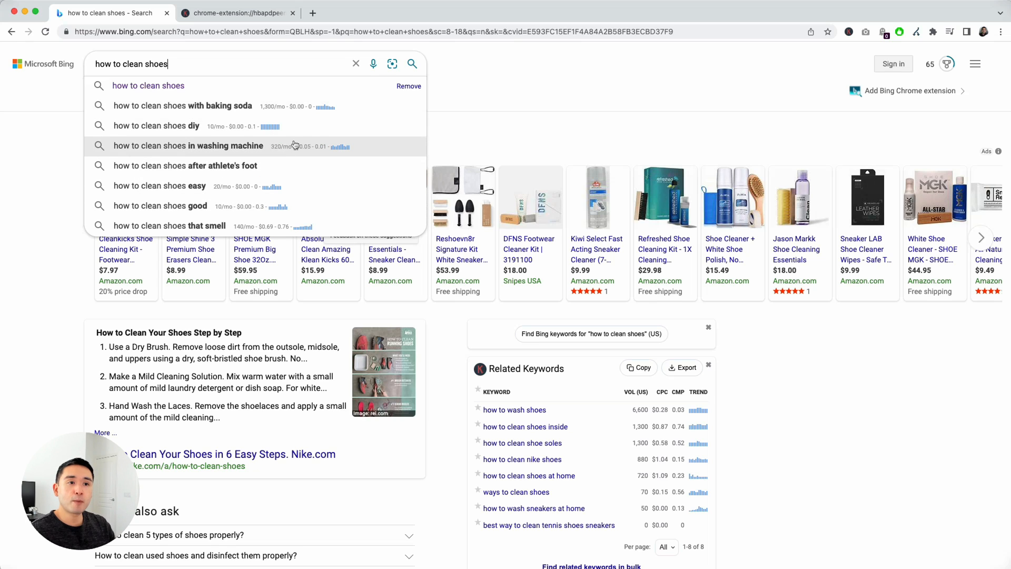
mouse_move(222, 178)
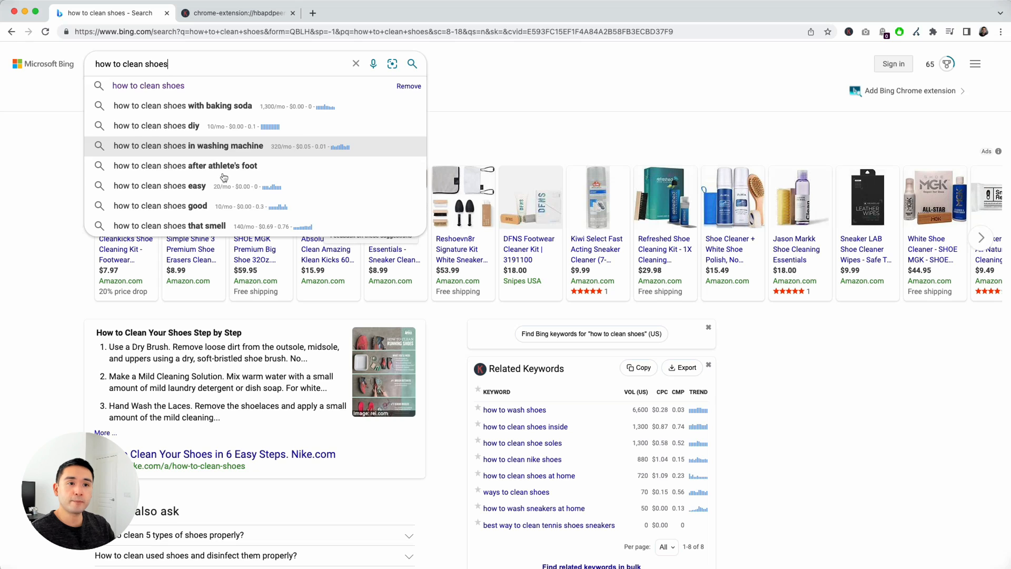
mouse_move(303, 110)
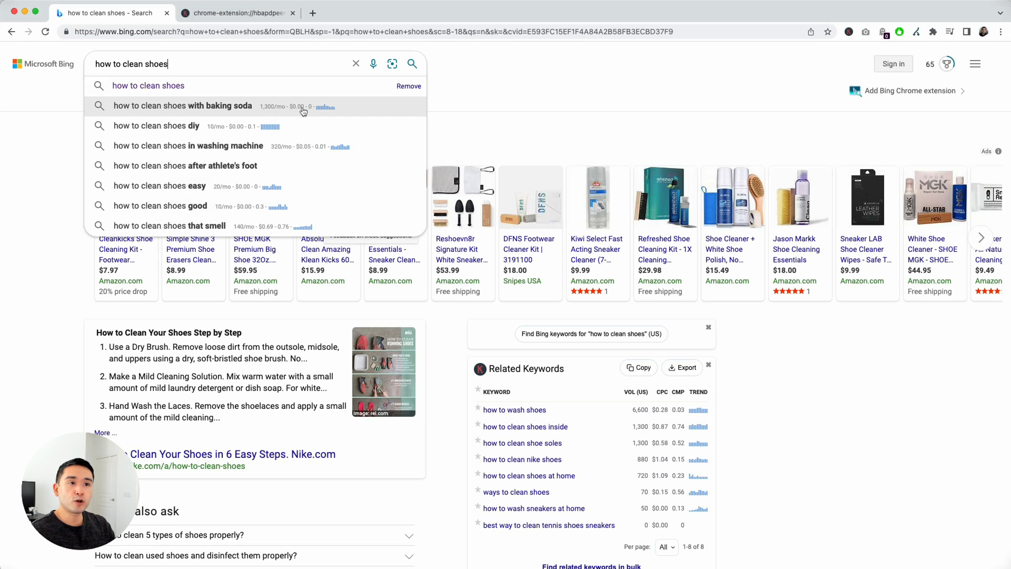
mouse_move(159, 110)
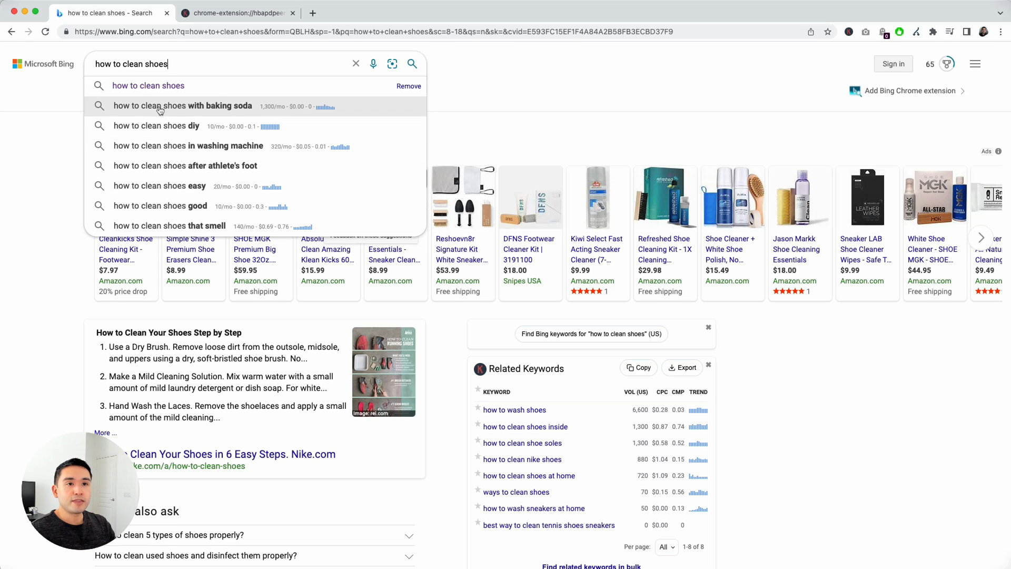
mouse_move(188, 192)
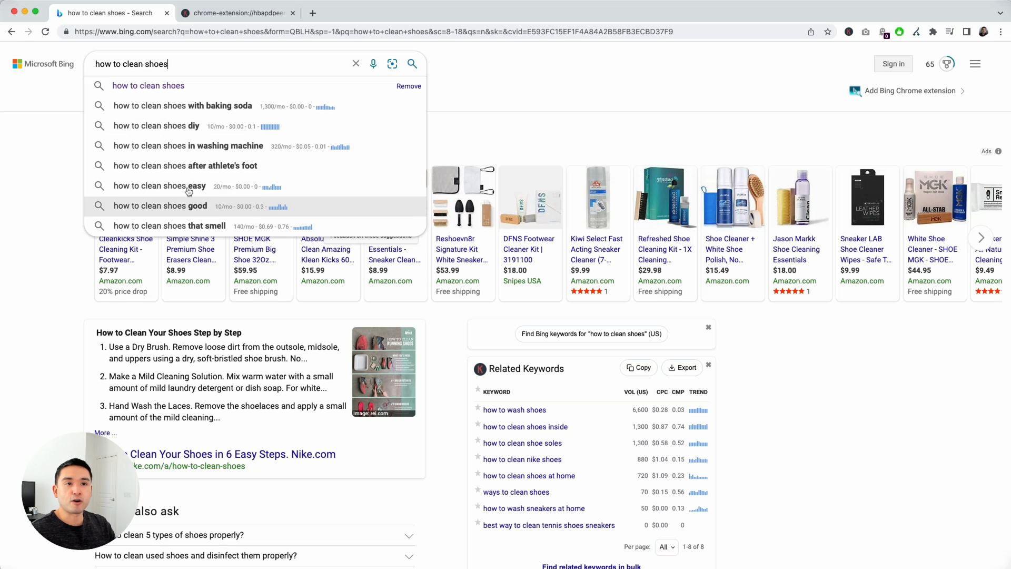
mouse_move(489, 69)
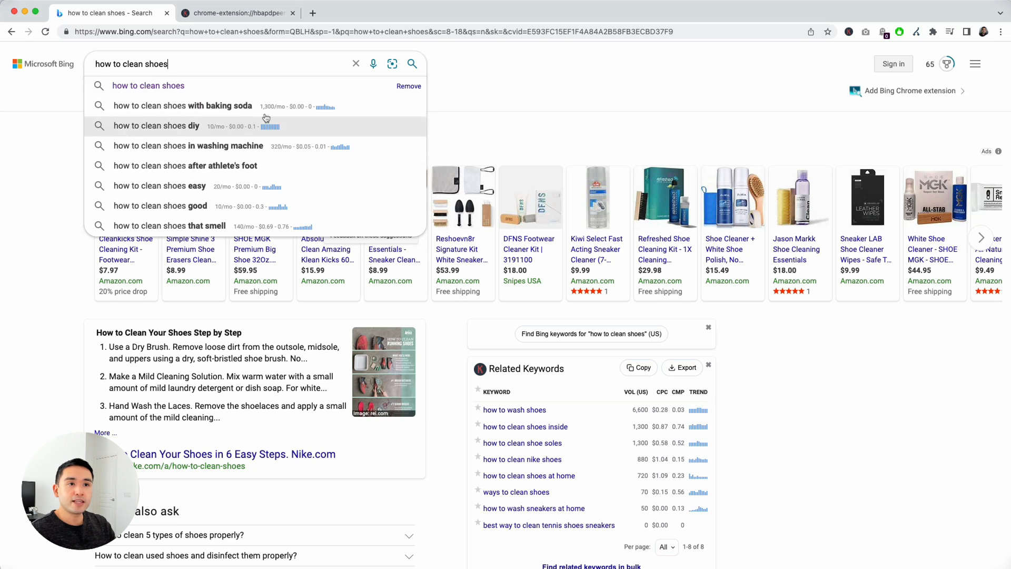
mouse_move(296, 151)
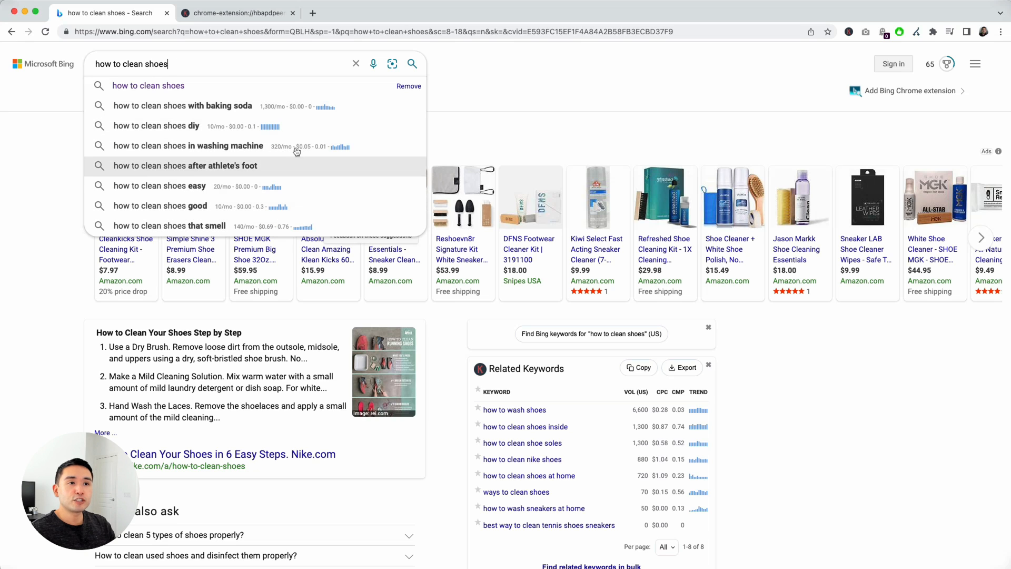
mouse_move(457, 75)
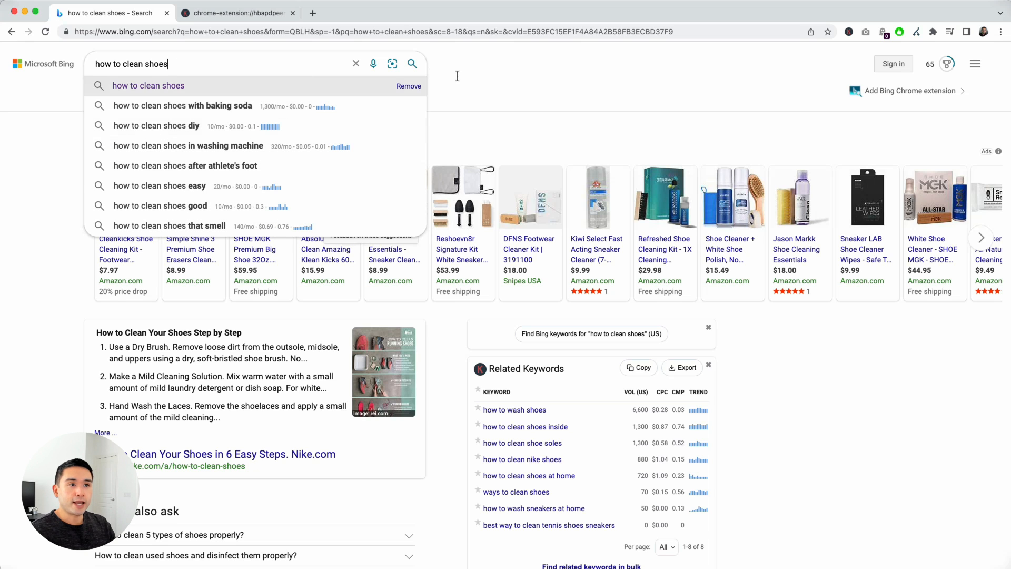
left_click(774, 46)
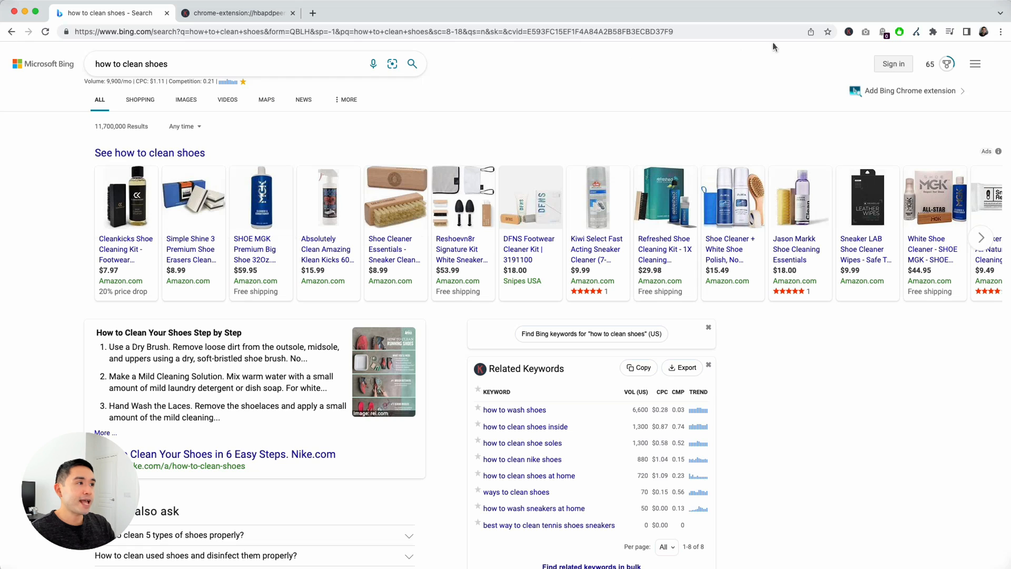
left_click(848, 32)
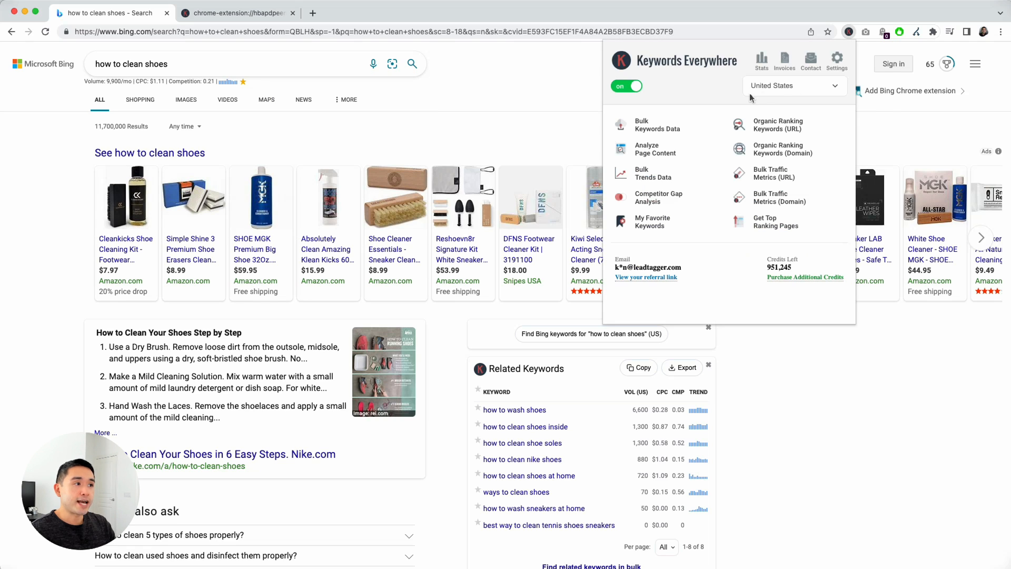
left_click(794, 85)
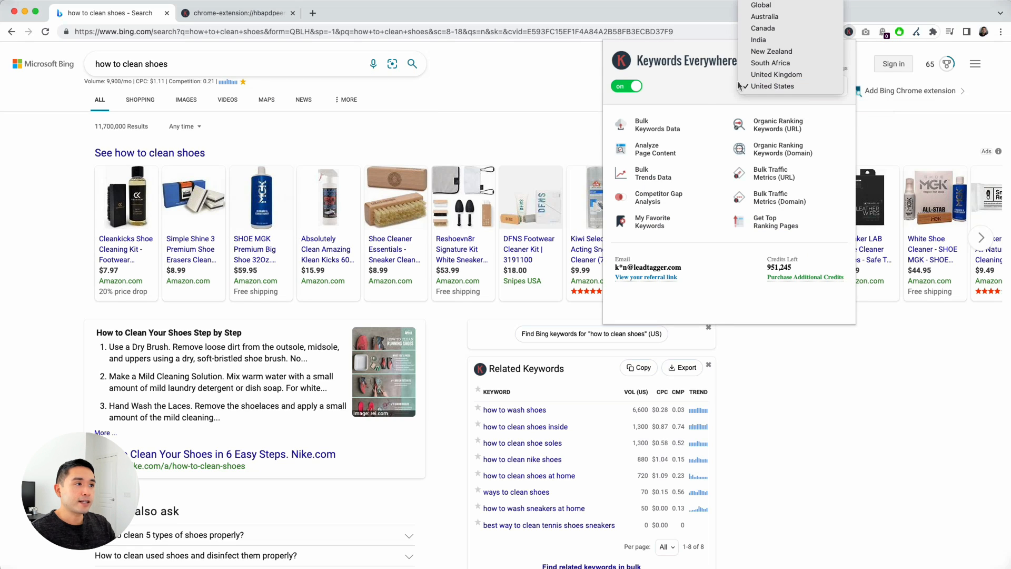
mouse_move(773, 86)
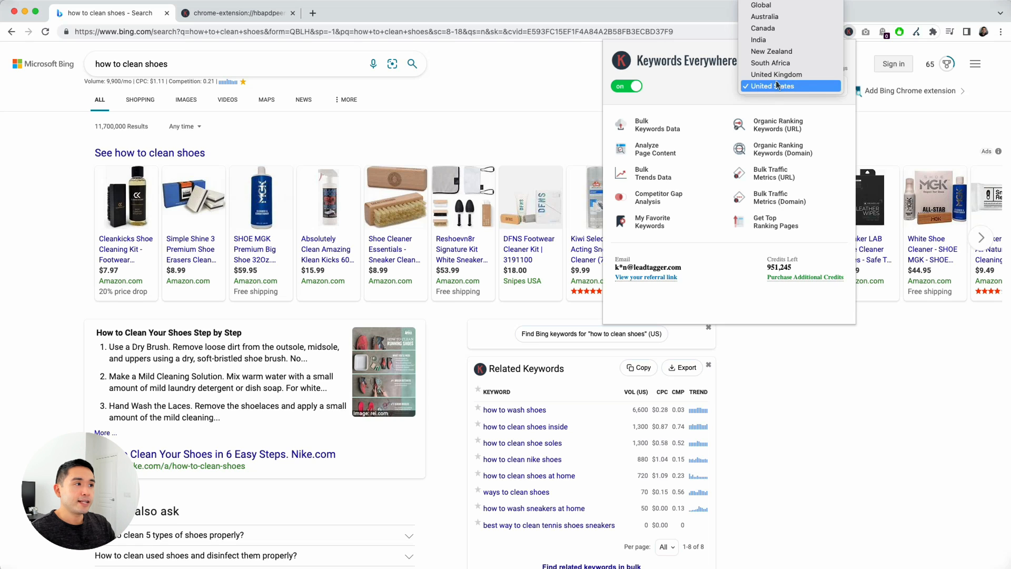
mouse_move(768, 86)
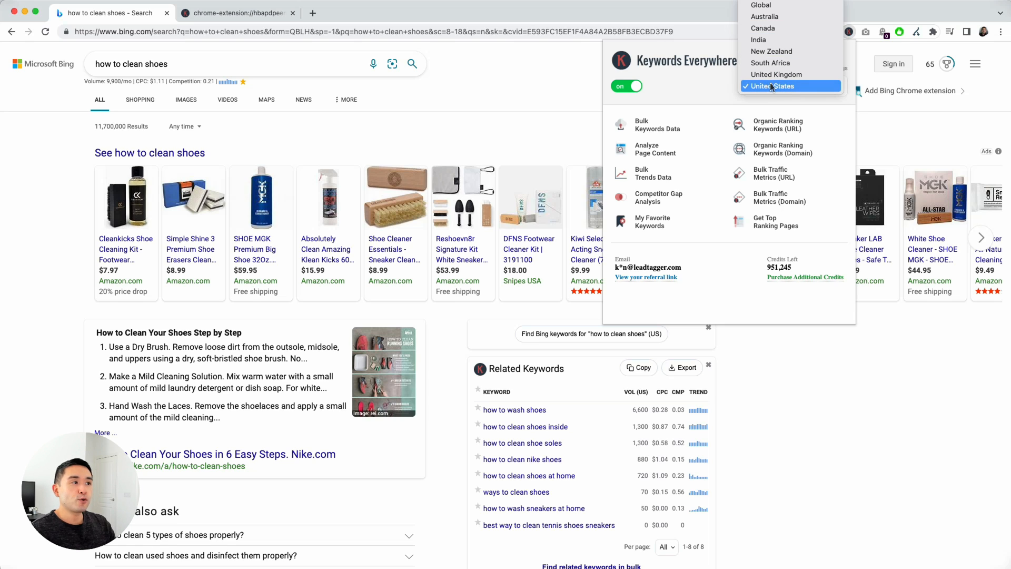
mouse_move(776, 74)
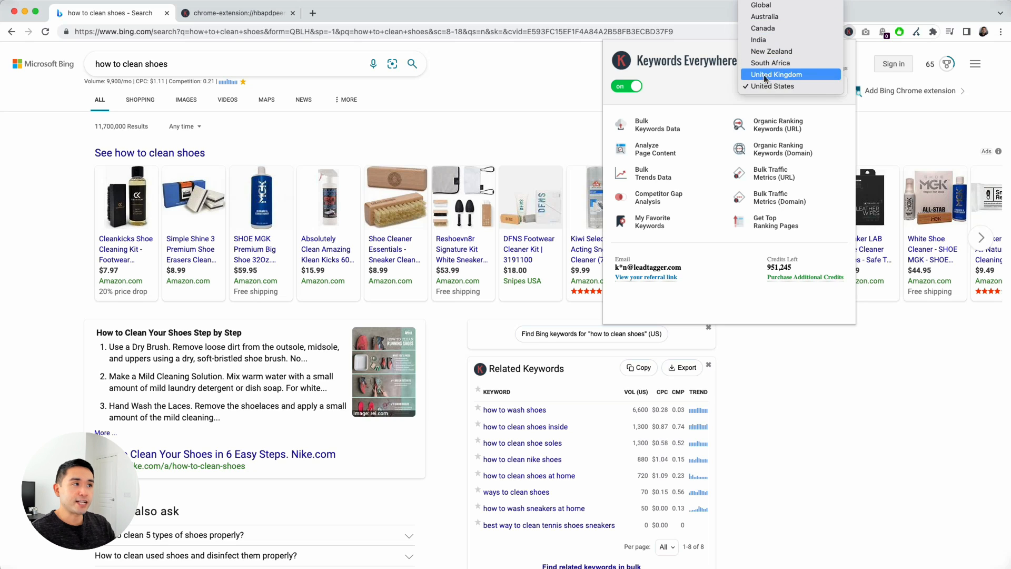
mouse_move(777, 6)
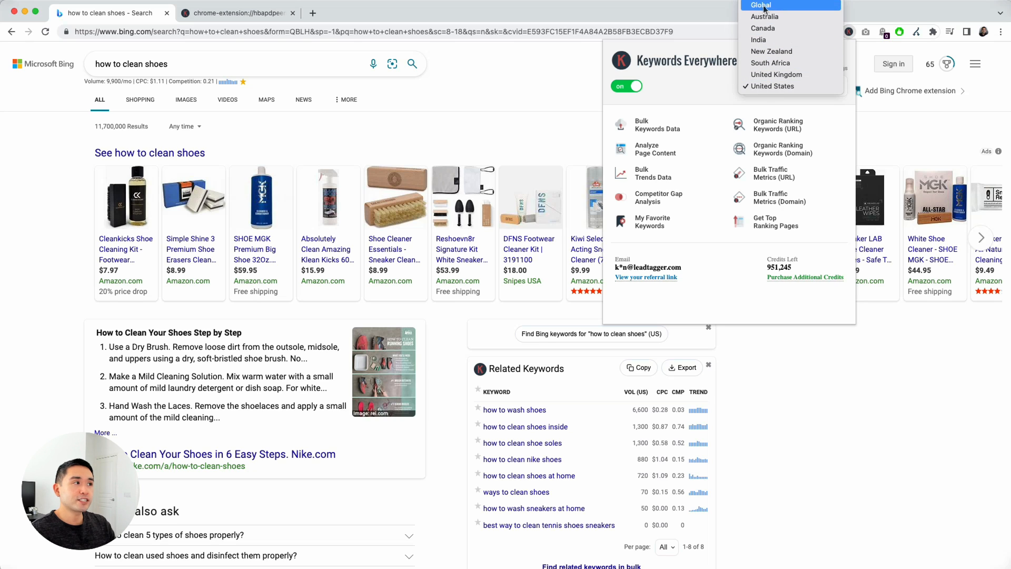
left_click(794, 85)
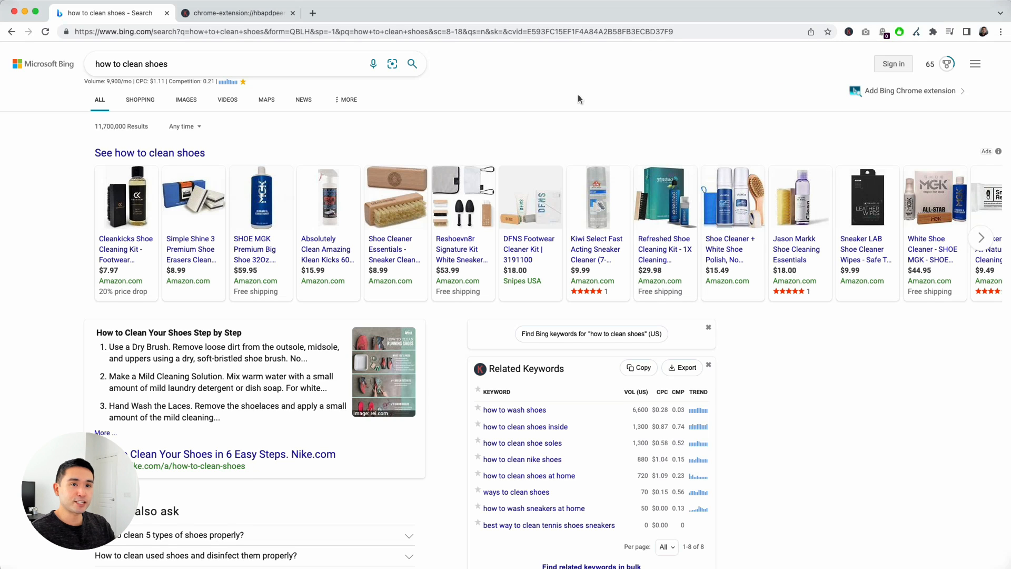
Step: Scroll down until the Related Keywords widget and People also ask are fully visible
scroll("down", 3)
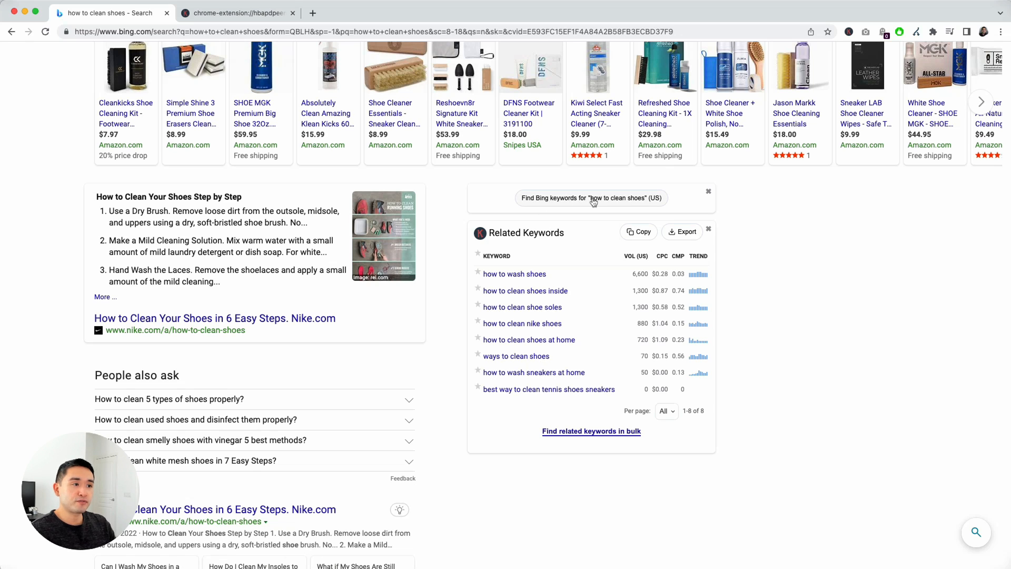
mouse_move(639, 201)
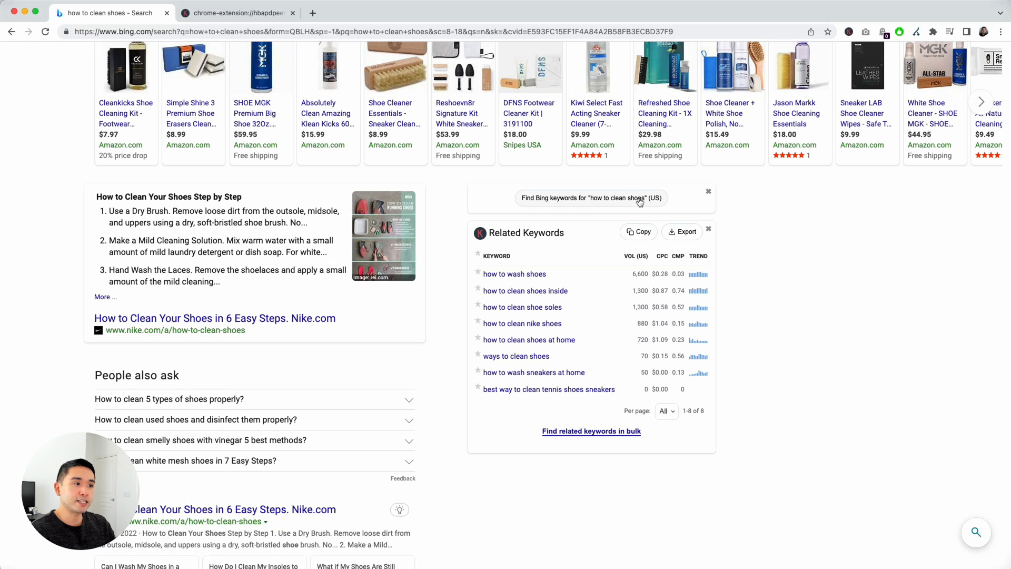
mouse_move(538, 201)
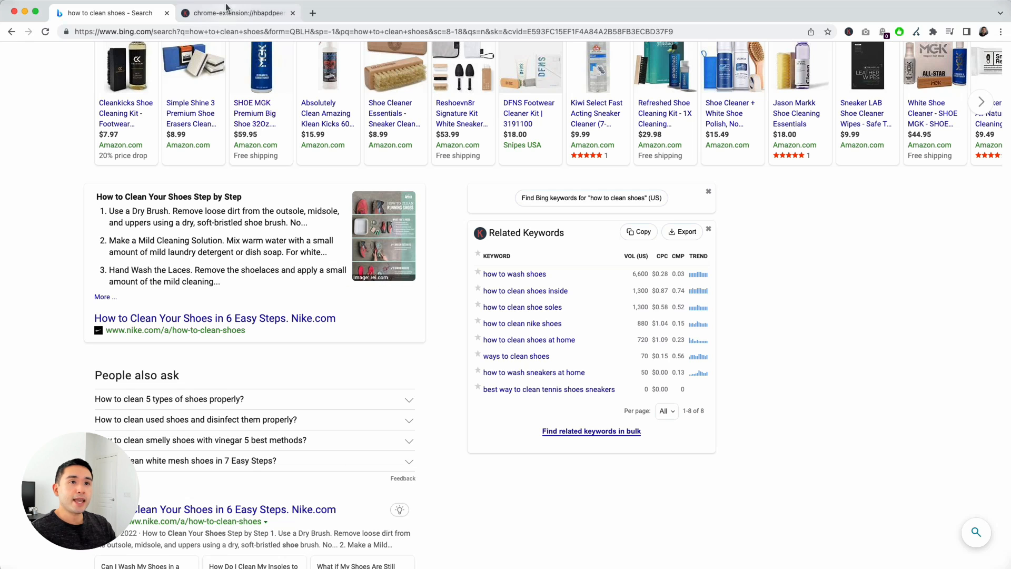
left_click(235, 12)
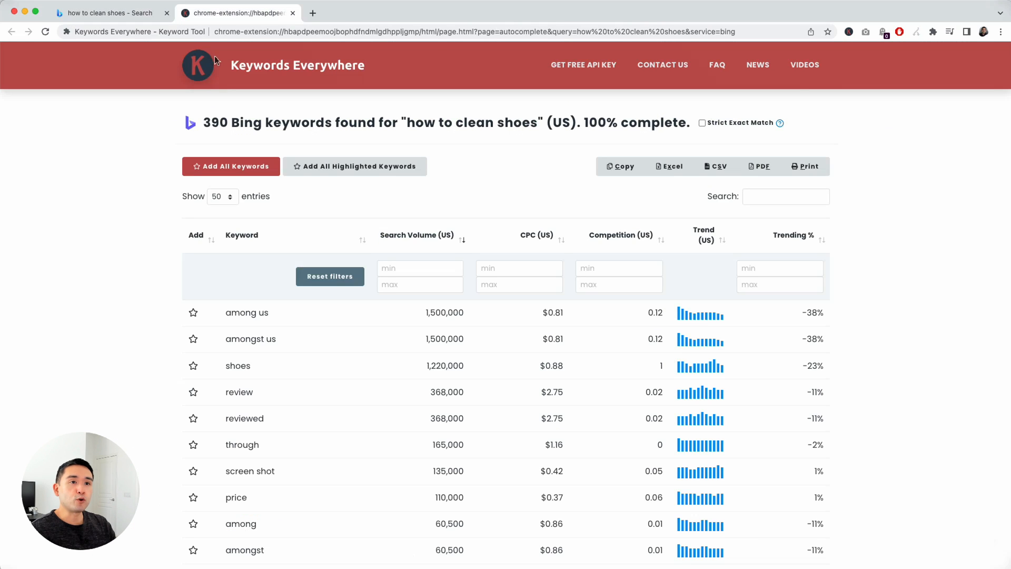
mouse_move(316, 46)
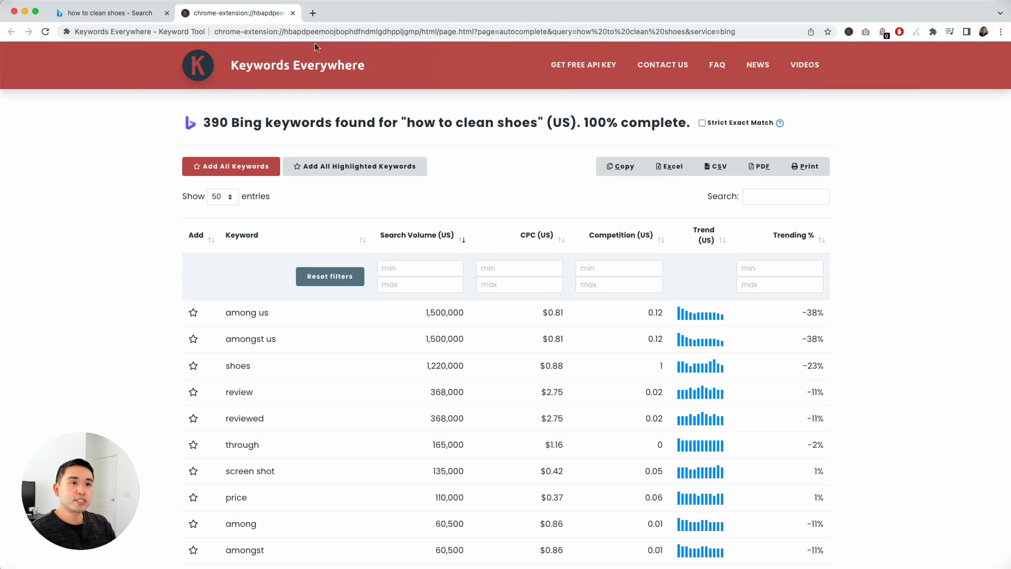
mouse_move(287, 277)
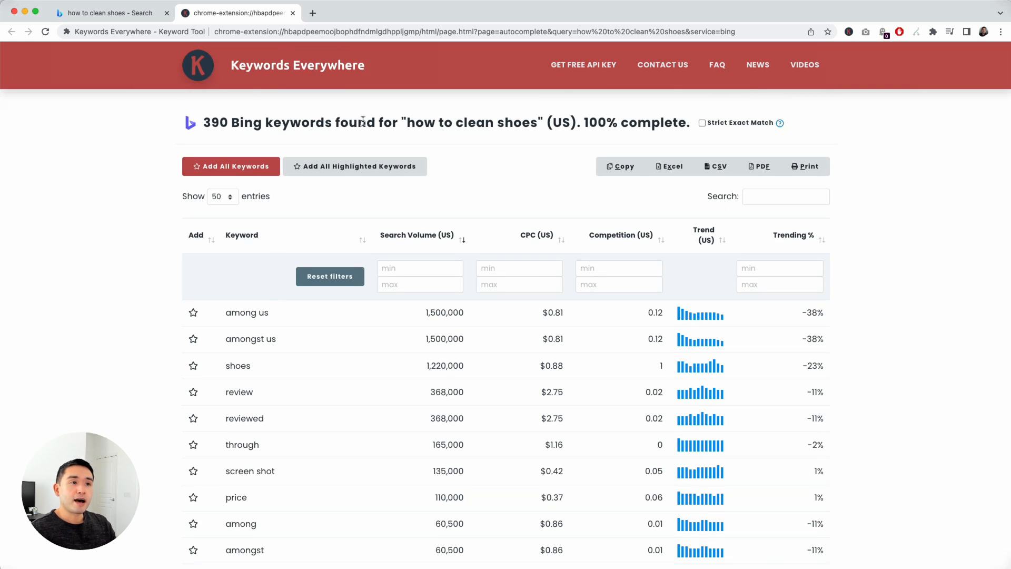
mouse_move(525, 128)
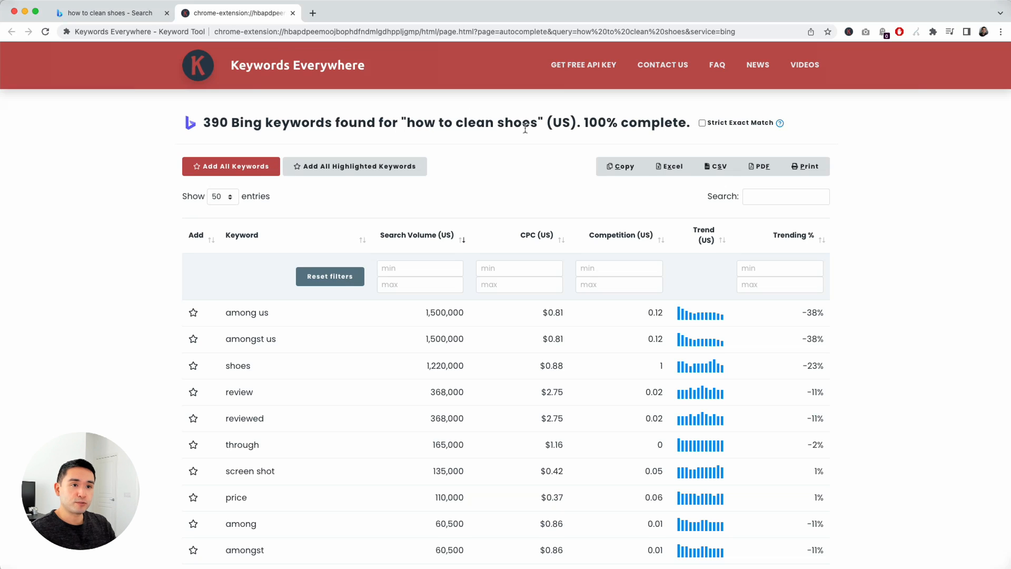
mouse_move(210, 113)
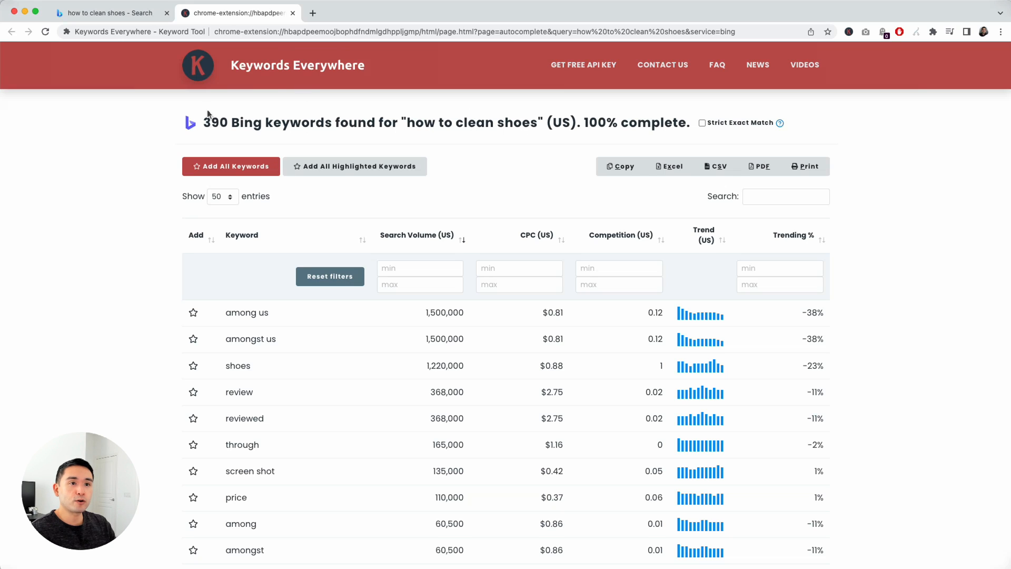
mouse_move(473, 137)
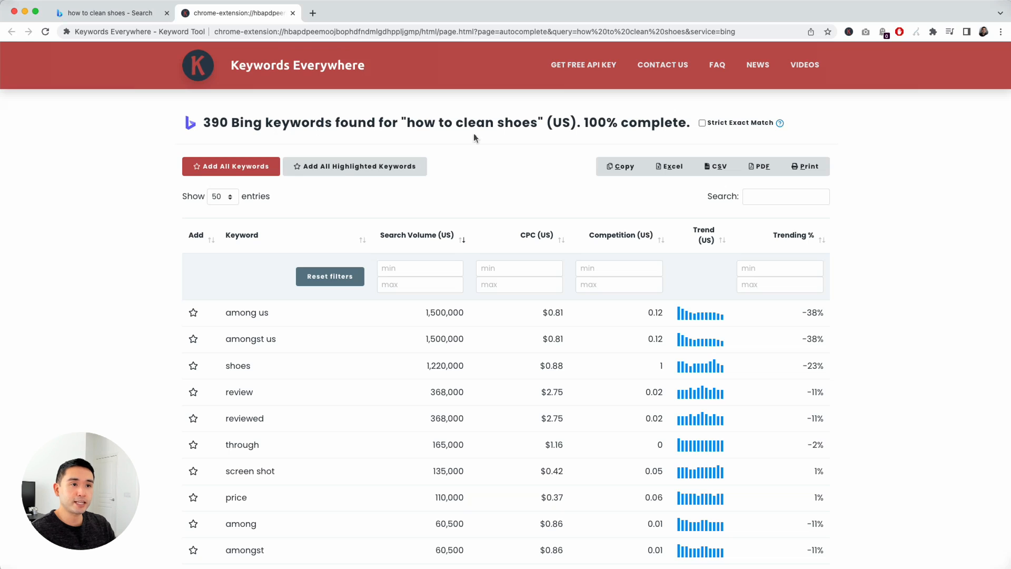
mouse_move(551, 129)
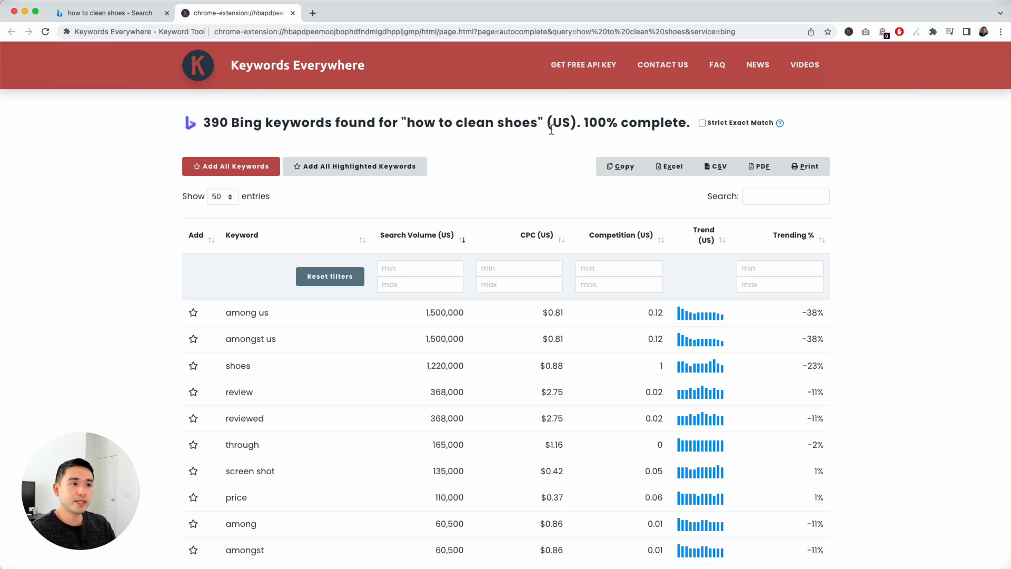
mouse_move(444, 188)
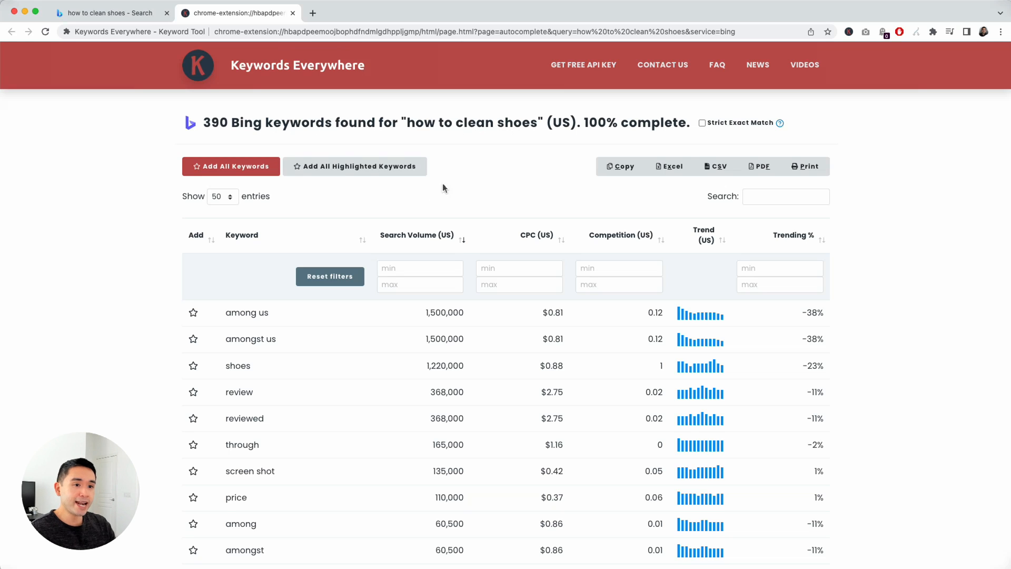
scroll("down", 3)
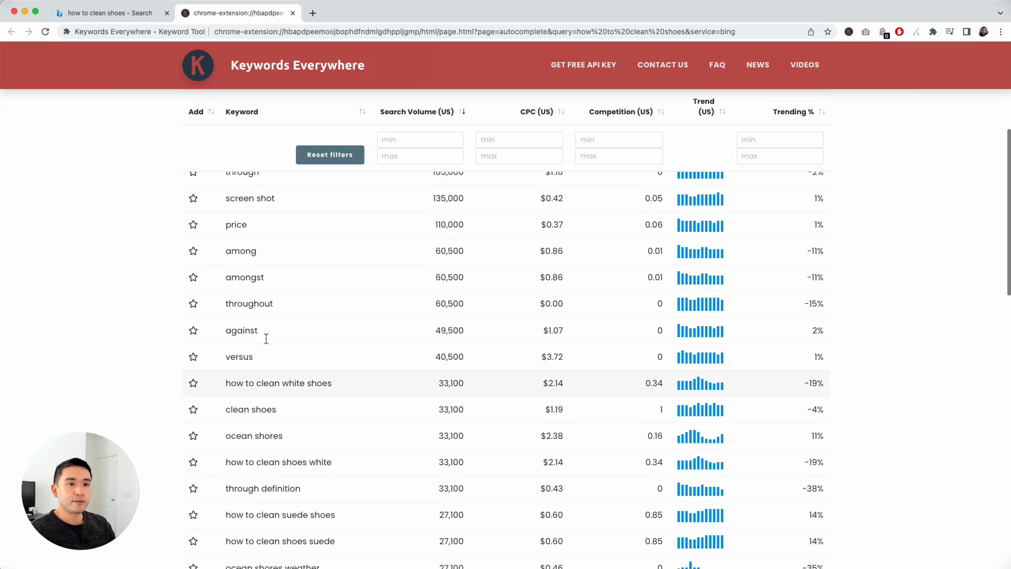
scroll("down", 3)
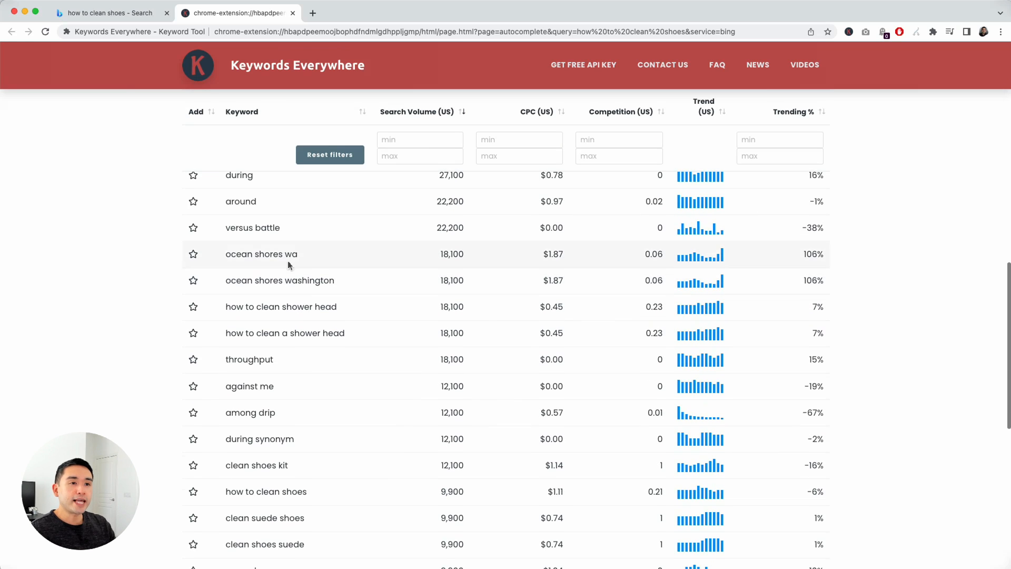
mouse_move(310, 391)
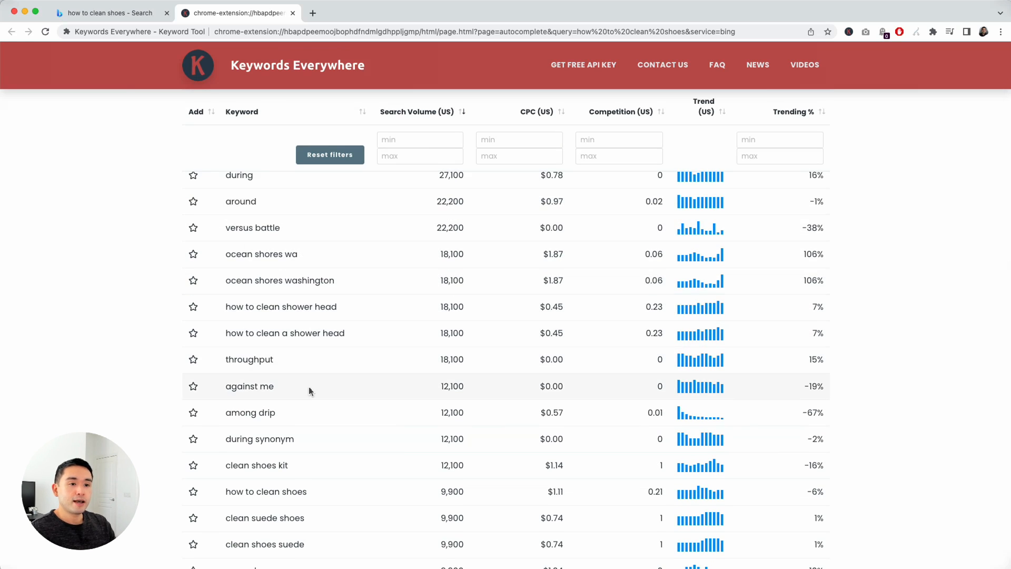
scroll("up", 3)
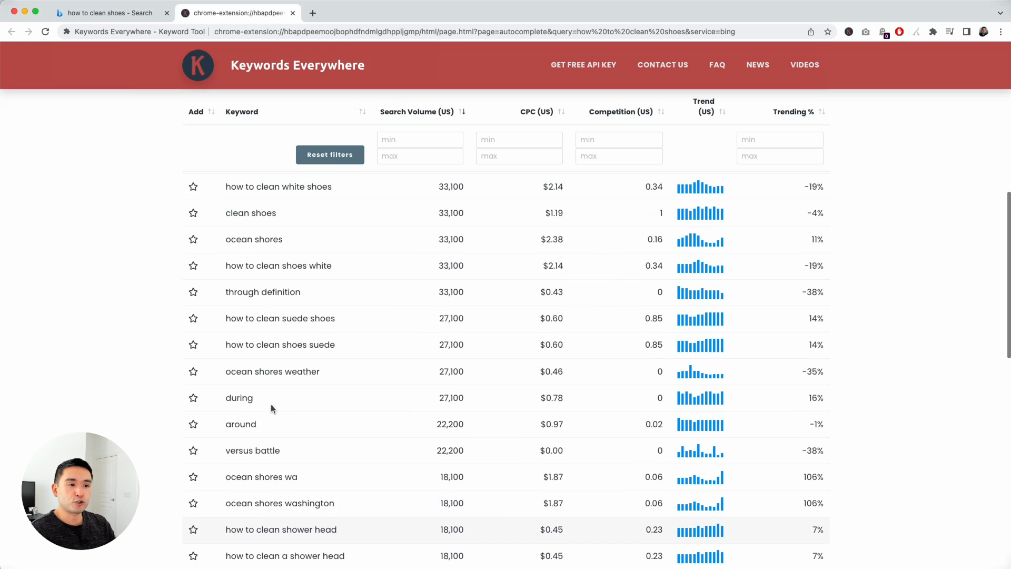
scroll("up", 3)
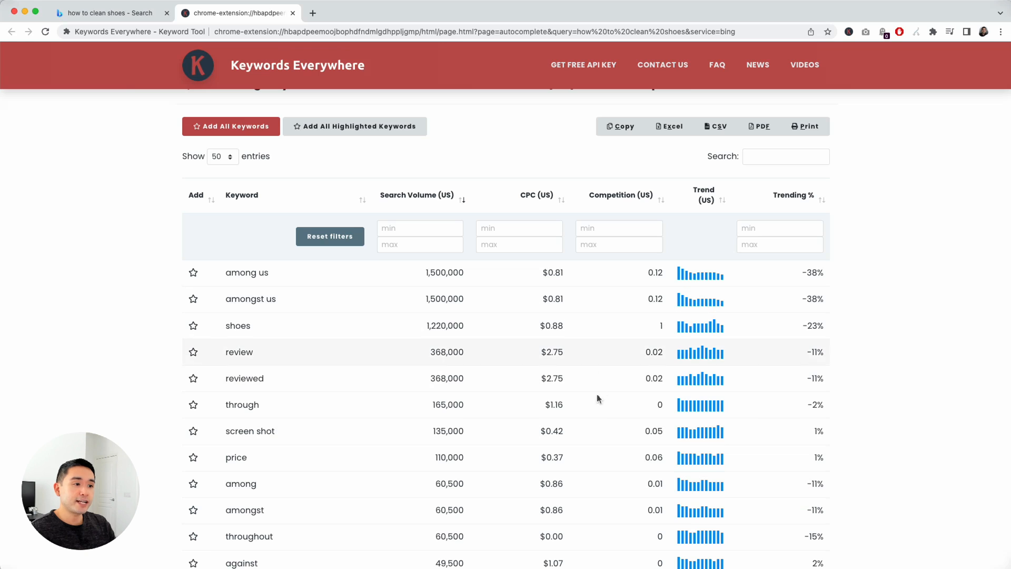
mouse_move(480, 308)
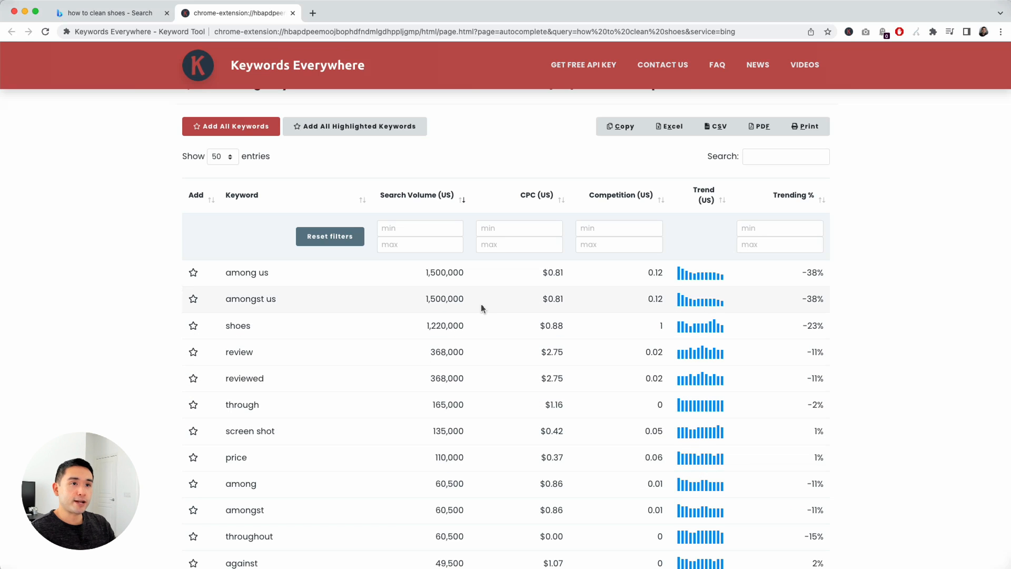
scroll("down", 3)
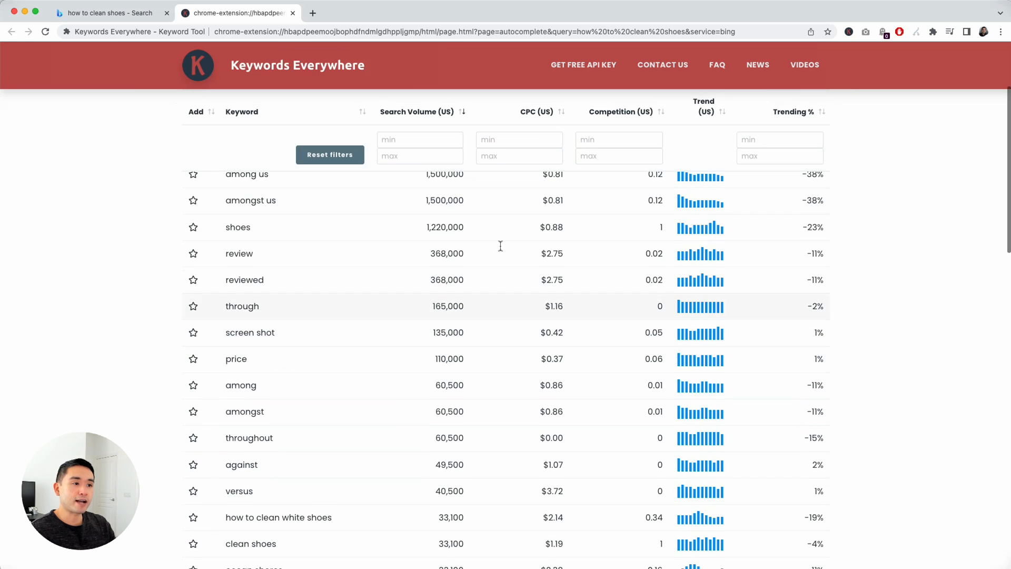
scroll("up", 3)
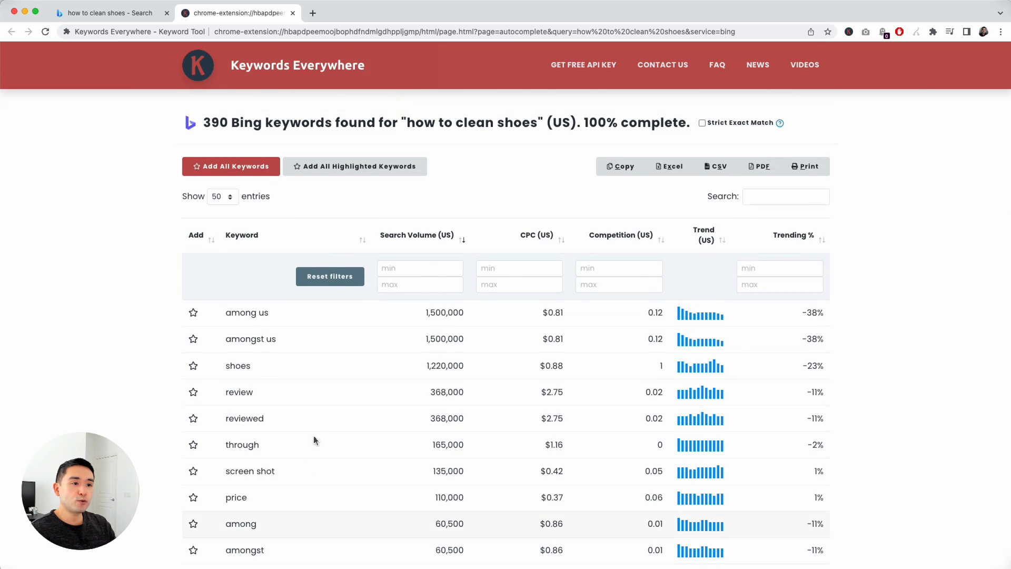
scroll("down", 3)
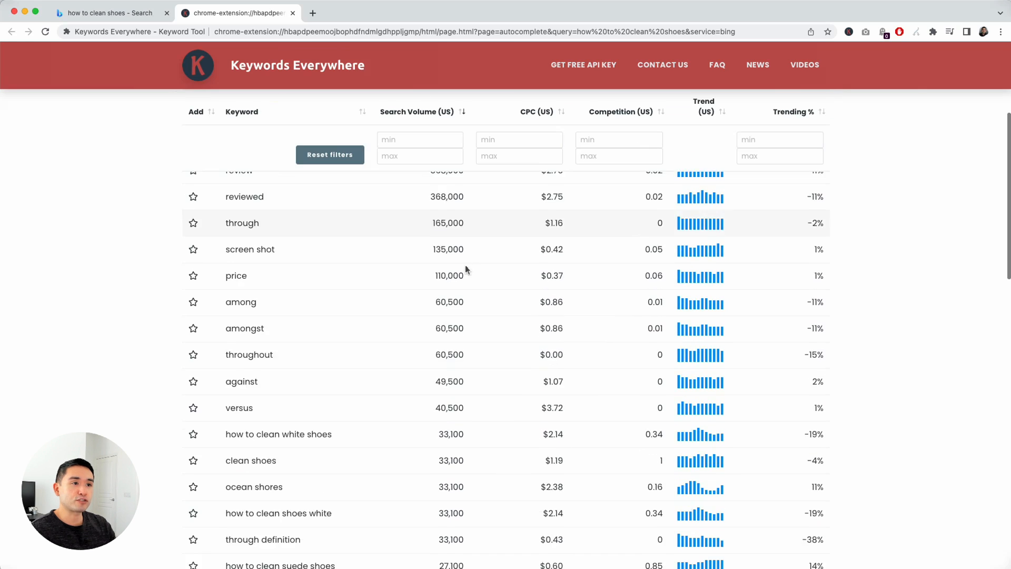
scroll("down", 3)
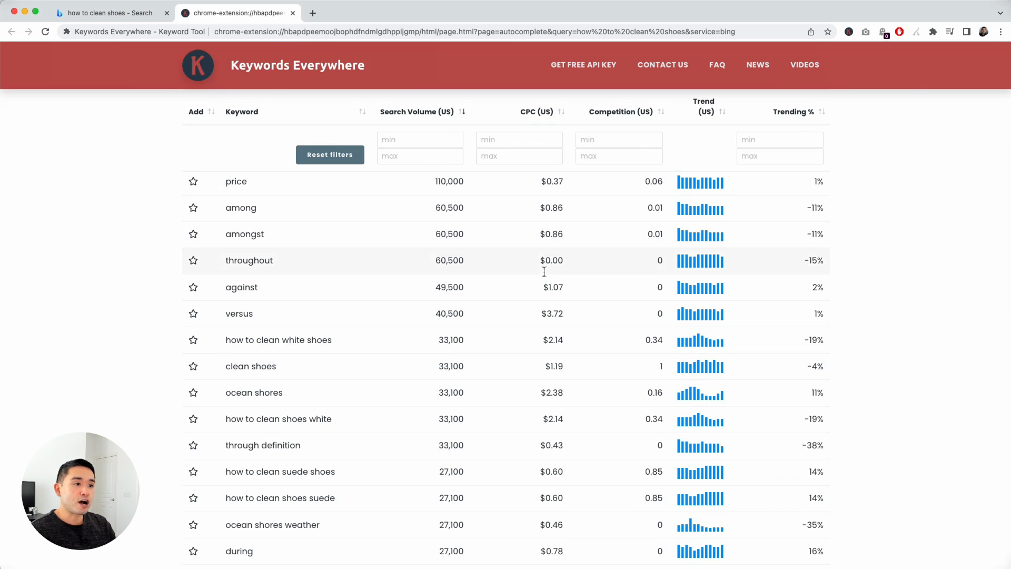
mouse_move(668, 442)
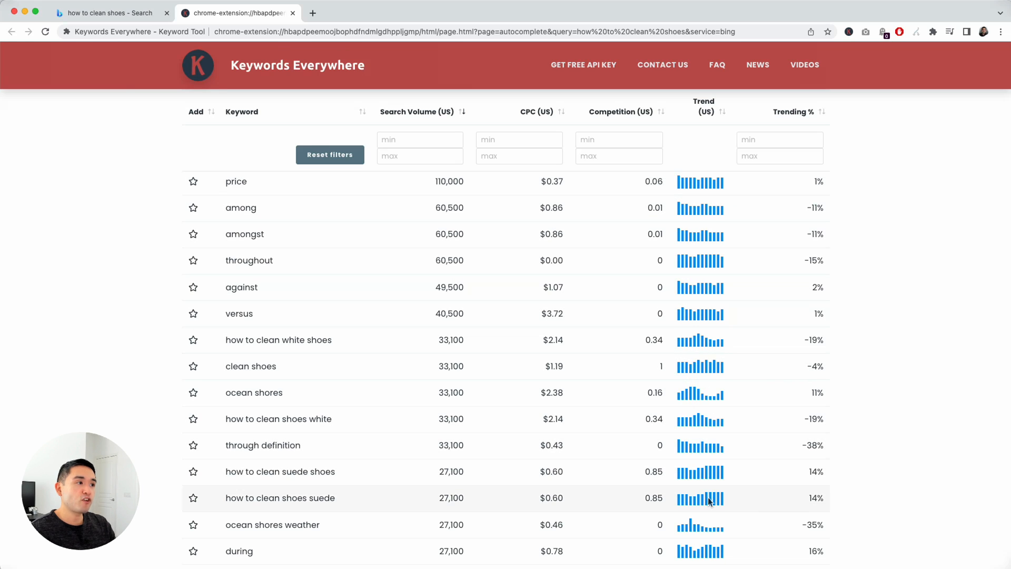
mouse_move(756, 433)
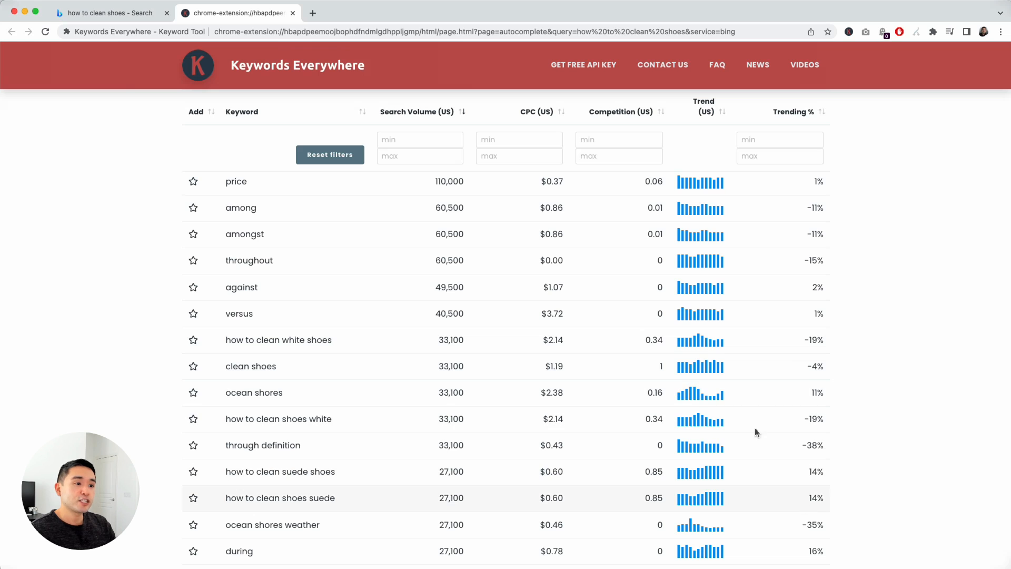
mouse_move(664, 301)
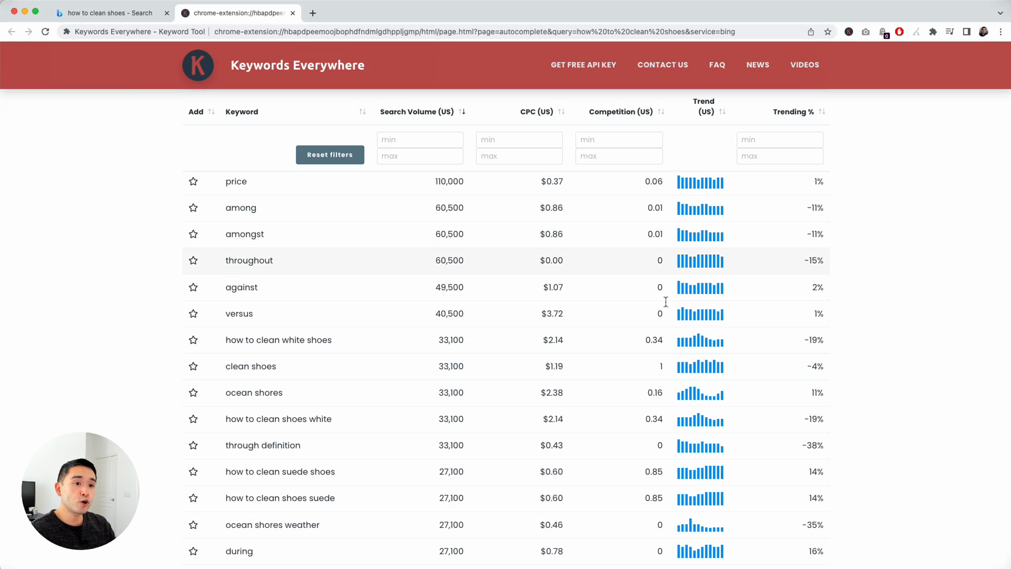
scroll("down", 3)
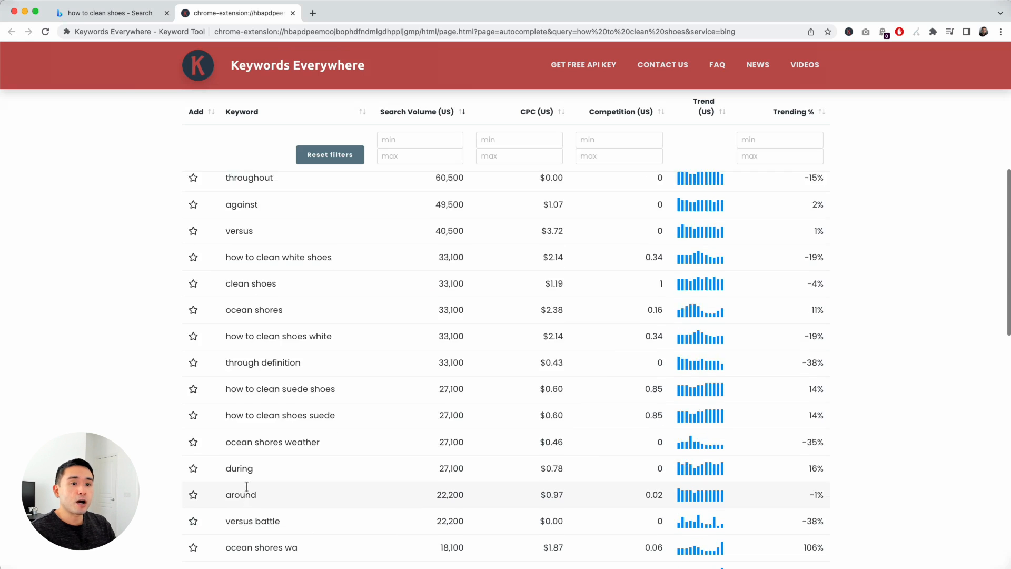
scroll("up", 3)
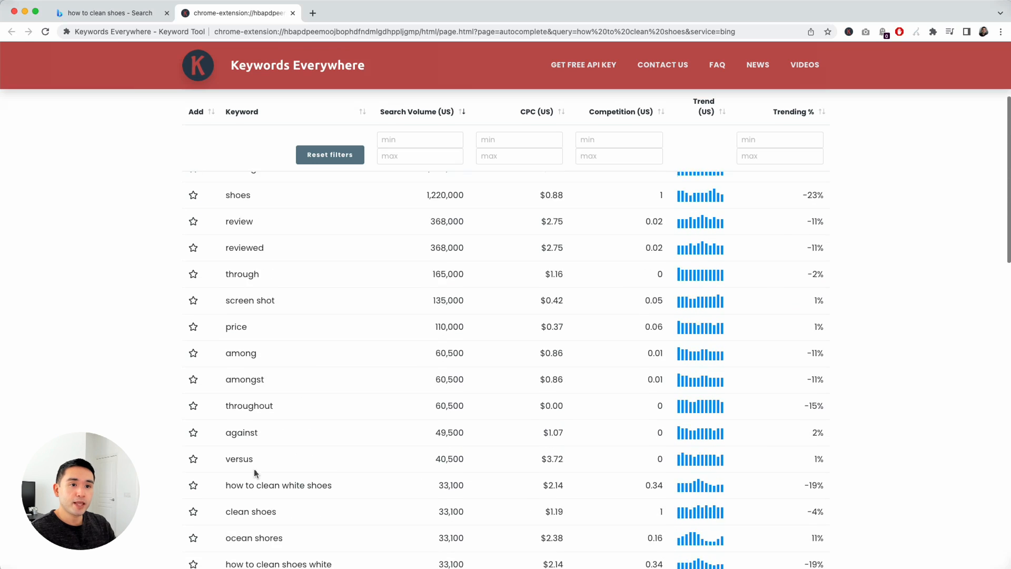
scroll("down", 3)
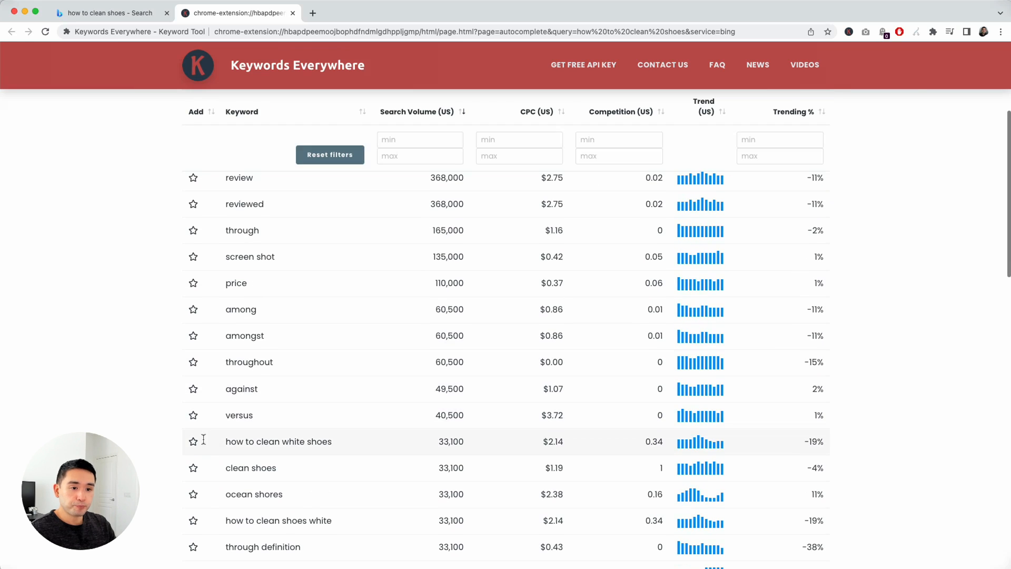
Step: Star 'how to clean white shoes', 'shoes white', 'suede shoes' and 'shoes suede' in the Add column
left_click(193, 441)
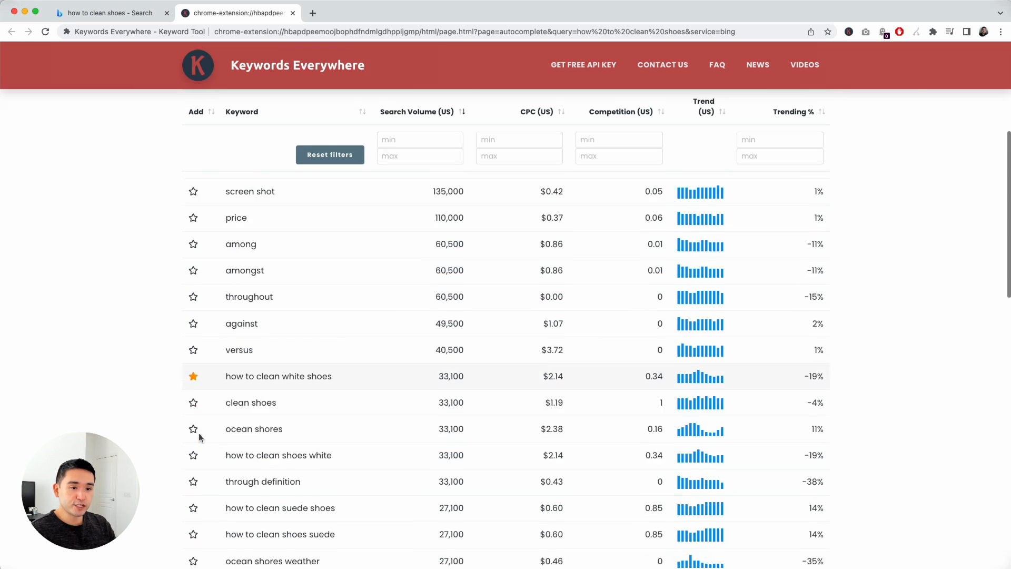
scroll("down", 3)
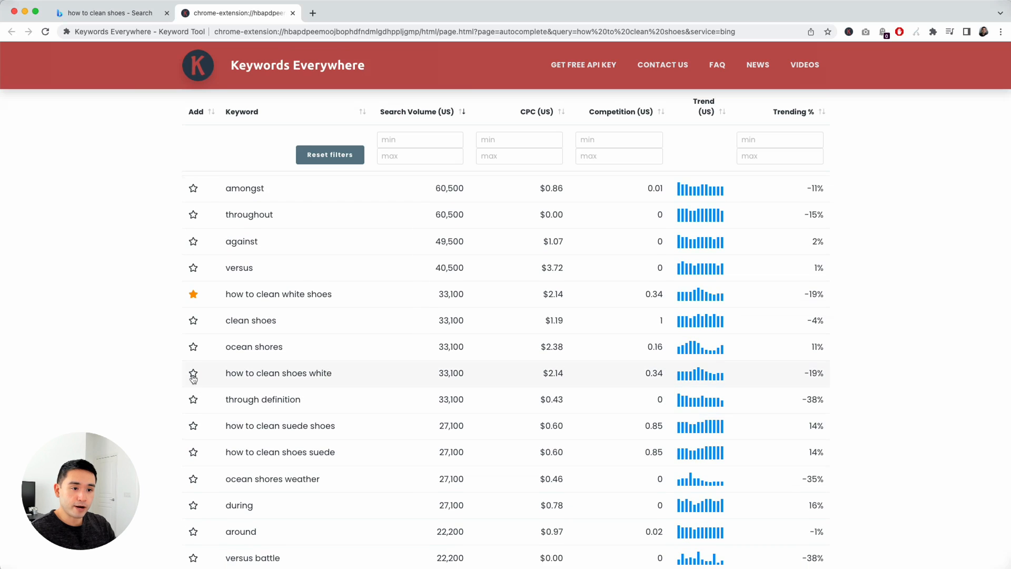
left_click(192, 373)
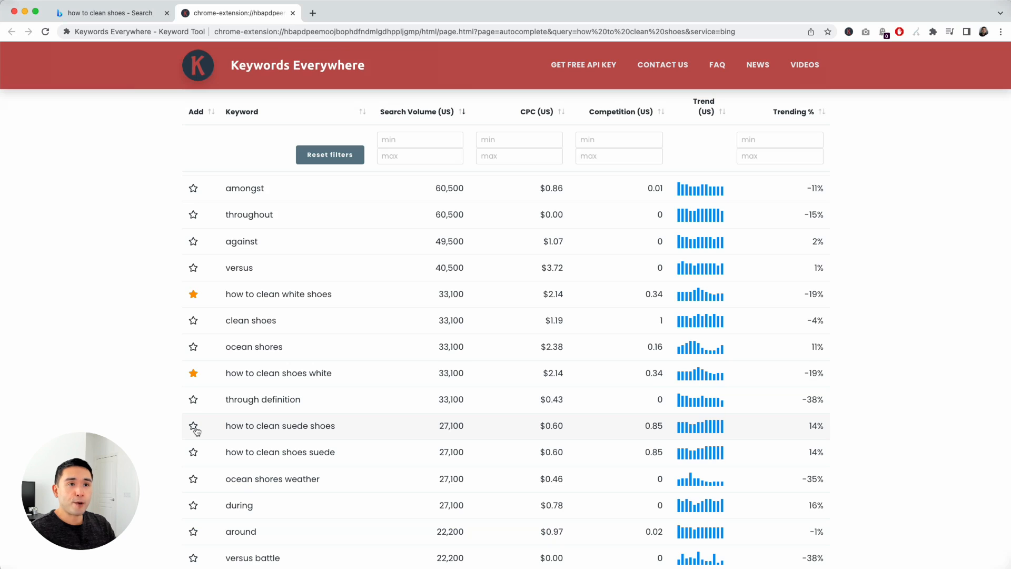
left_click(193, 426)
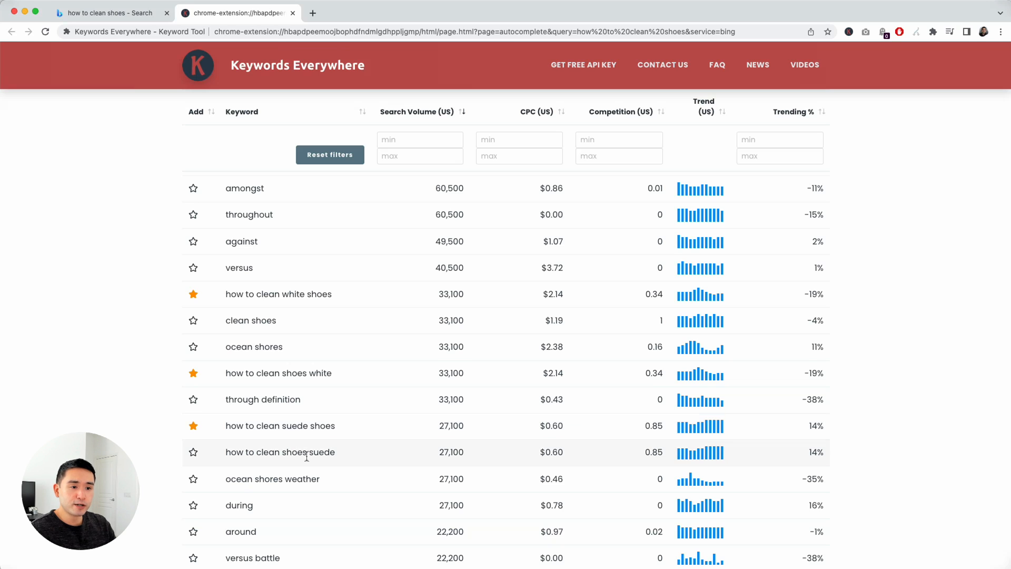
left_click(193, 452)
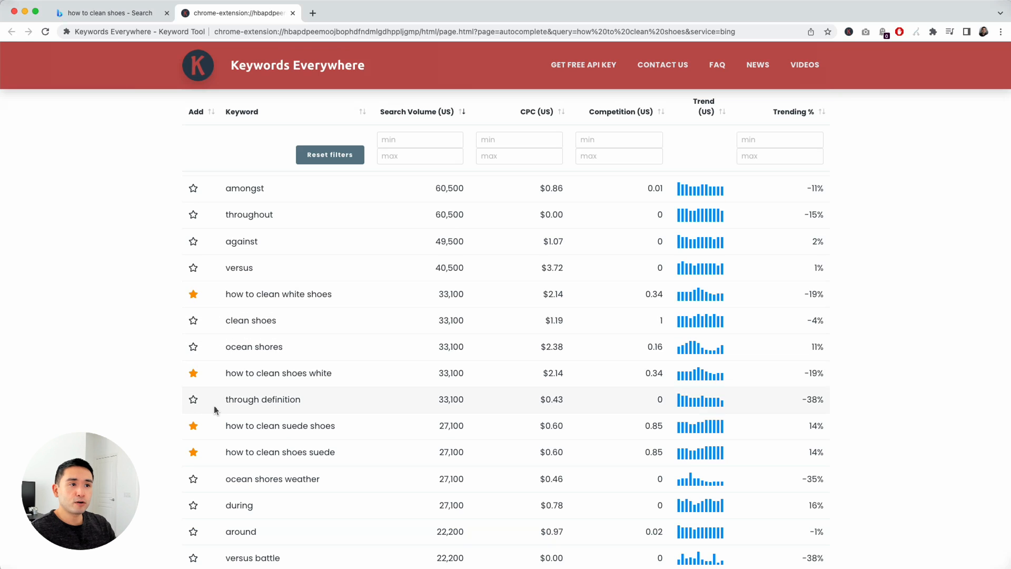
scroll("up", 3)
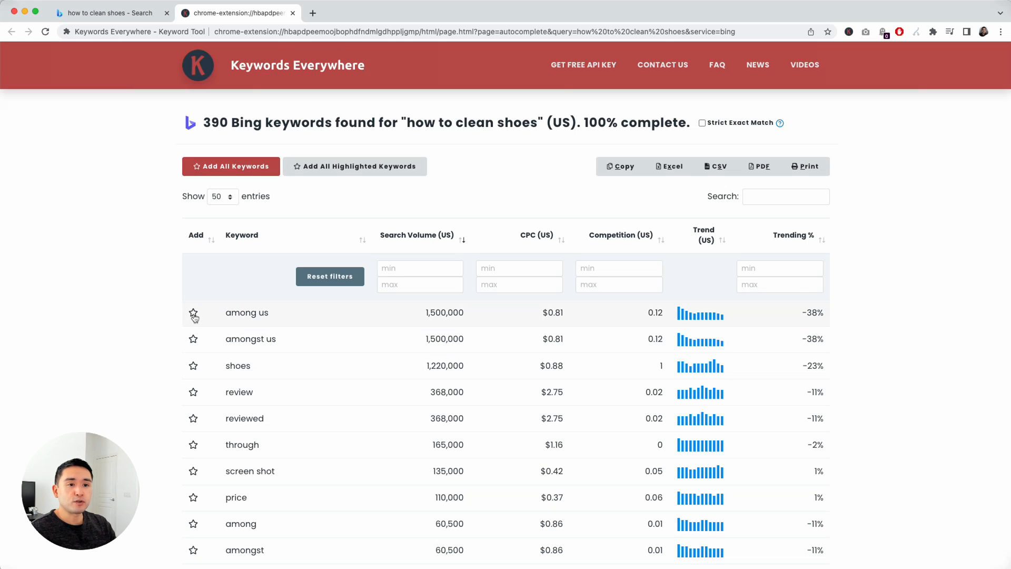
mouse_move(354, 166)
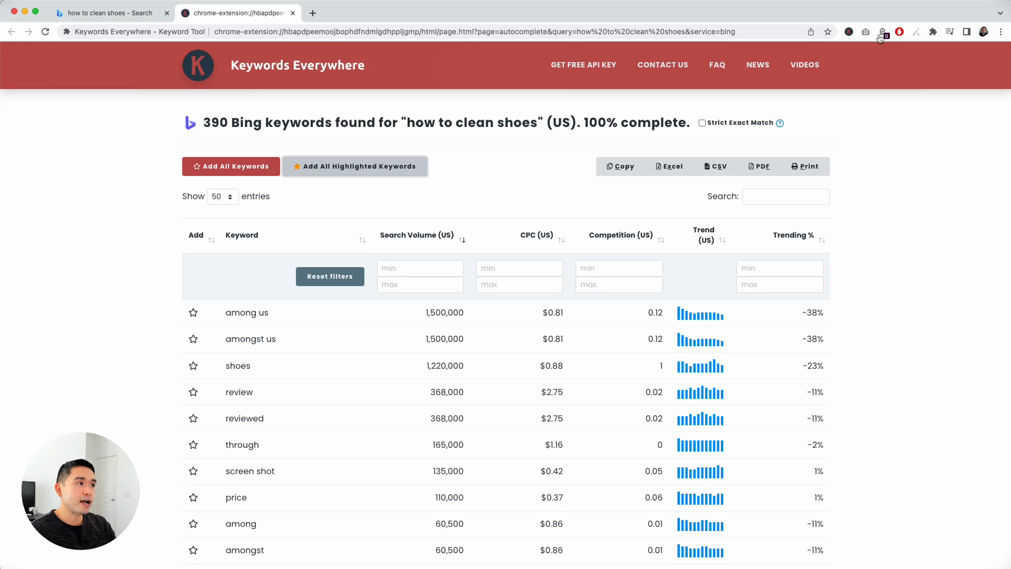
Step: Open My Favorite Keywords from the Keywords Everywhere toolbar menu
left_click(882, 32)
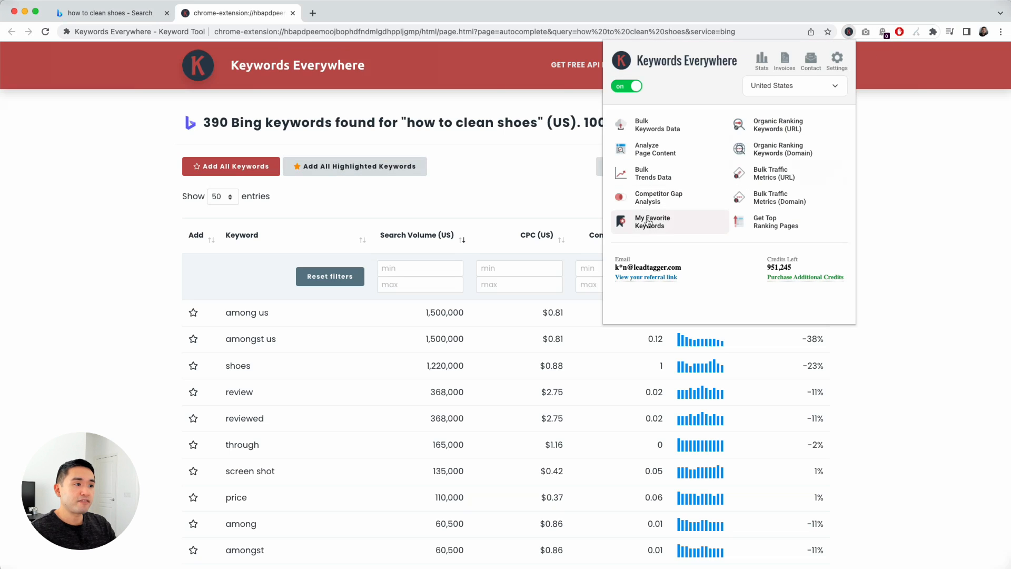
left_click(652, 221)
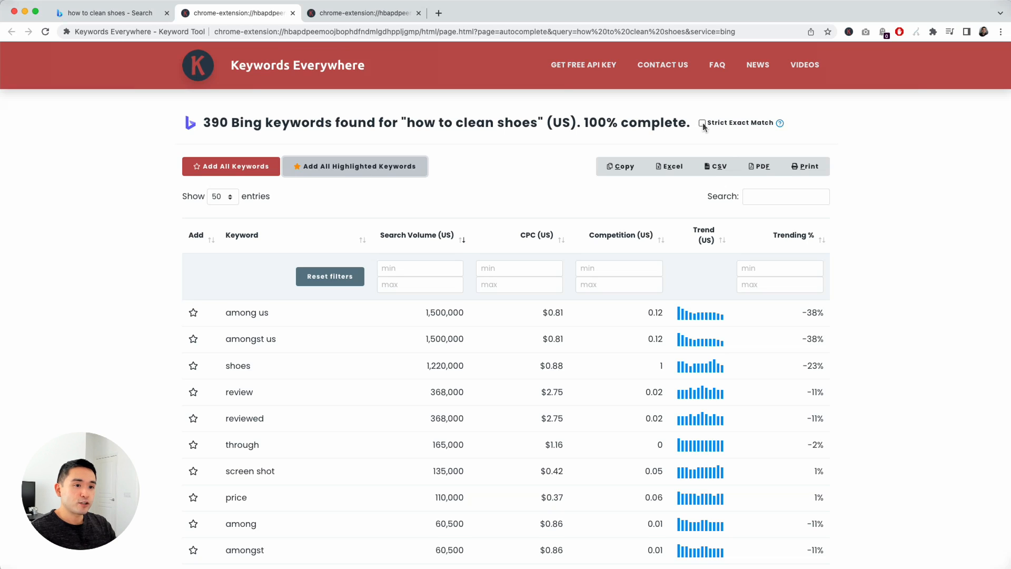
scroll("down", 3)
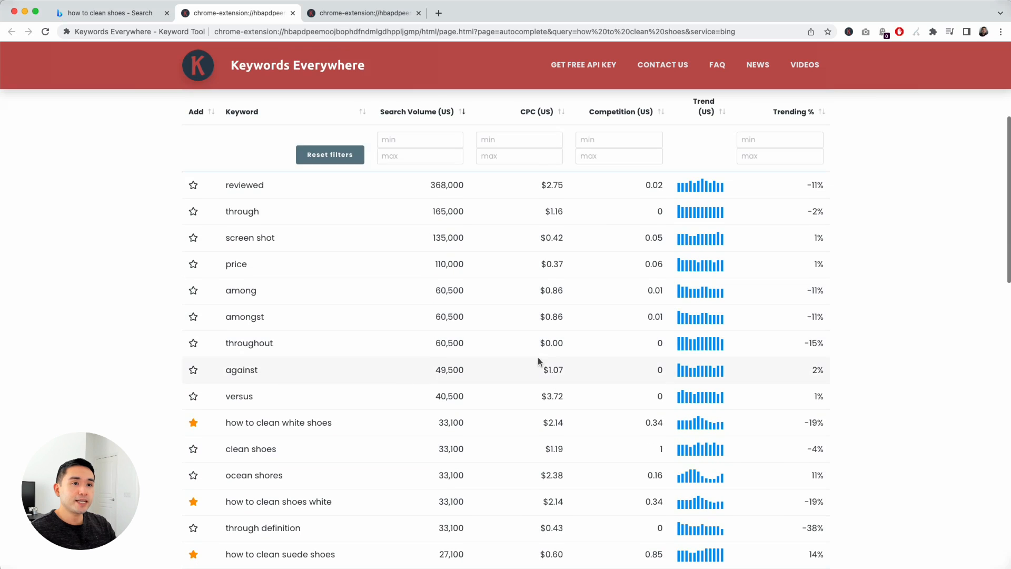
scroll("down", 3)
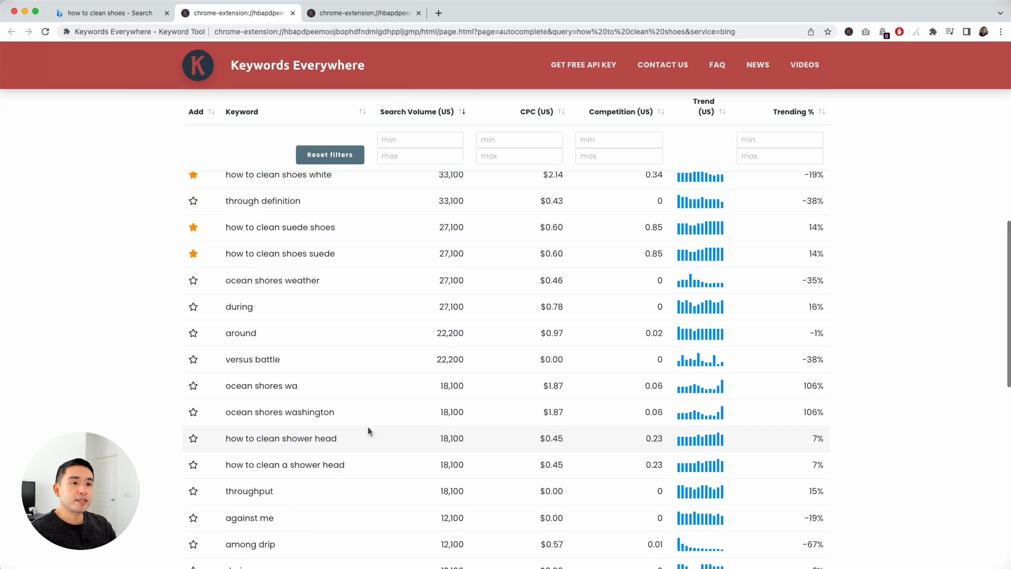
scroll("up", 3)
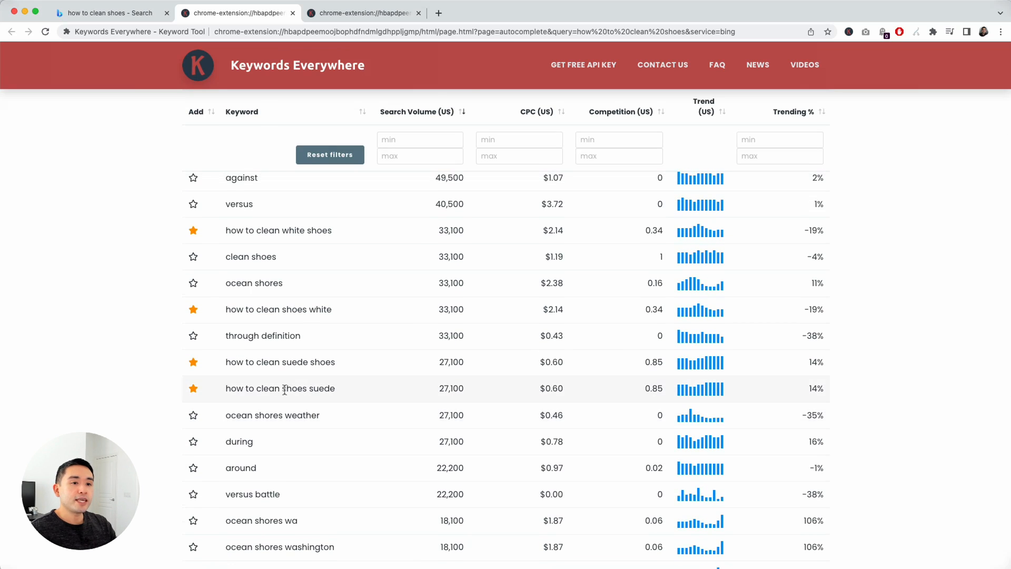
scroll("up", 3)
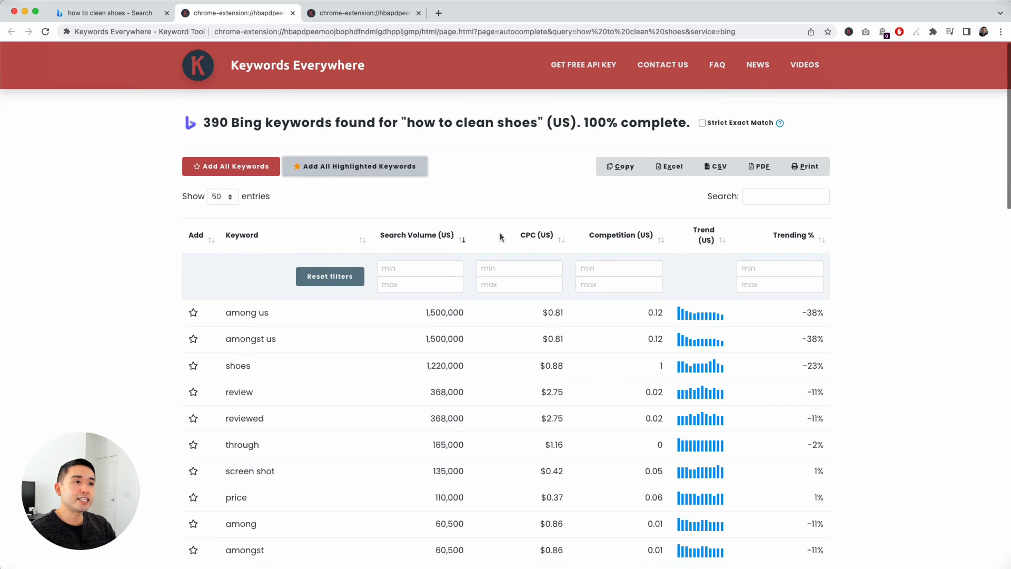
left_click(701, 123)
type("how to clean shoes")
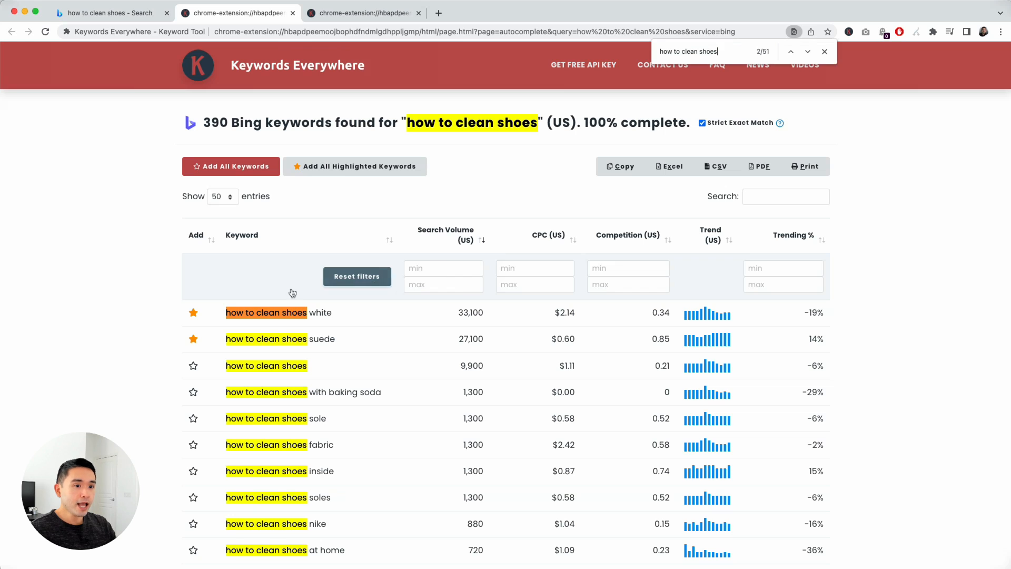
mouse_move(296, 400)
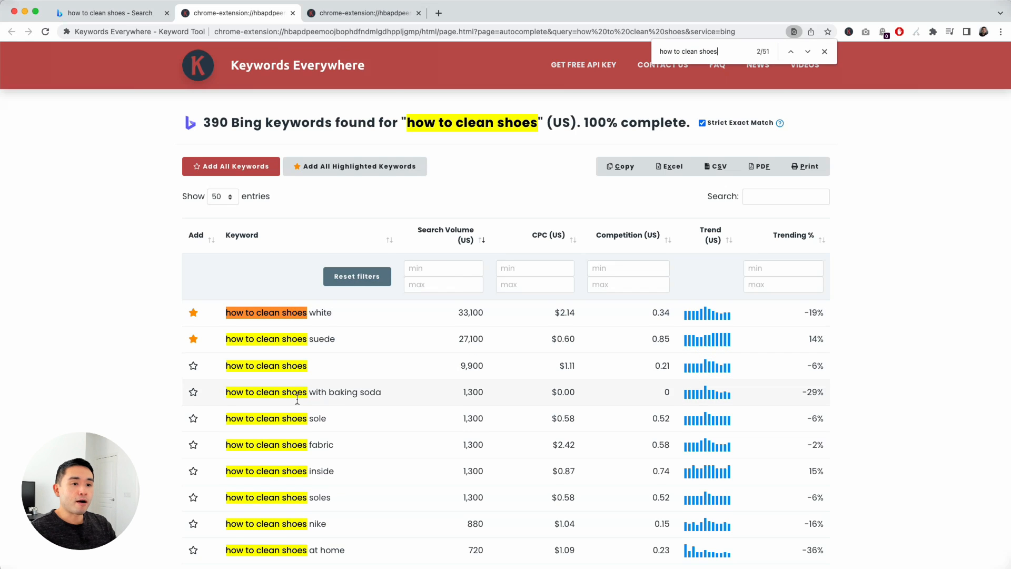
Step: Star the 9,900-search keyword 'how to clean shoes' in the keyword table
scroll("down", 3)
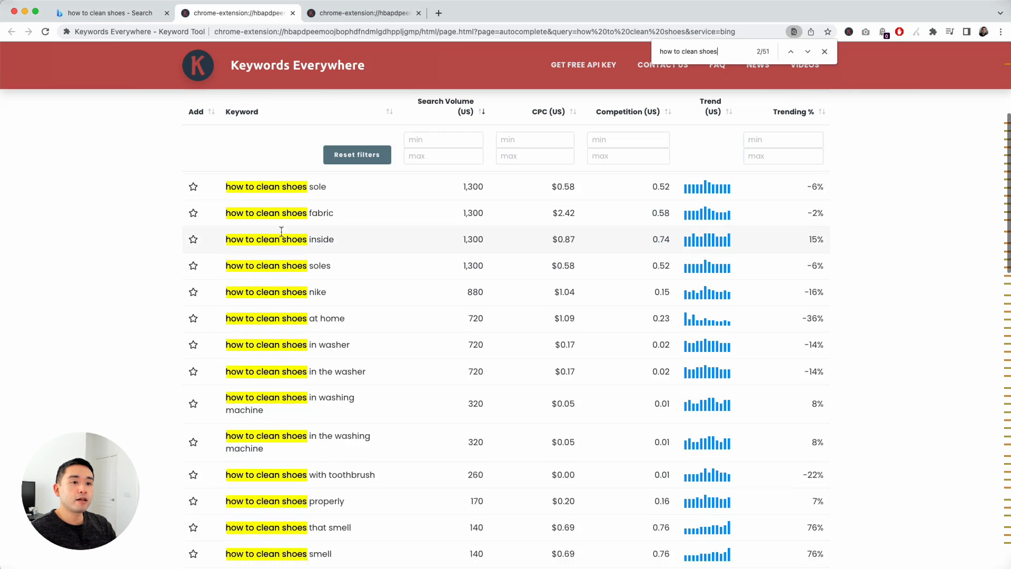
scroll("down", 3)
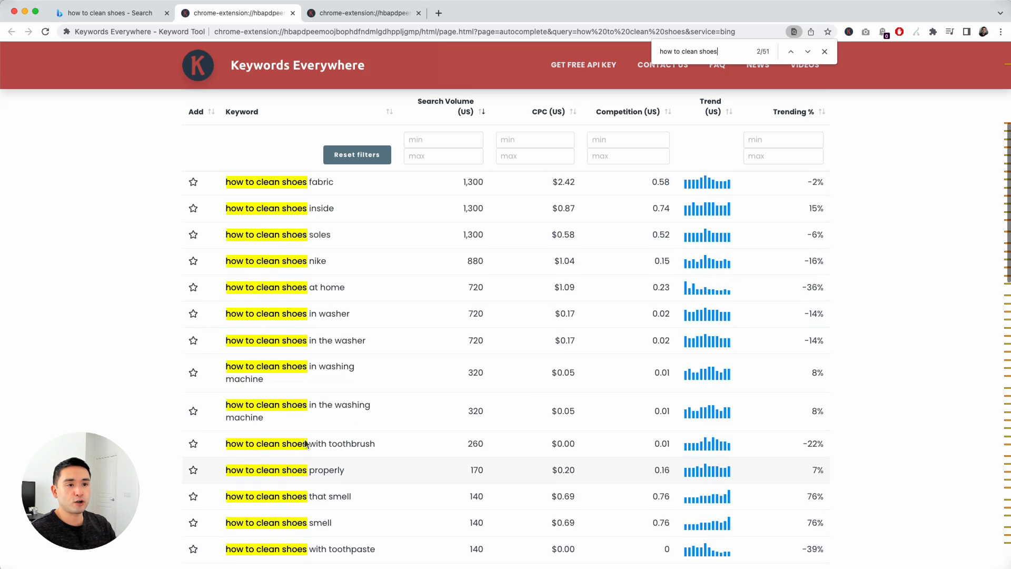
scroll("up", 3)
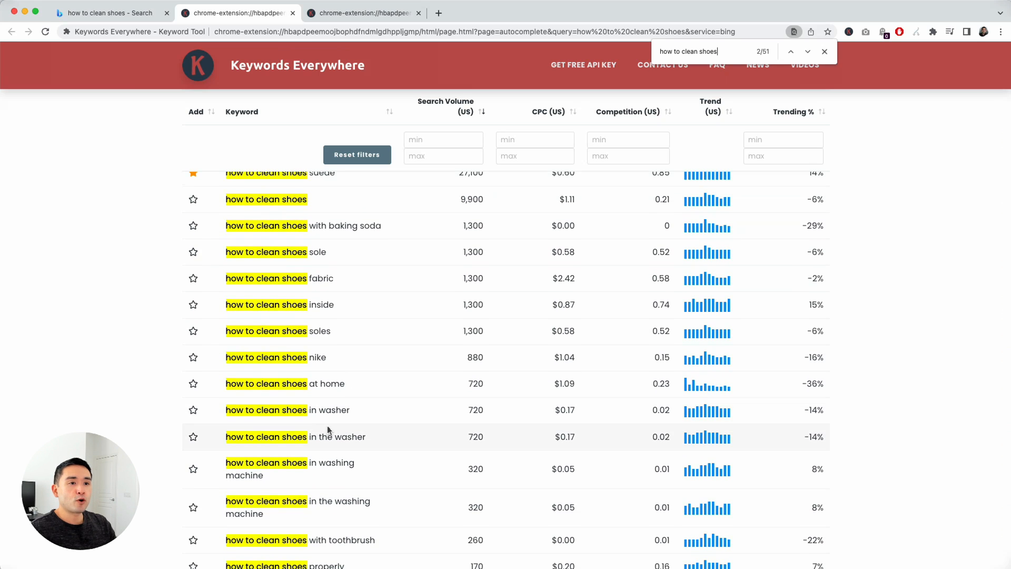
mouse_move(324, 233)
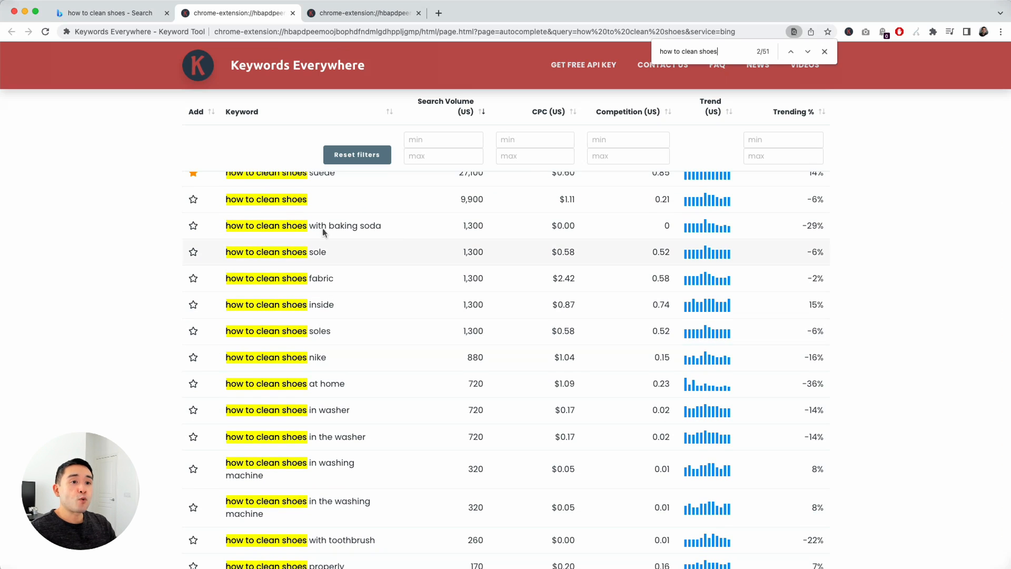
mouse_move(247, 231)
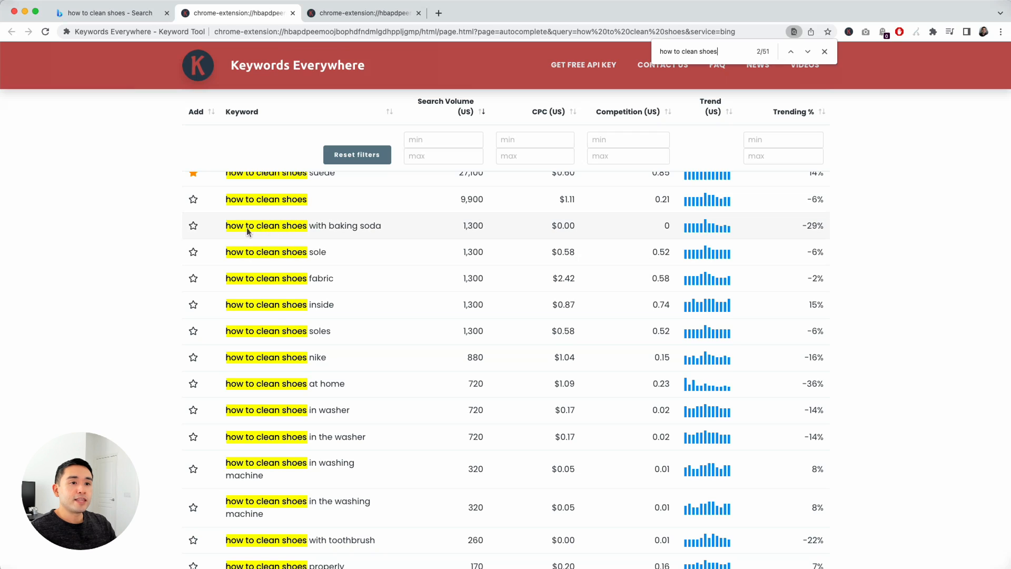
mouse_move(316, 261)
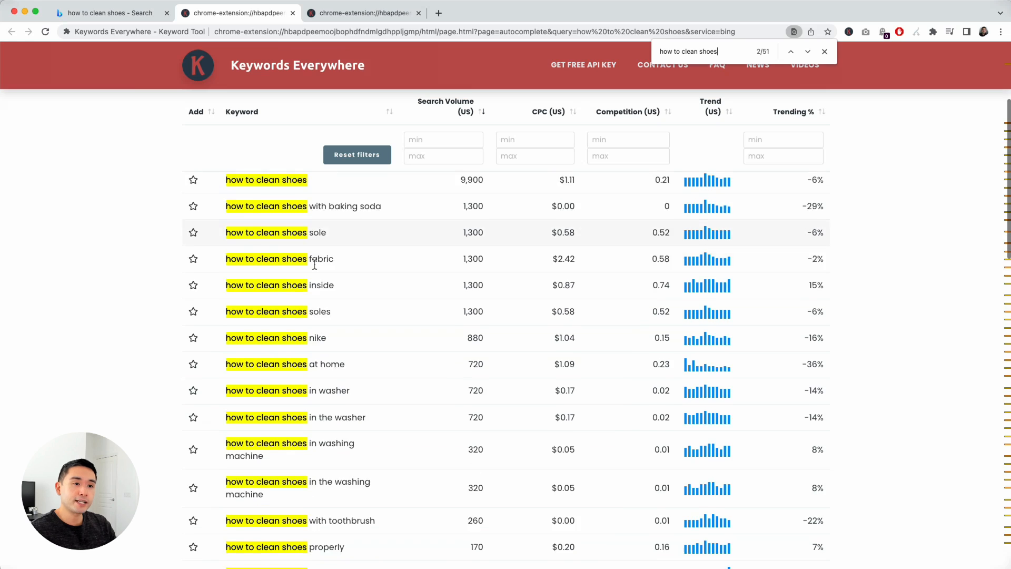
scroll("down", 3)
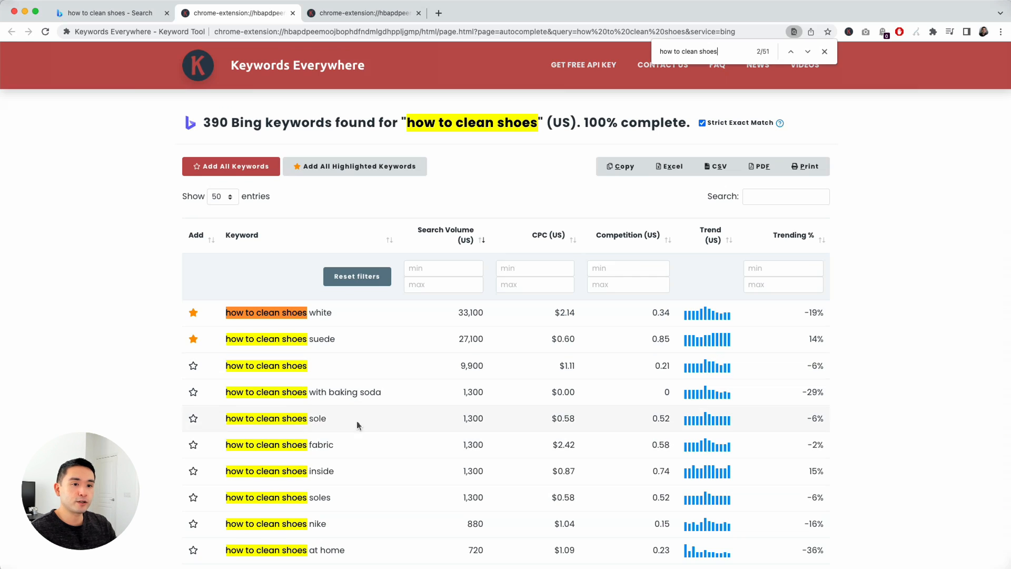
left_click(193, 366)
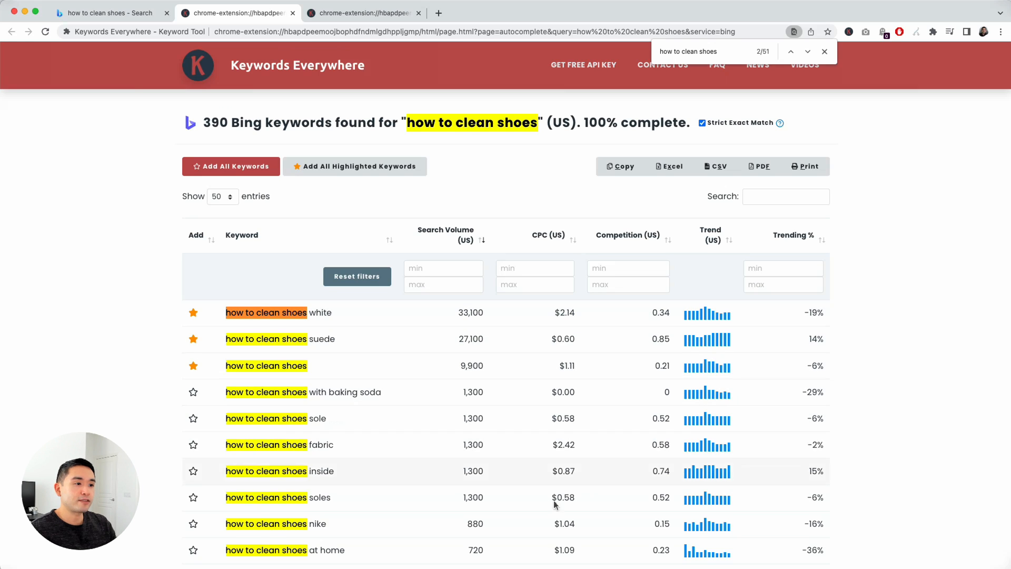
scroll("down", 3)
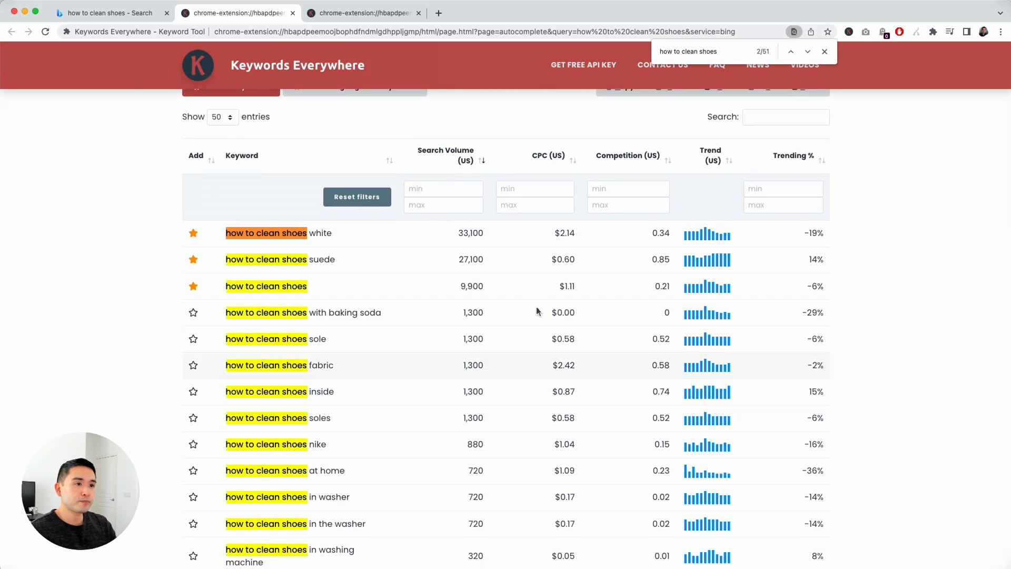
scroll("up", 3)
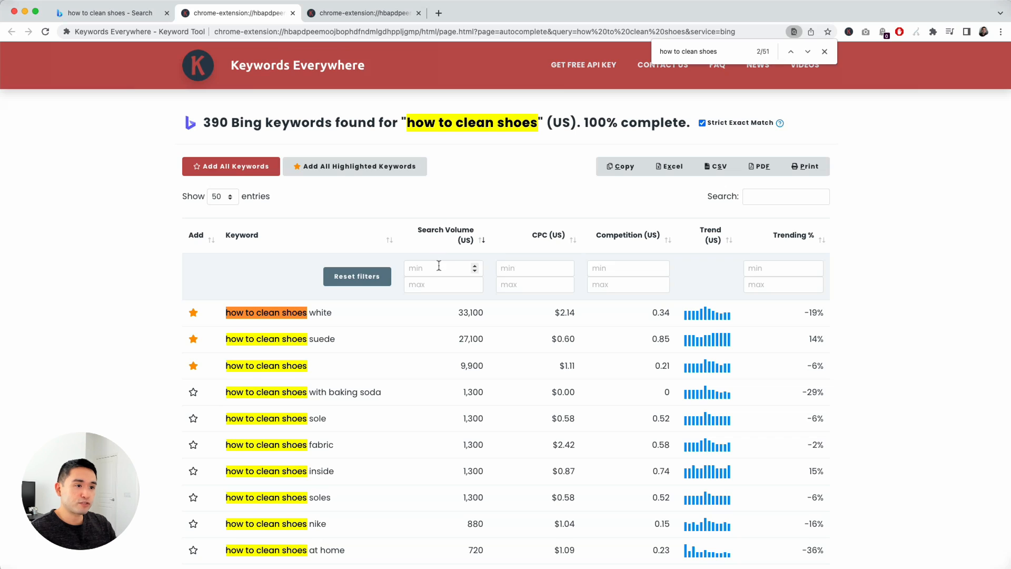
Step: Filter search volume to 100–1,000, review the 13 results, then reset the filters
type("10")
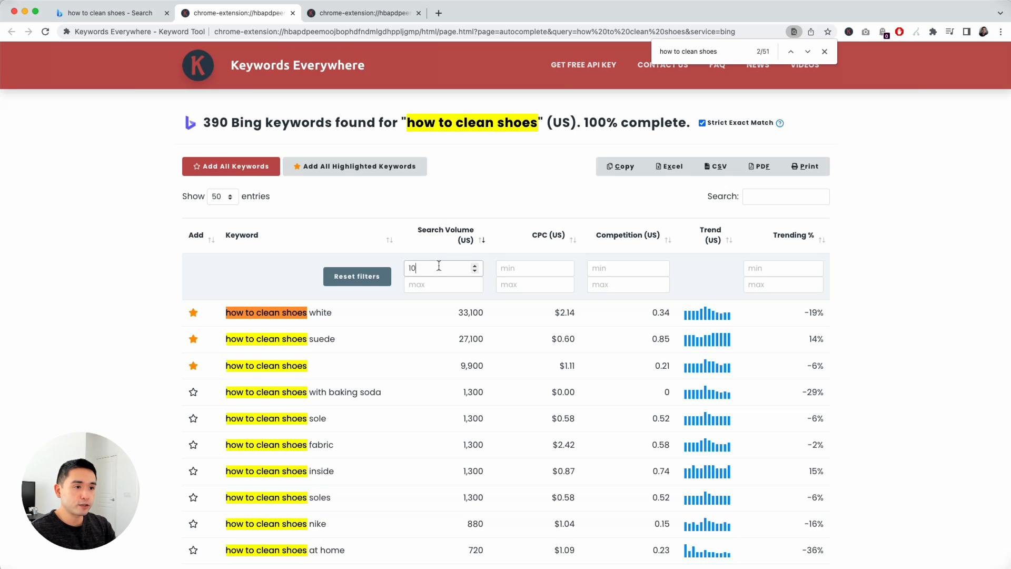
type("0")
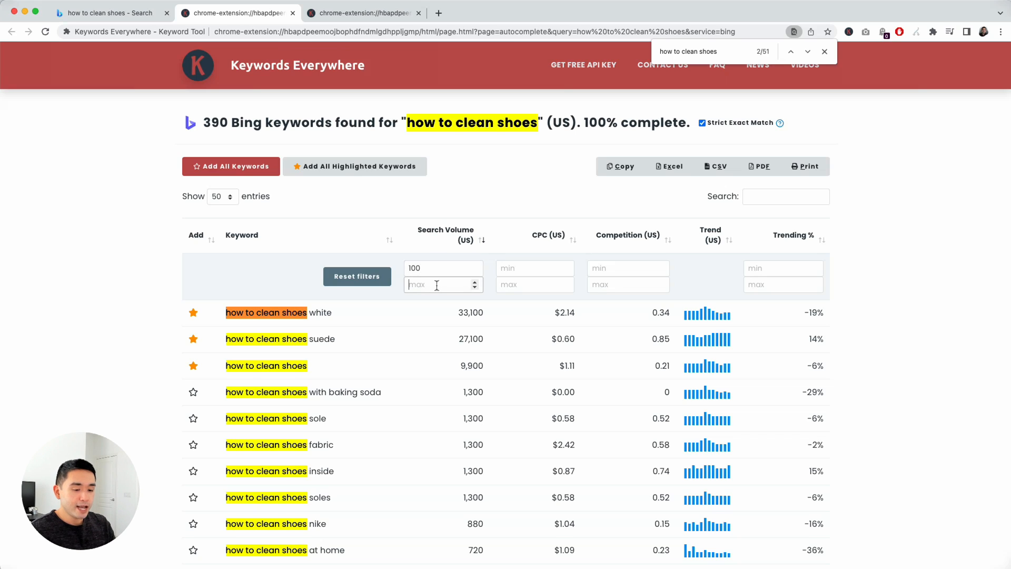
type("1")
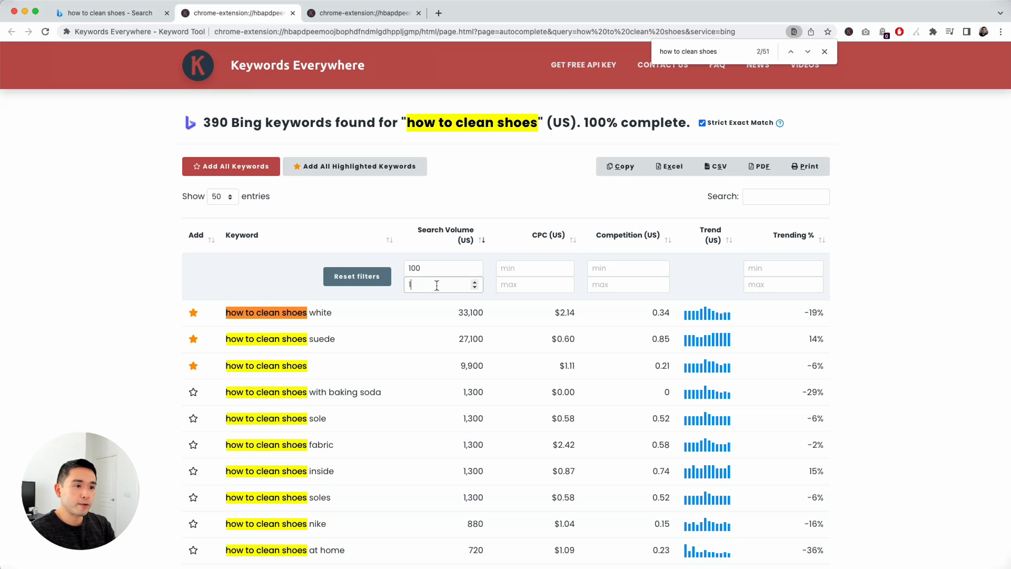
type("000")
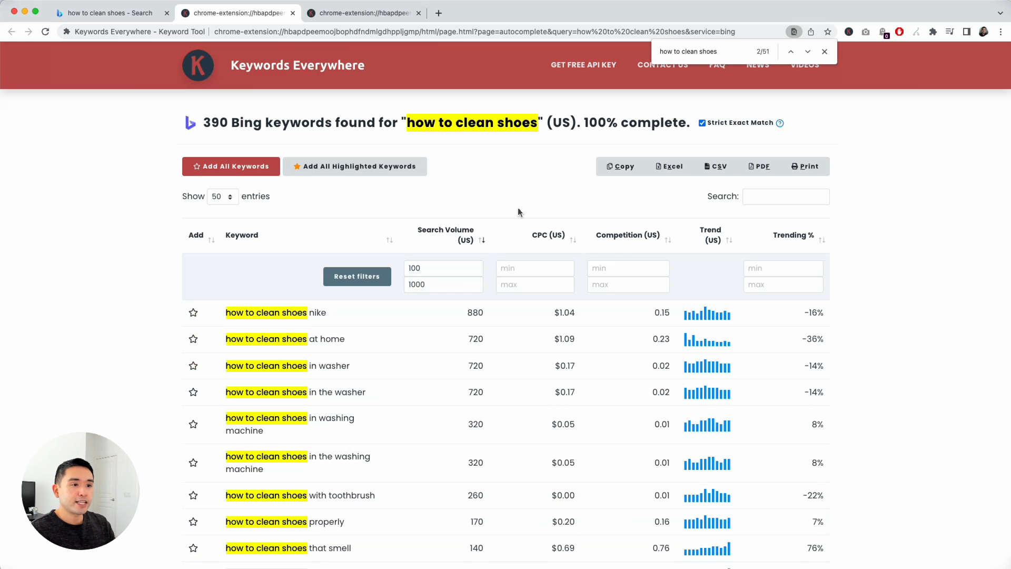
scroll("down", 3)
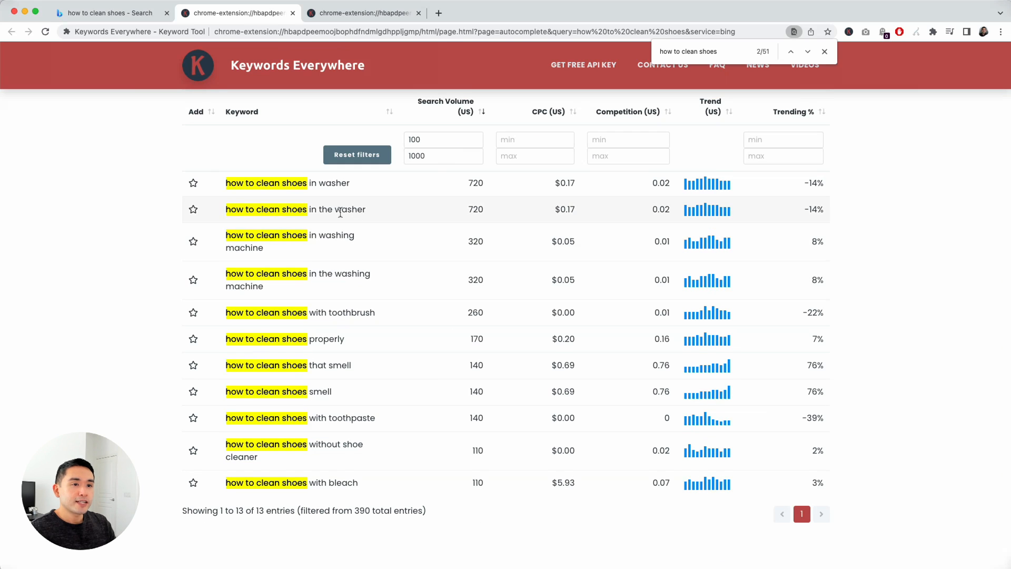
scroll("up", 3)
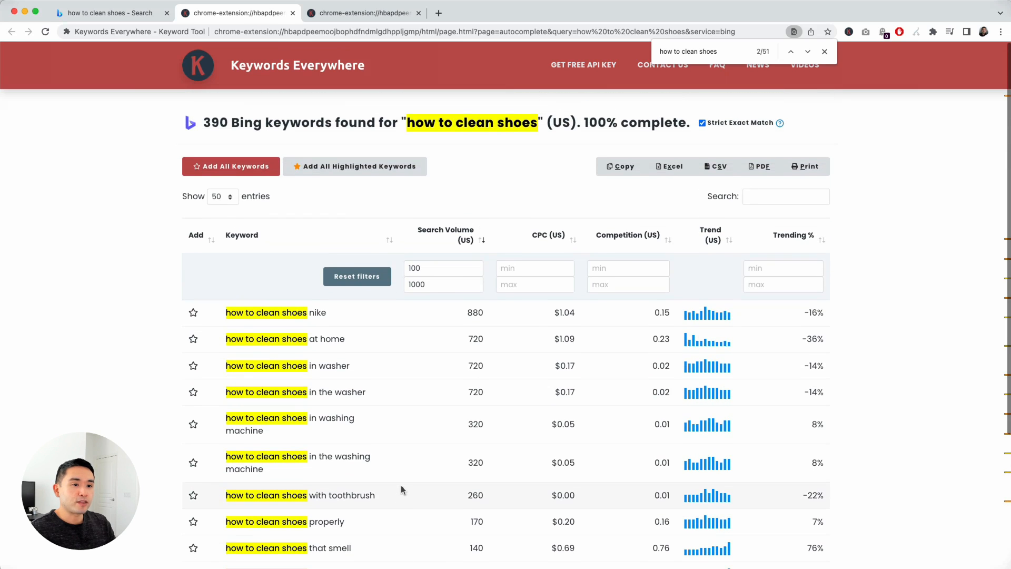
mouse_move(406, 336)
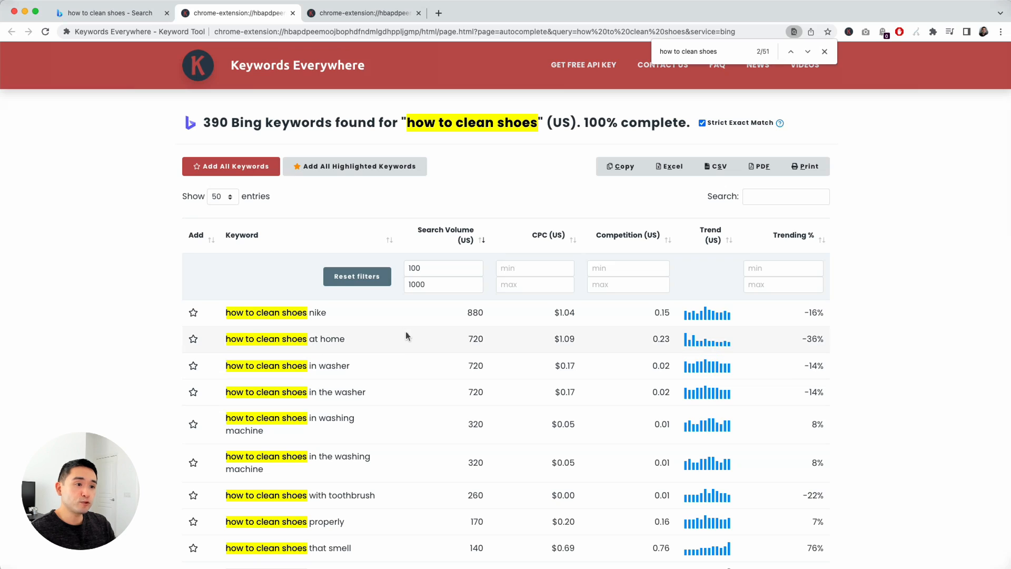
left_click(356, 276)
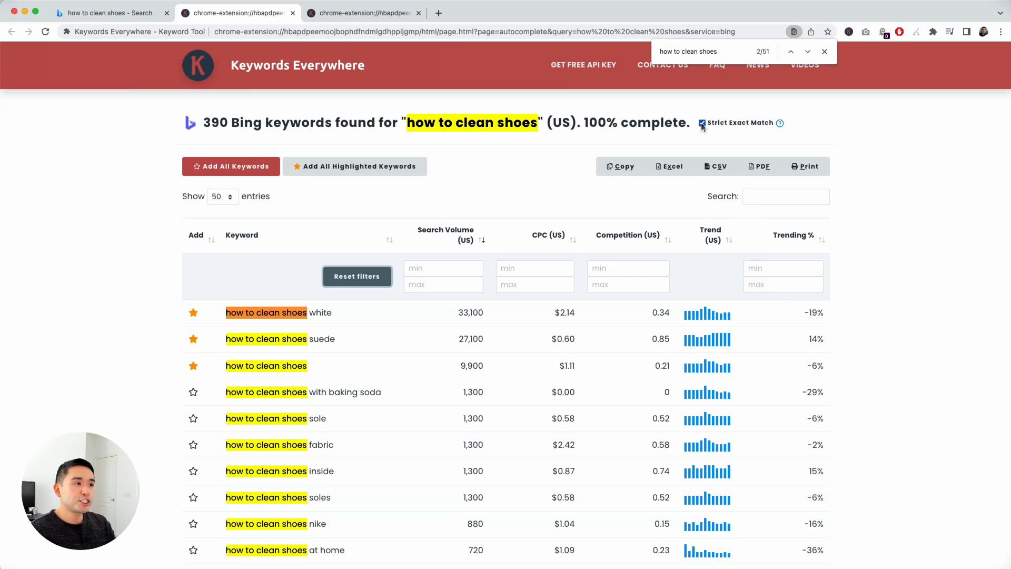
Step: Review the expanded keyword table without strict exact match, then return to Bing's results tab
scroll("down", 3)
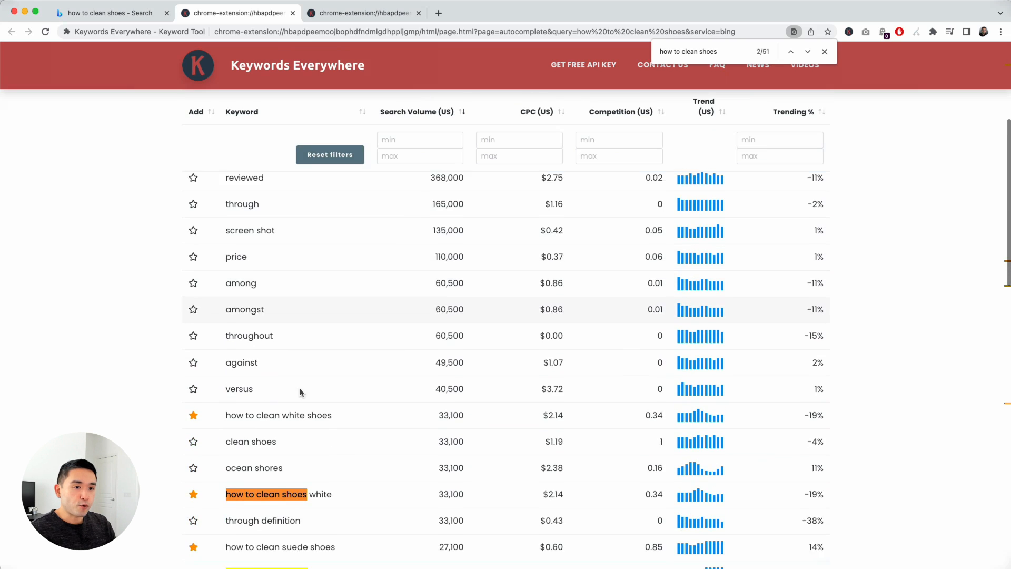
scroll("down", 3)
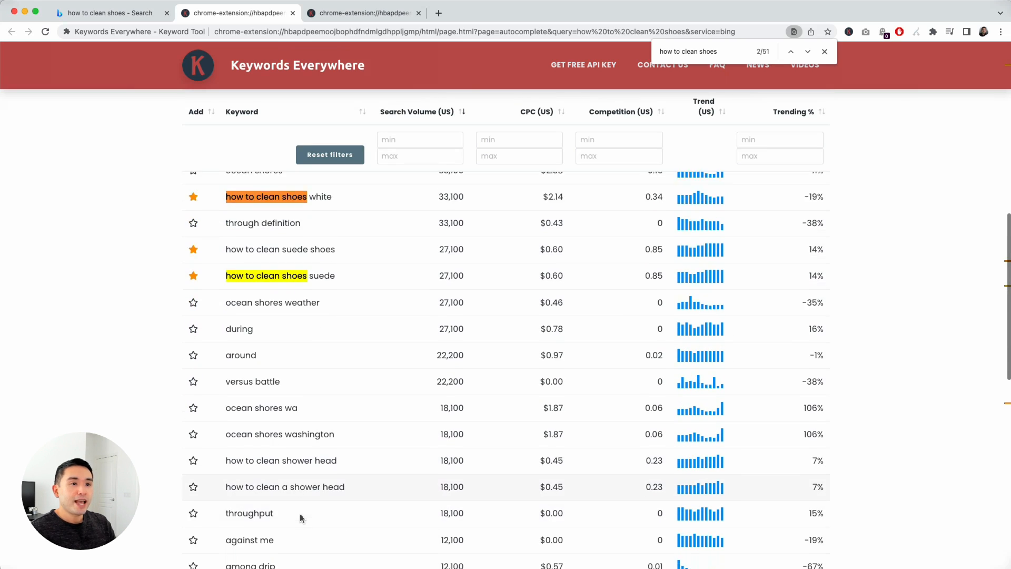
scroll("up", 3)
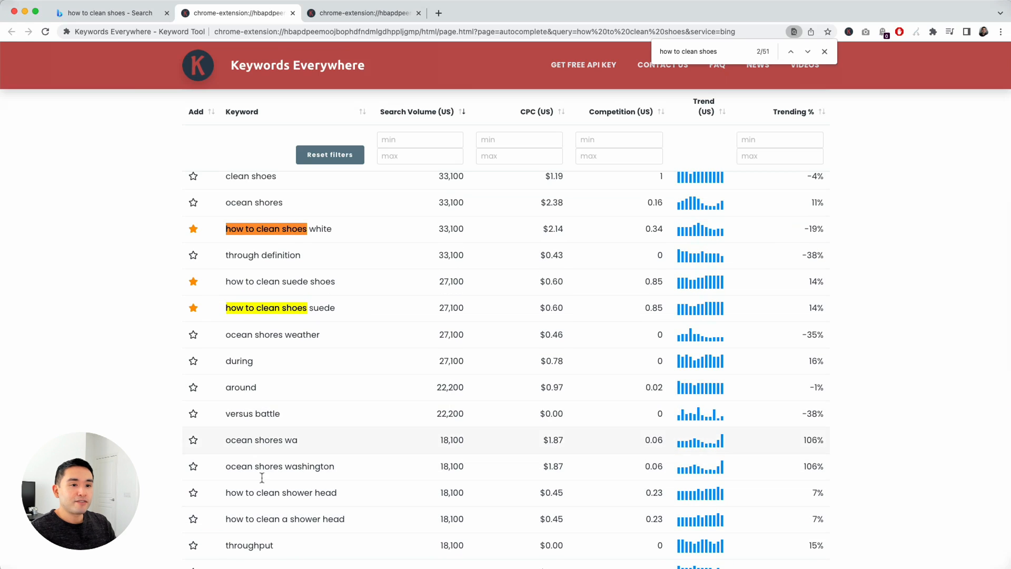
scroll("down", 3)
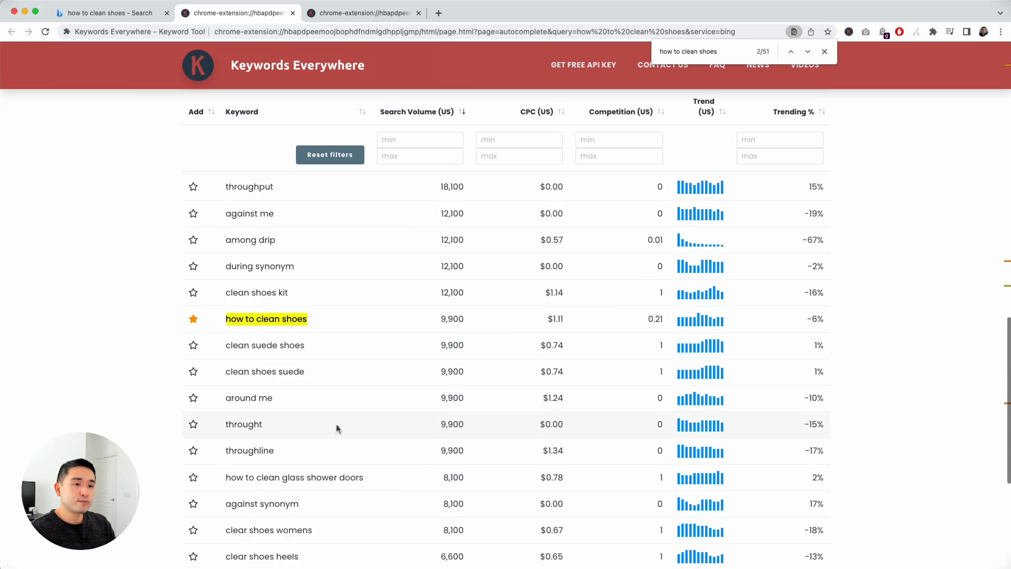
scroll("down", 3)
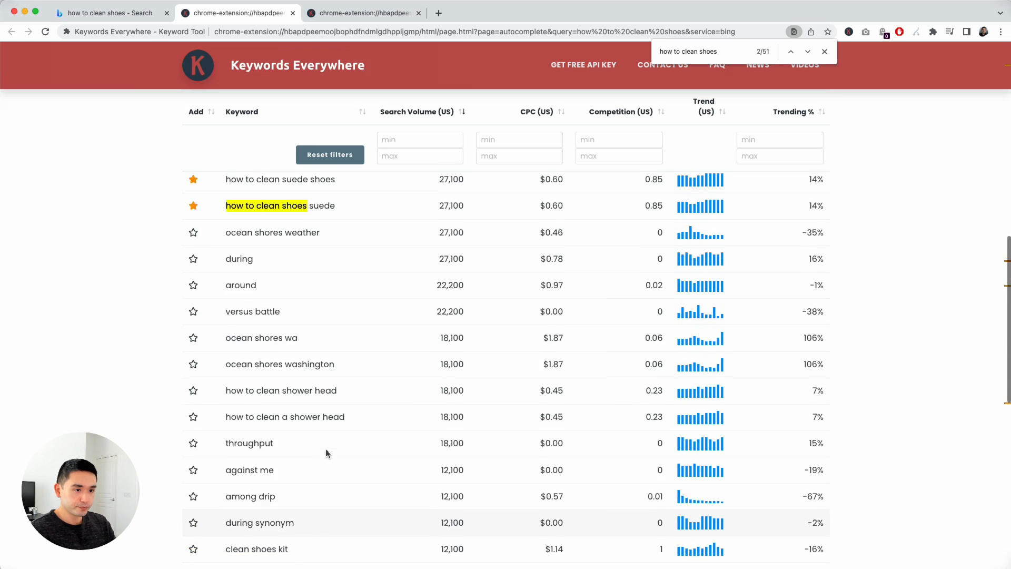
scroll("up", 3)
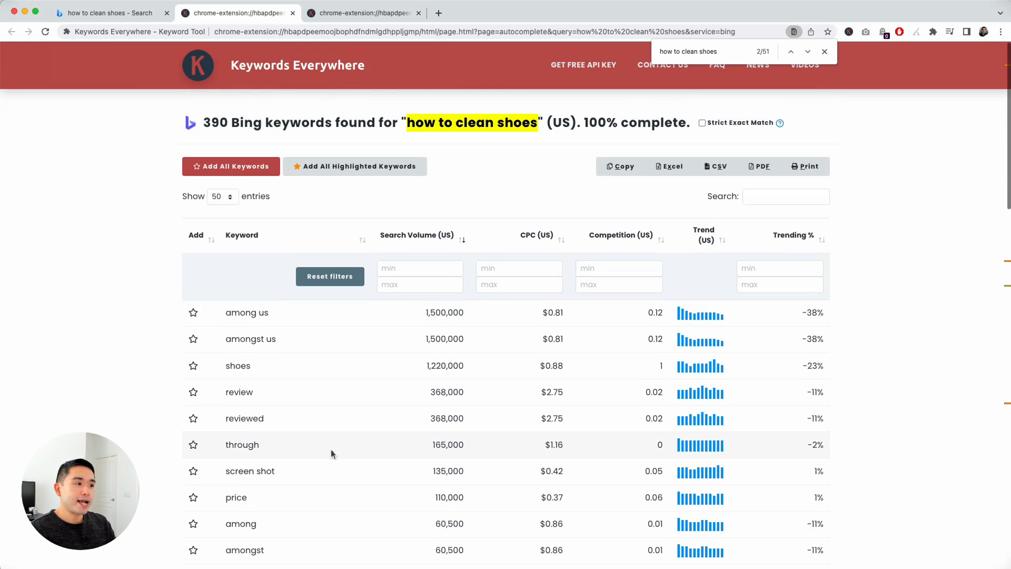
left_click(106, 12)
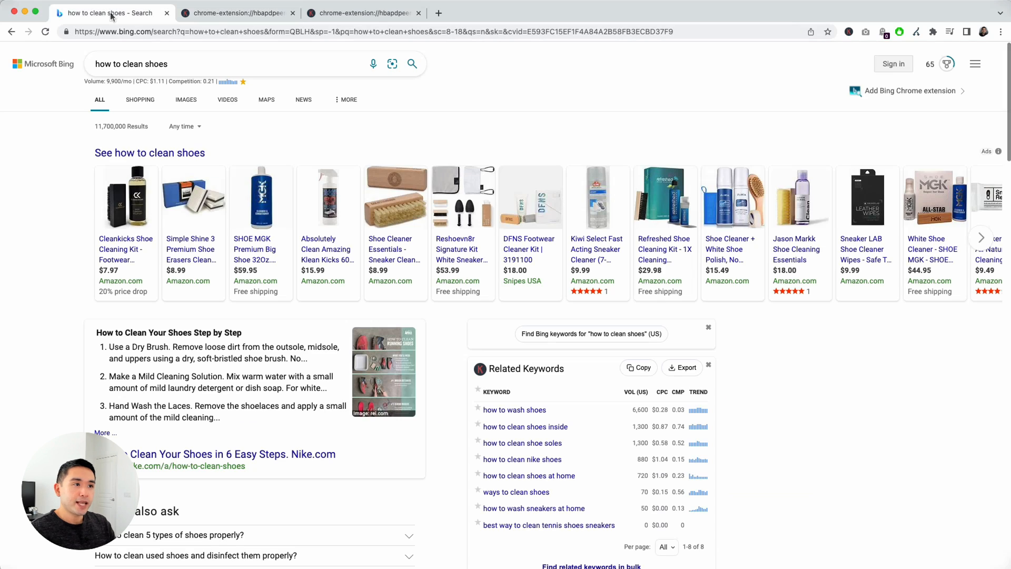
Step: Scroll through the Related Keywords widget's eight suggestions with volume, CPC and competition
scroll("down", 3)
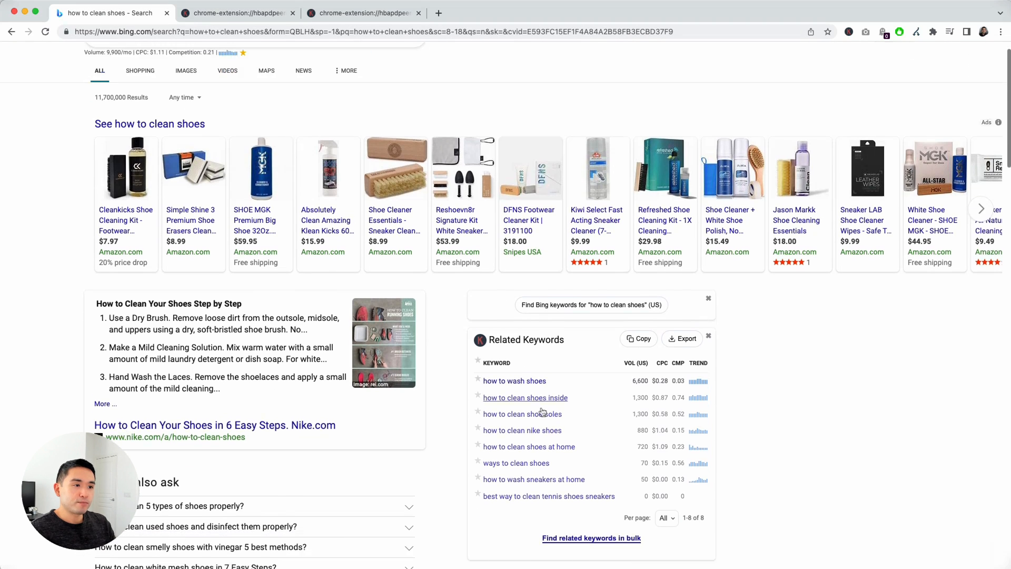
scroll("up", 3)
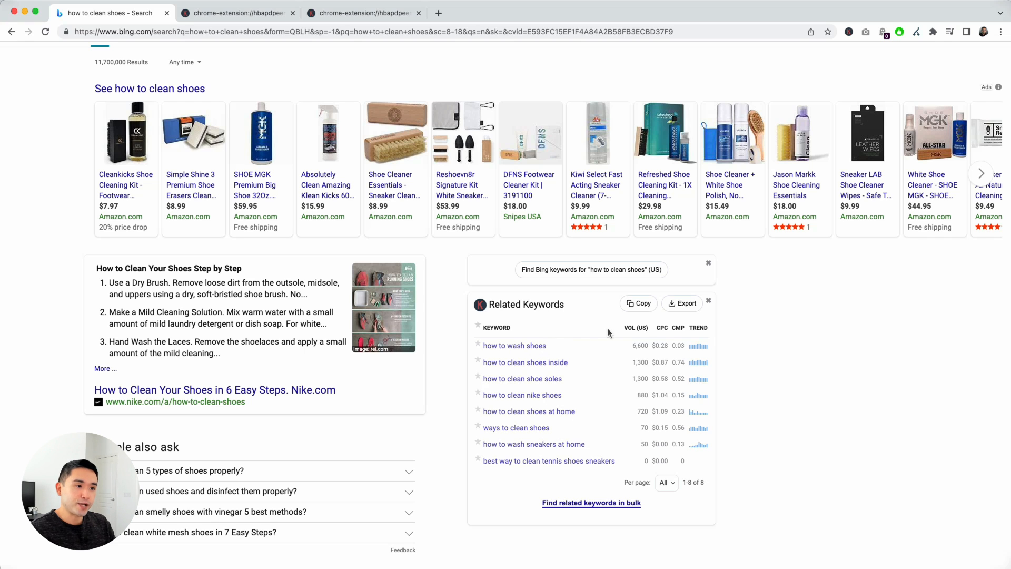
scroll("down", 3)
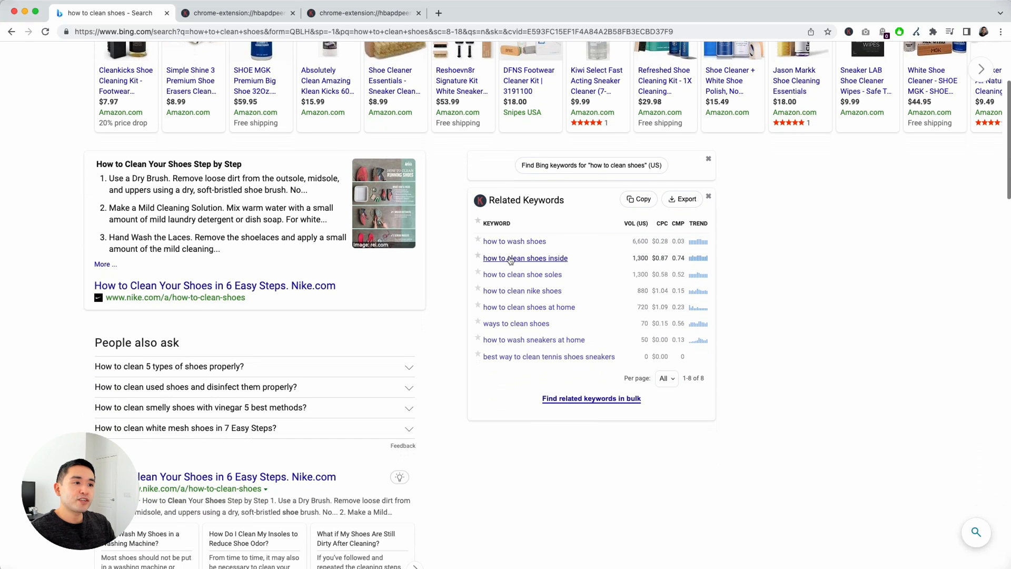
scroll("down", 3)
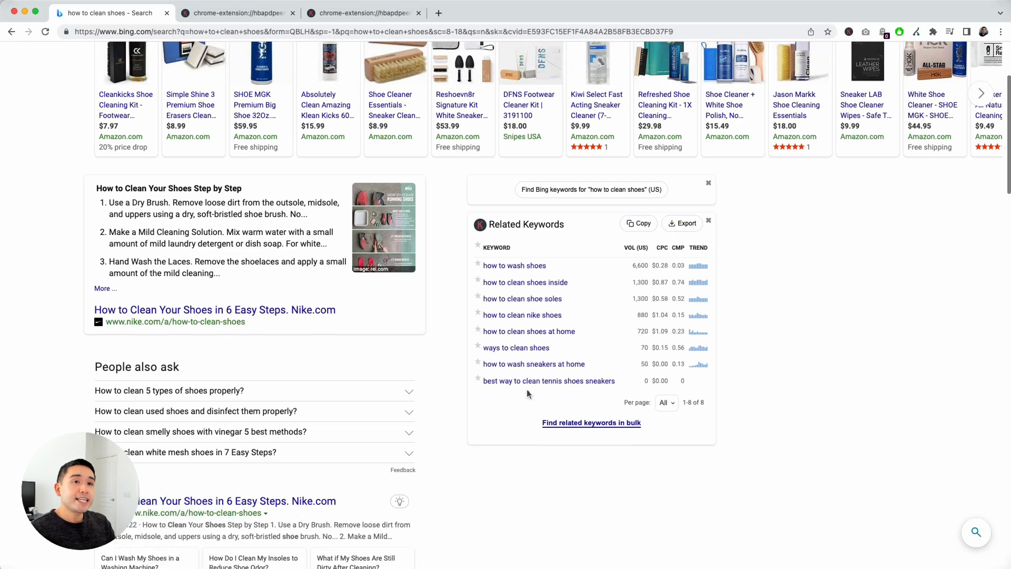
scroll("up", 3)
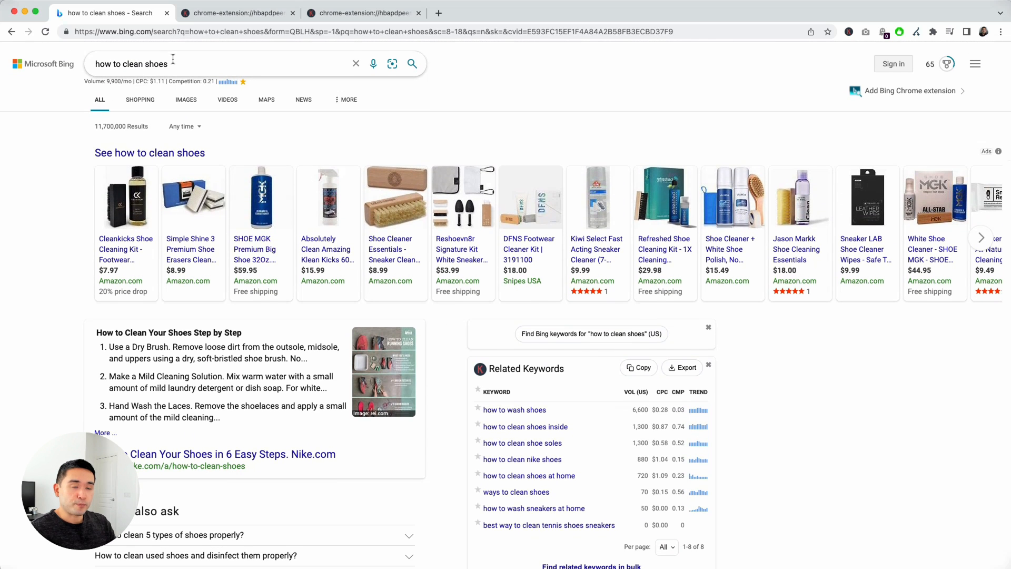
scroll("down", 3)
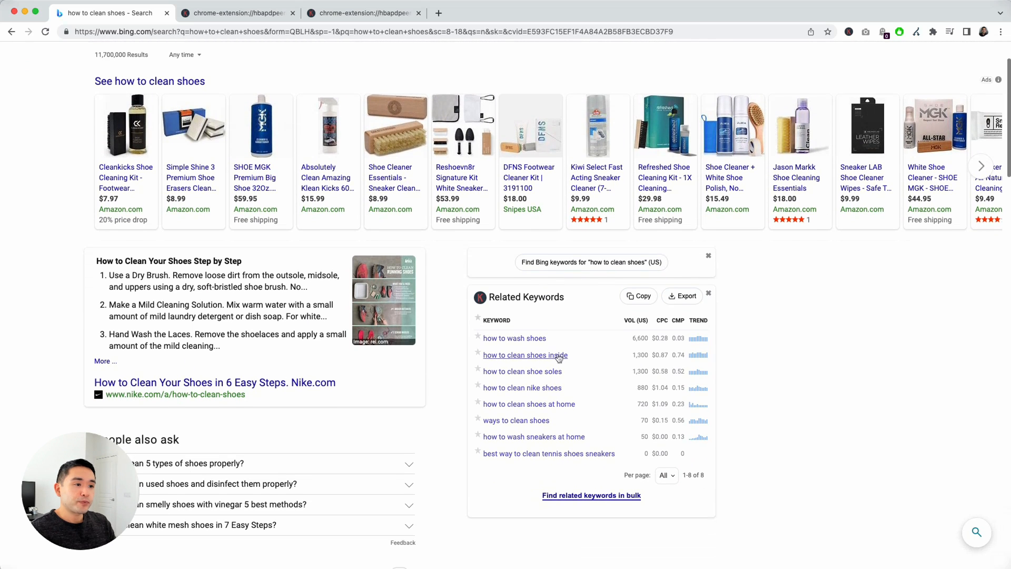
mouse_move(285, 355)
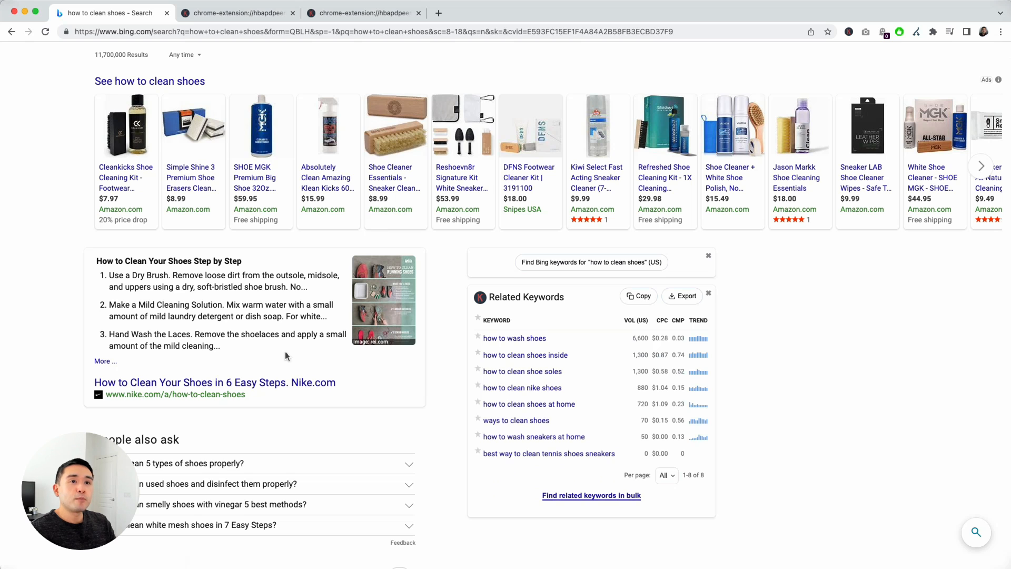
scroll("down", 3)
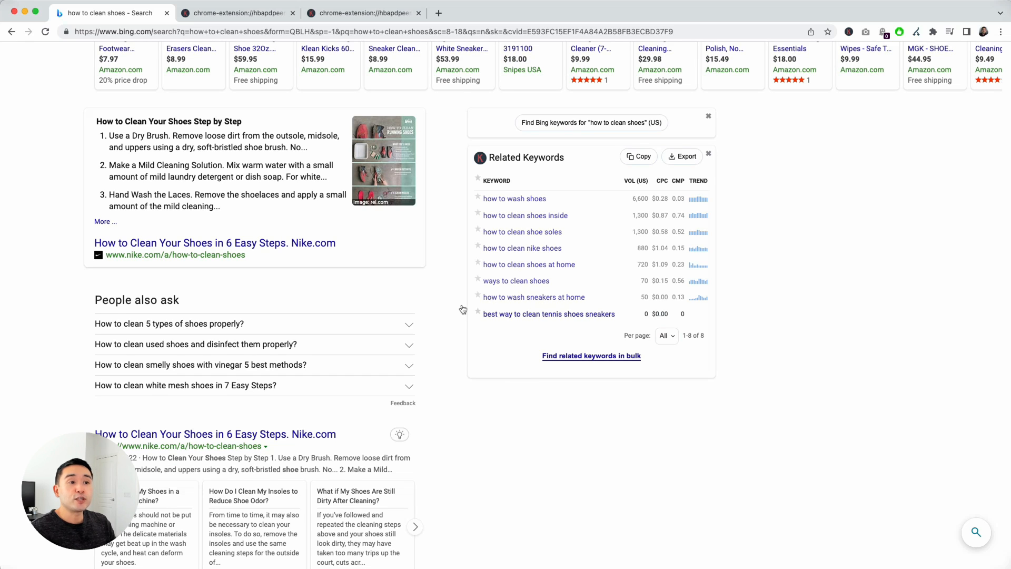
mouse_move(462, 292)
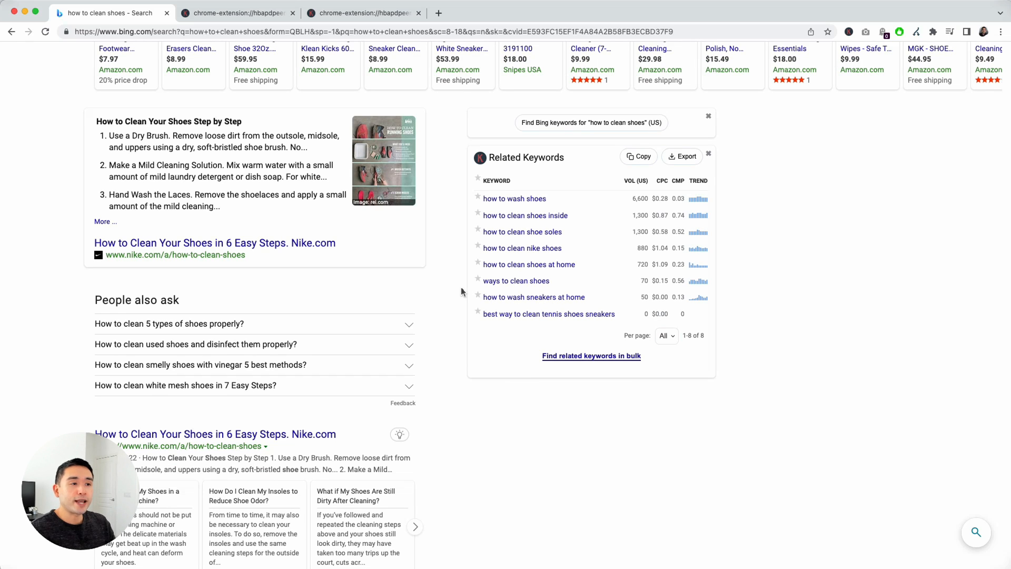
mouse_move(525, 215)
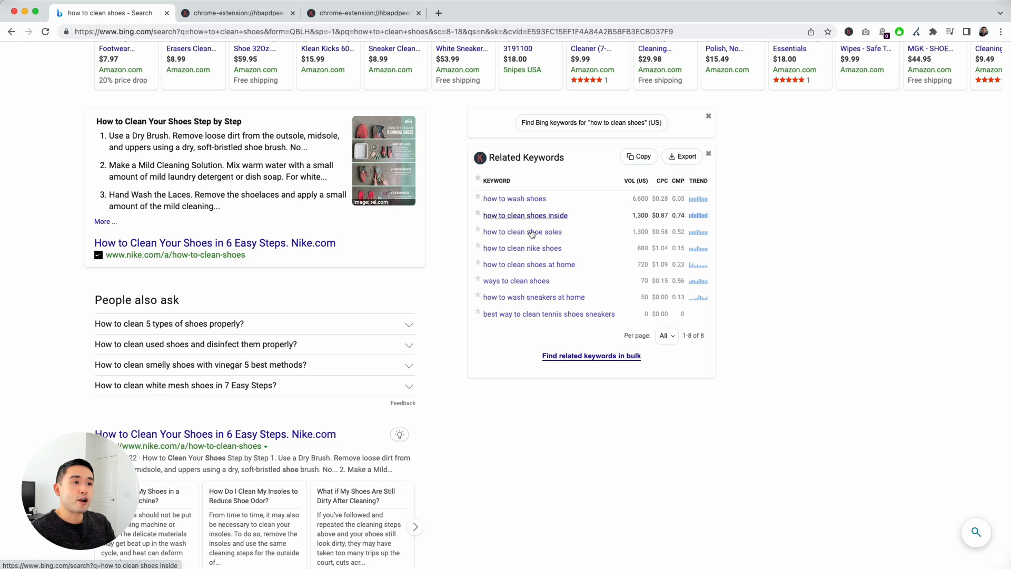
mouse_move(462, 164)
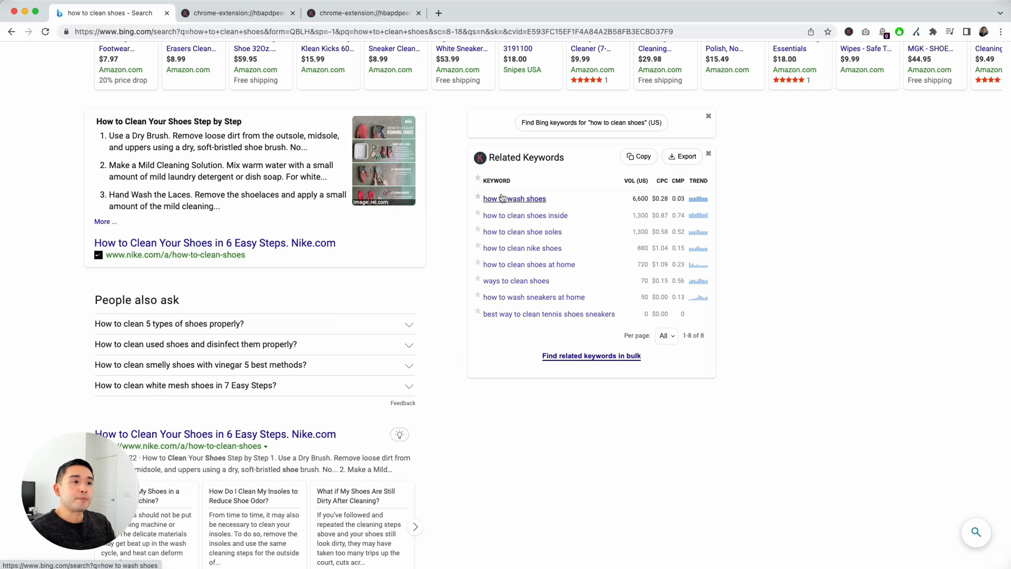
mouse_move(525, 216)
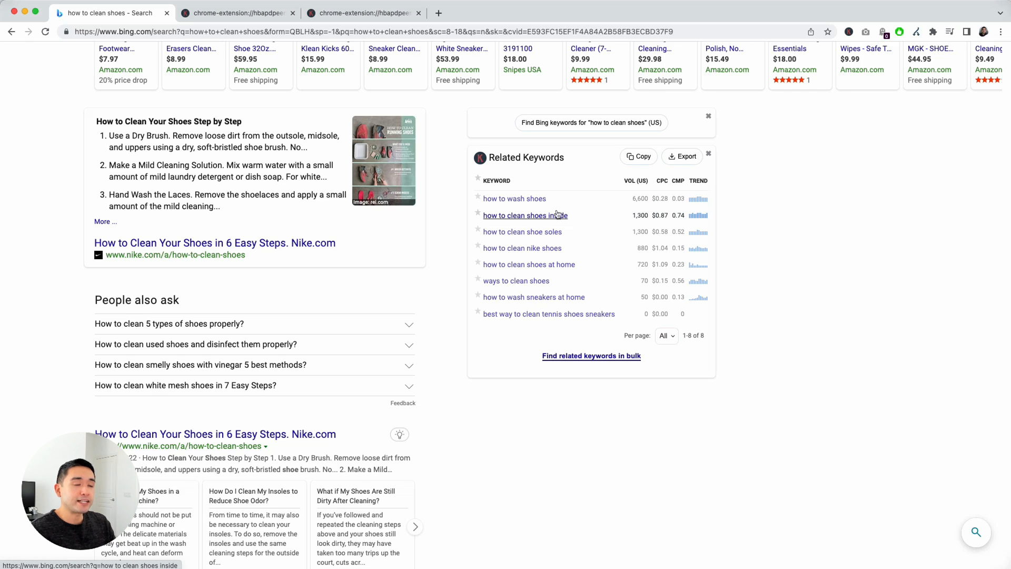
mouse_move(416, 215)
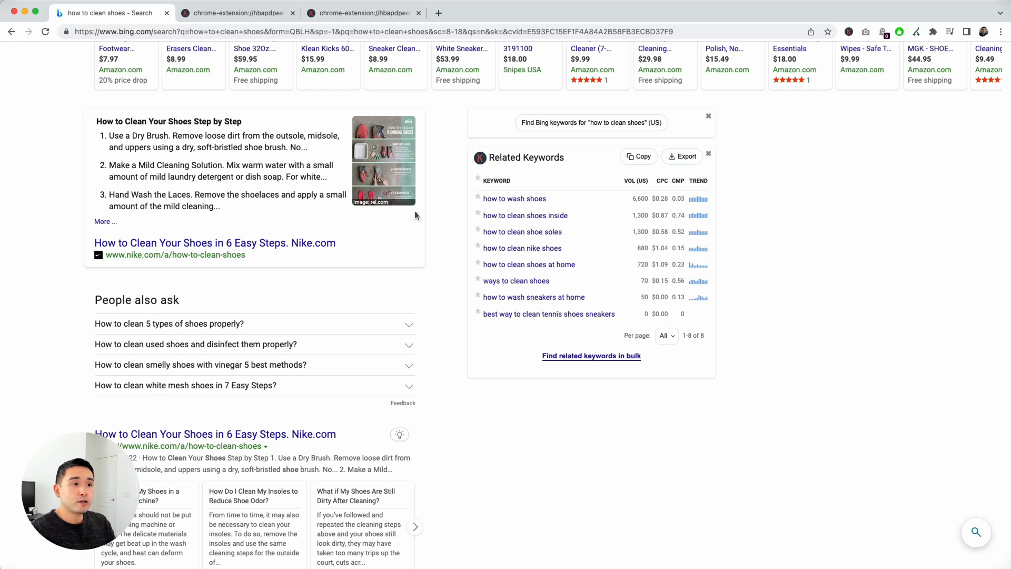
mouse_move(514, 199)
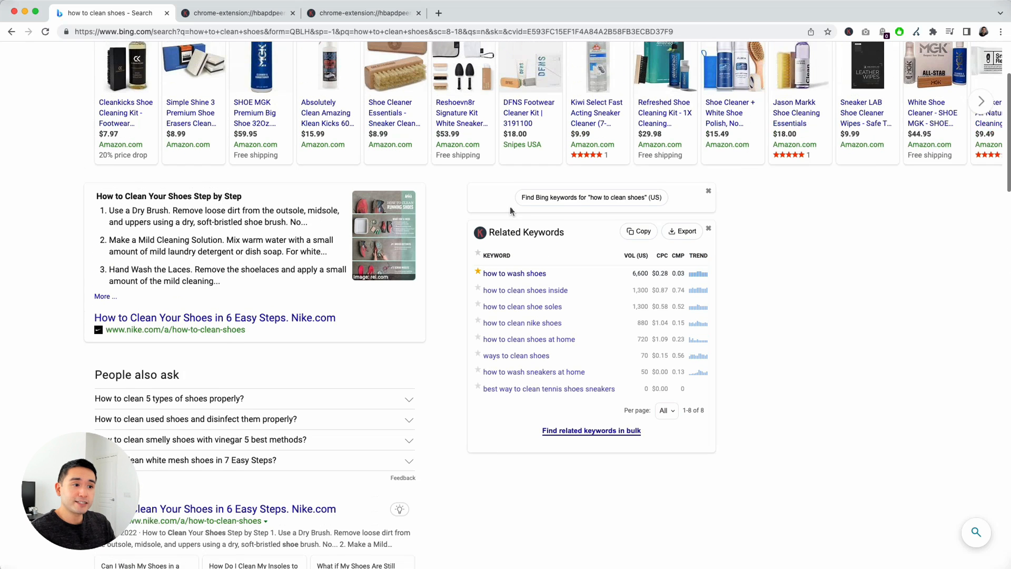
Step: Star 'how to clean shoes inside', 'how to clean shoe soles' and 'how to clean nike shoes'
scroll("up", 3)
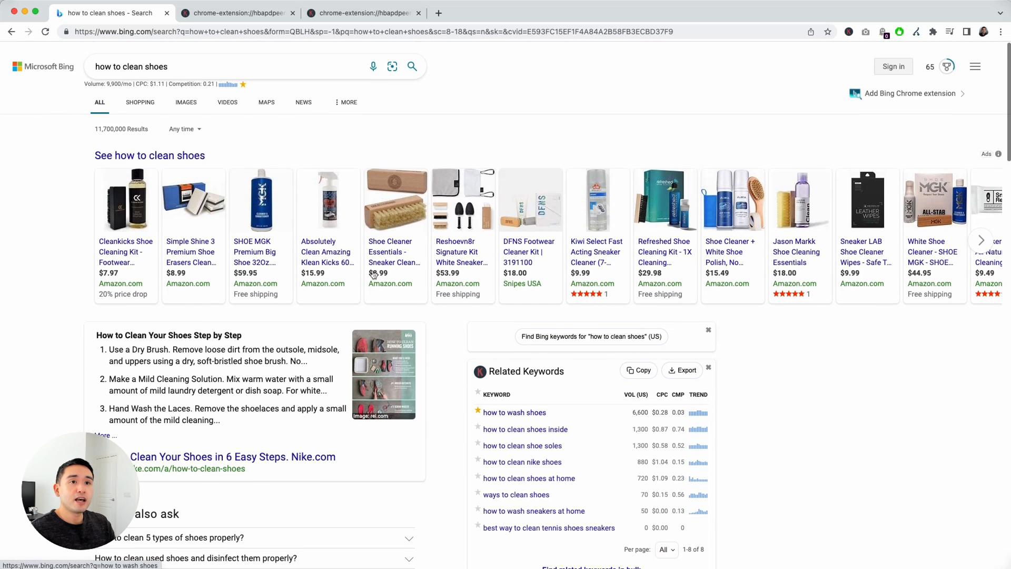
scroll("down", 3)
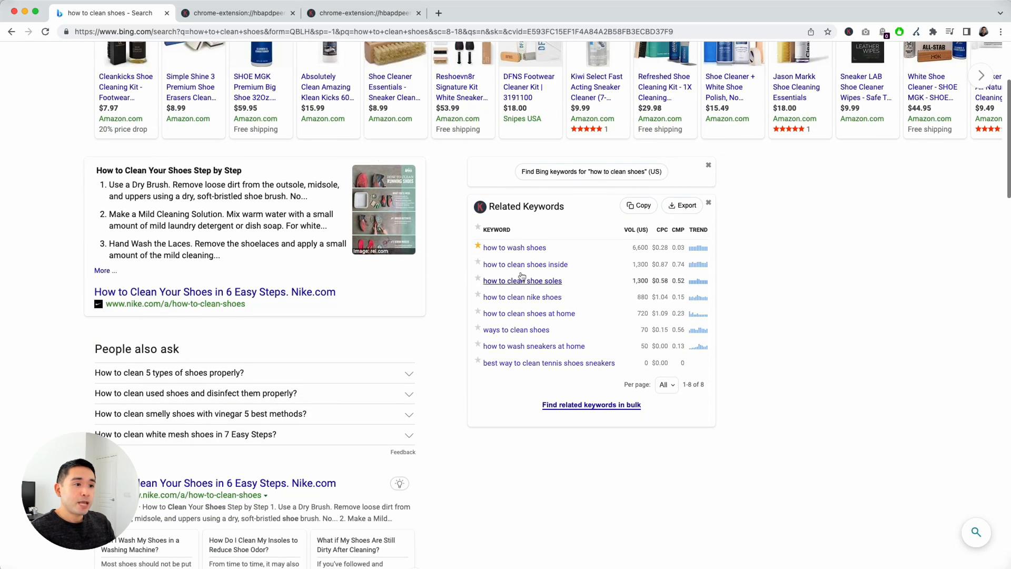
left_click(478, 264)
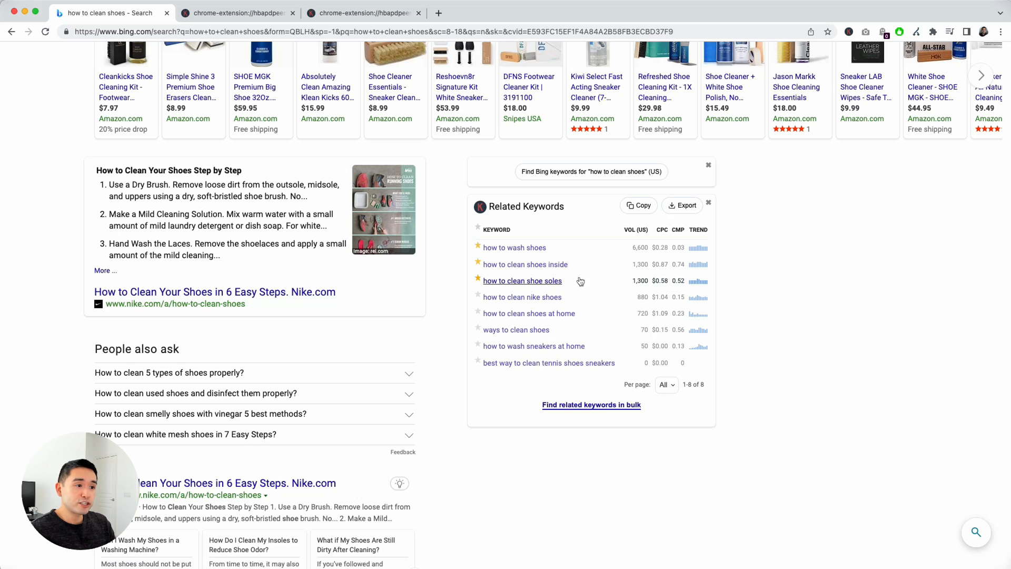
mouse_move(521, 296)
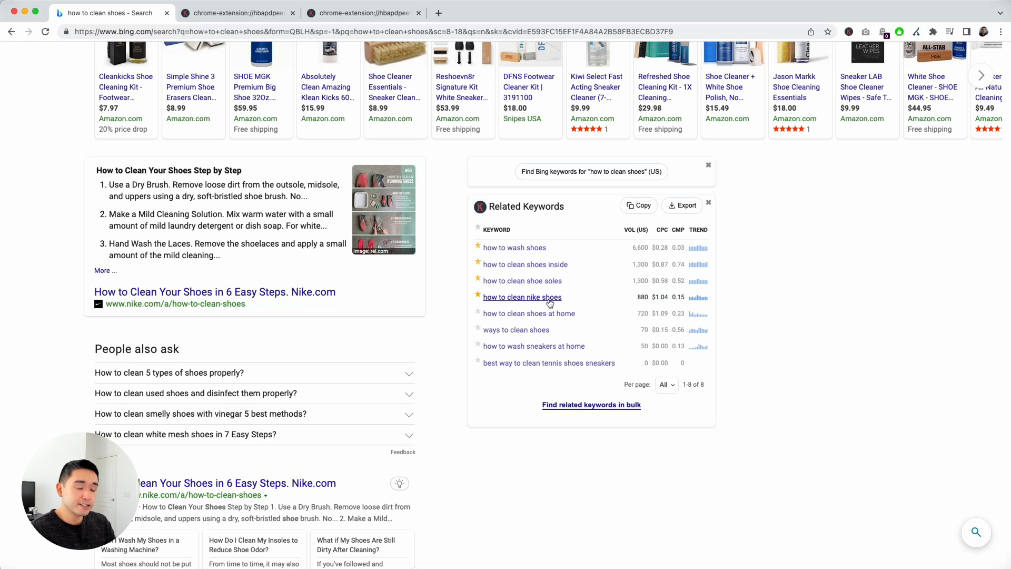
mouse_move(512, 241)
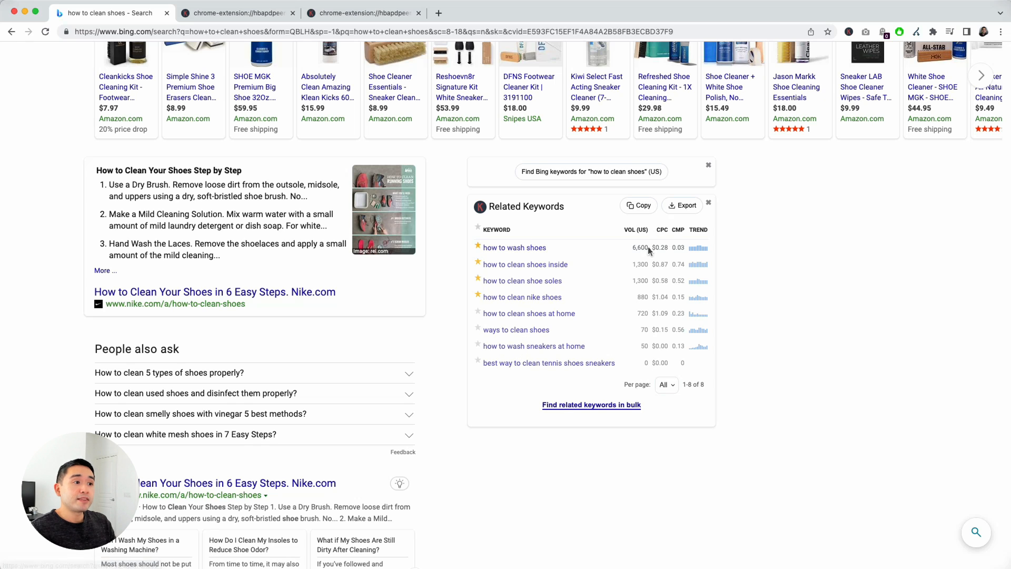
mouse_move(683, 267)
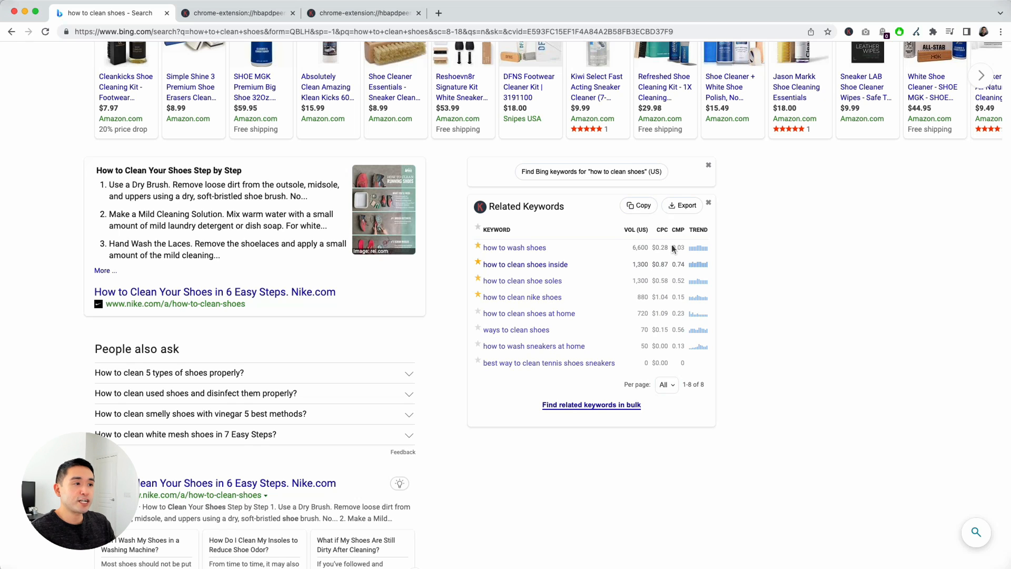
mouse_move(686, 236)
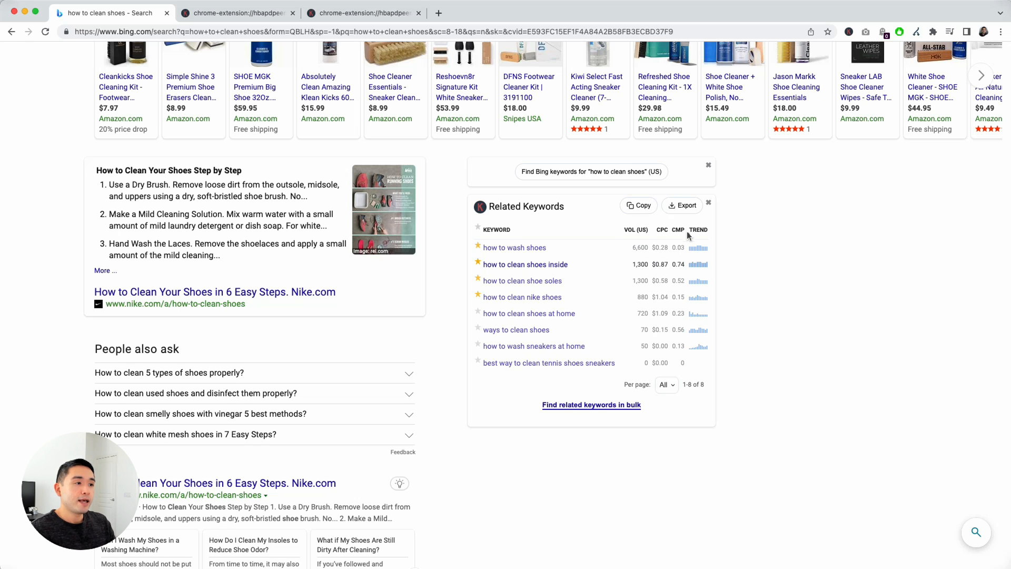
mouse_move(682, 214)
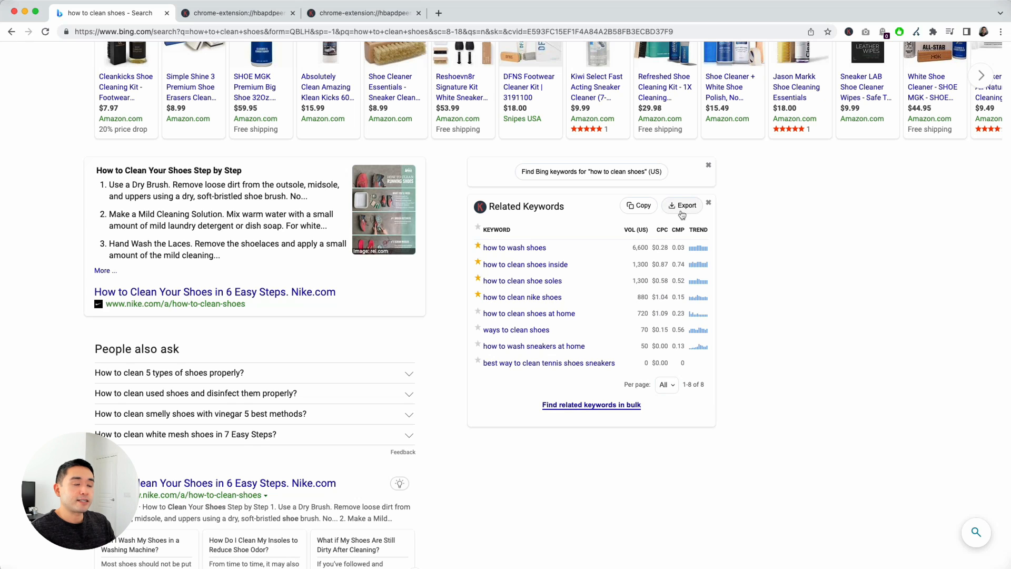
mouse_move(687, 244)
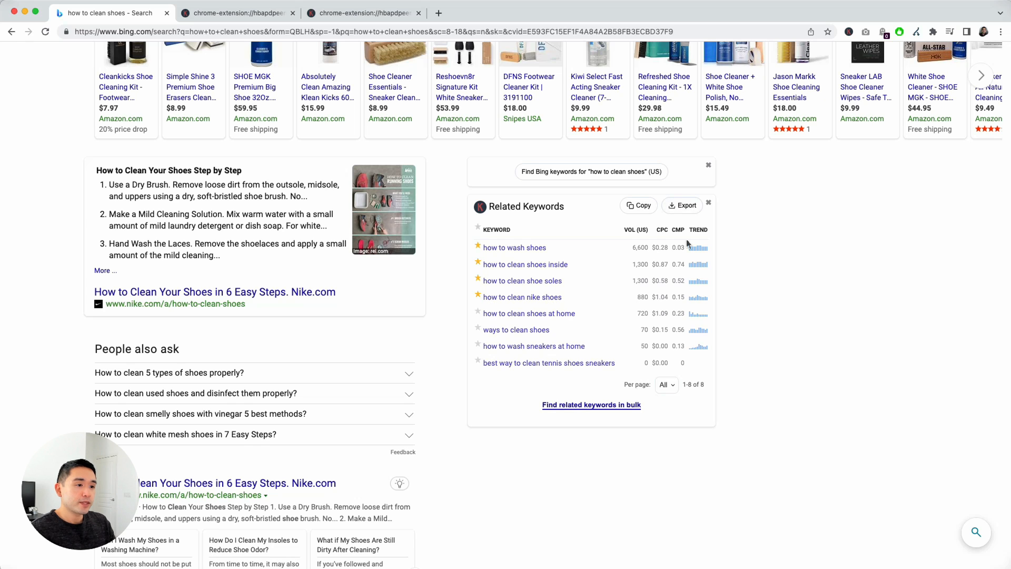
mouse_move(509, 232)
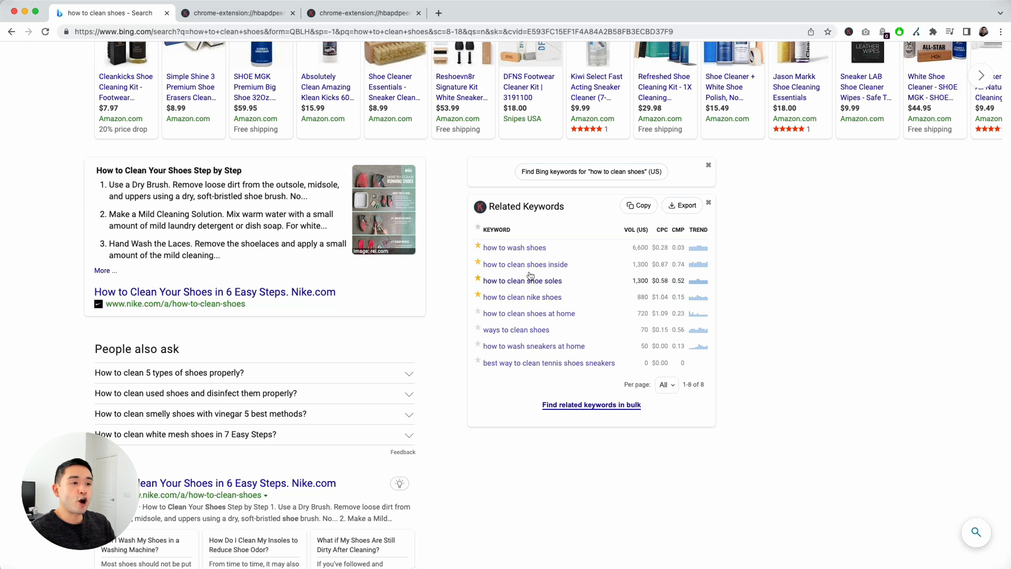
scroll("up", 3)
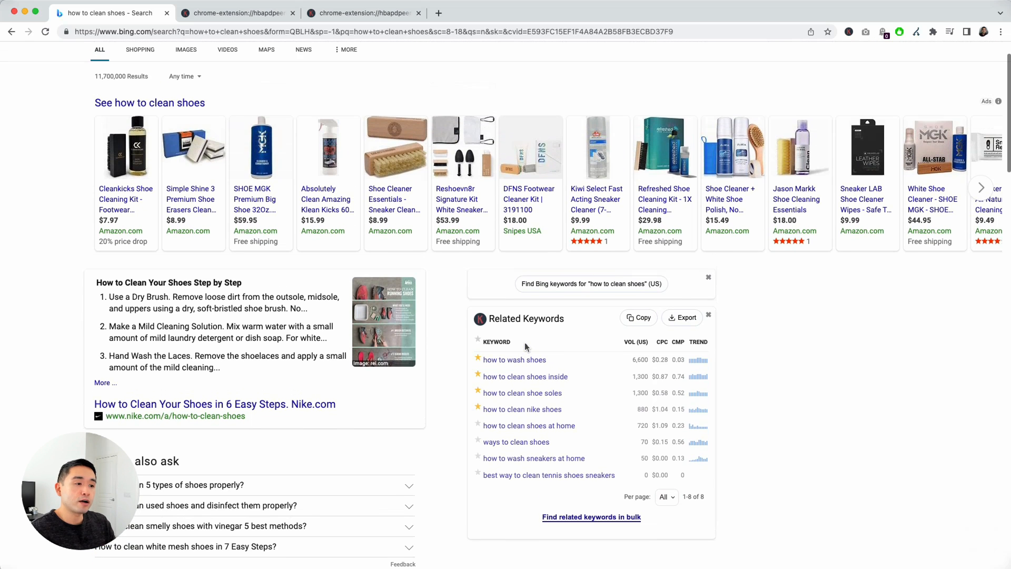
scroll("up", 3)
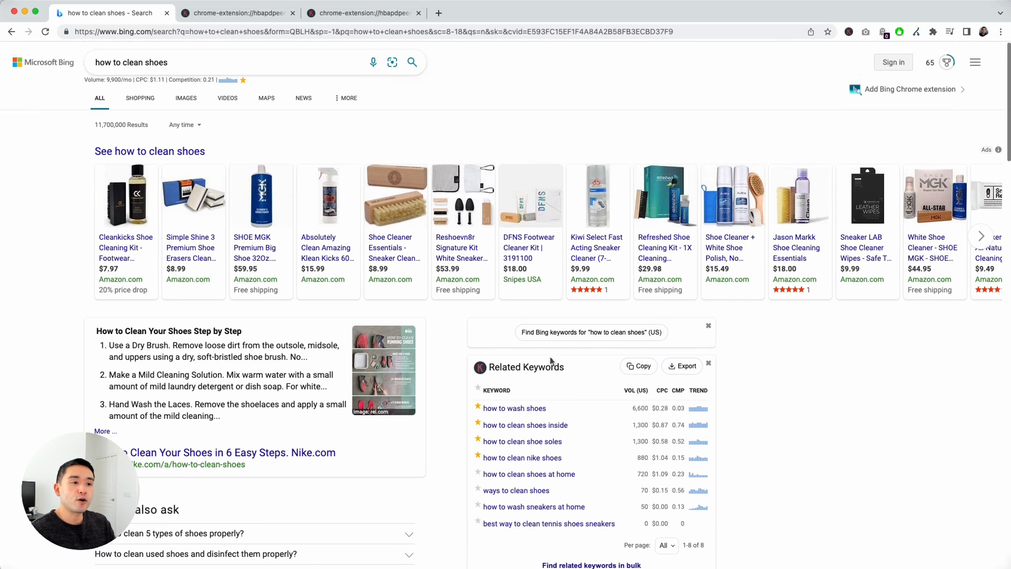